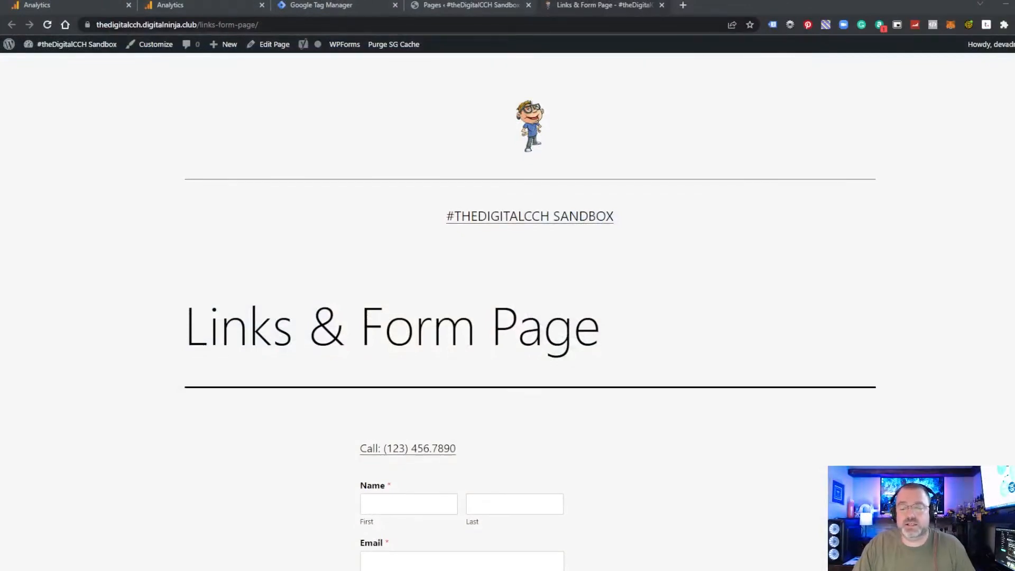
- Scroll through the Links & Form Page to review its phone link and contact form
scroll(down, 3)
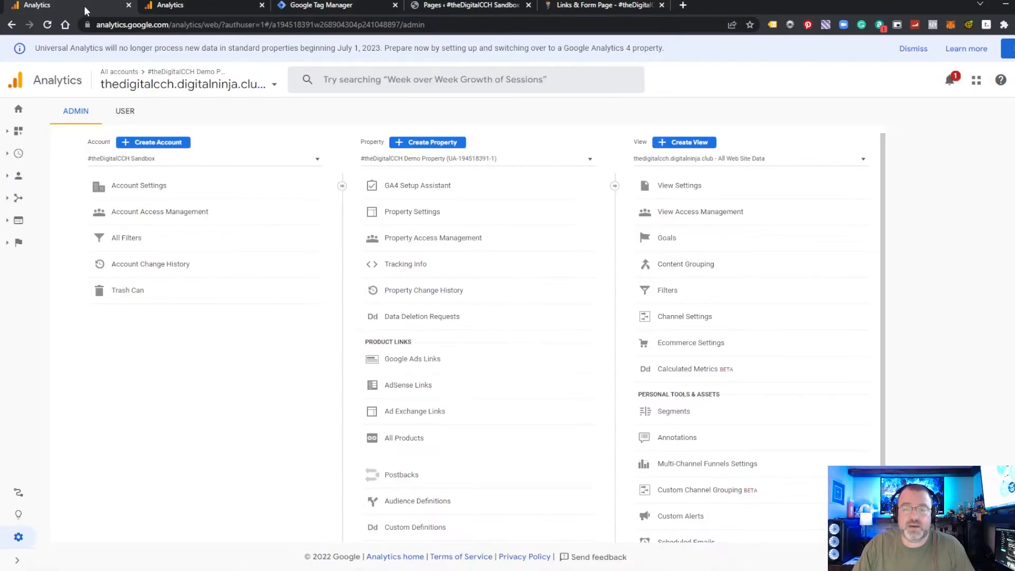
mouse_move(264, 131)
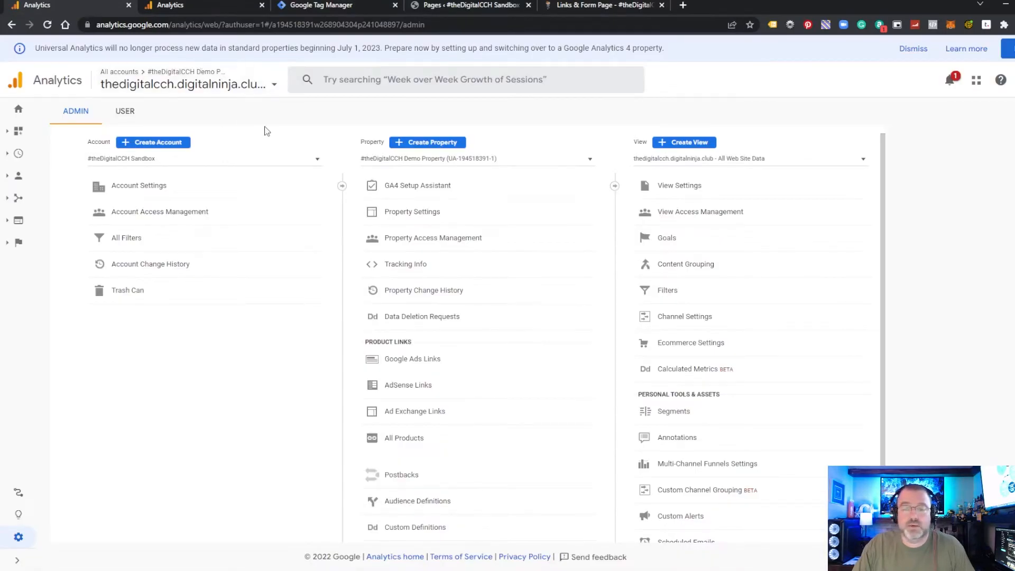
mouse_move(667, 238)
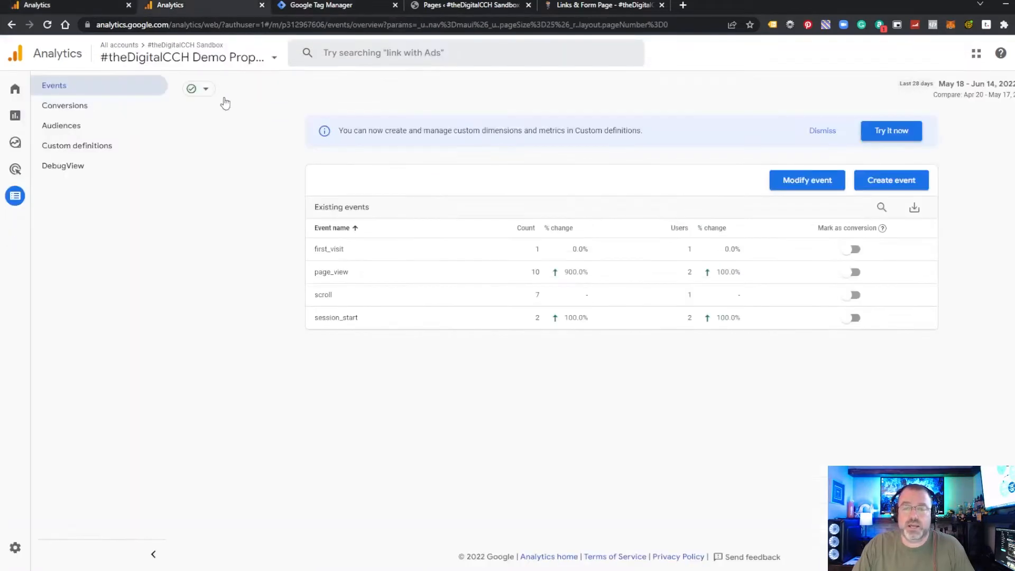
mouse_move(236, 219)
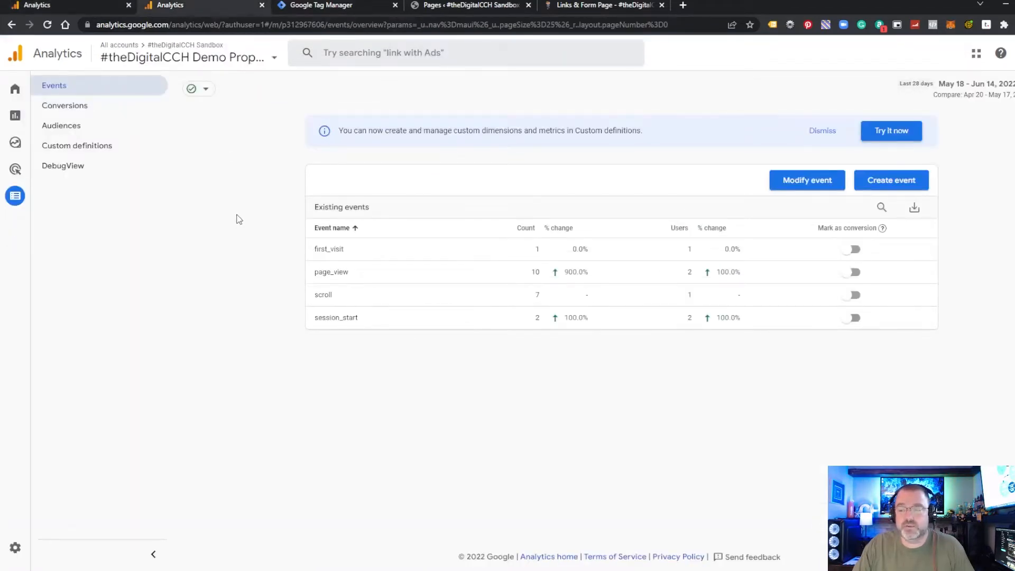
mouse_move(264, 301)
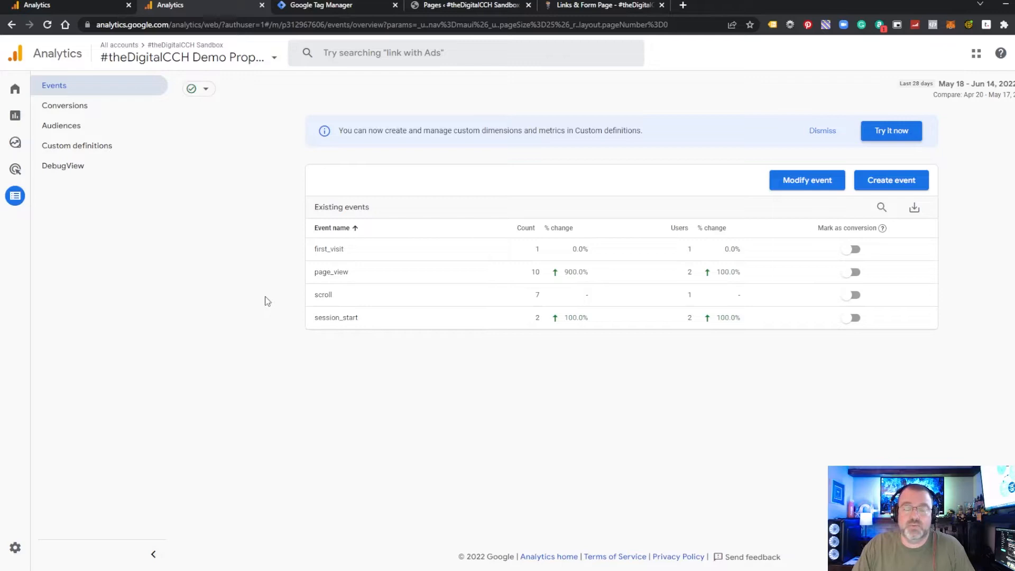
mouse_move(265, 289)
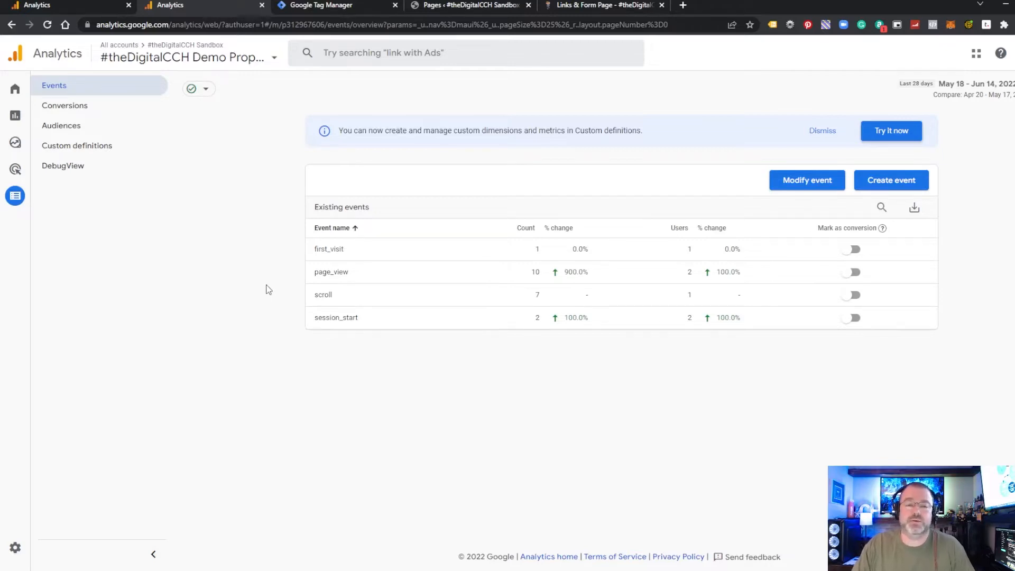
mouse_move(267, 278)
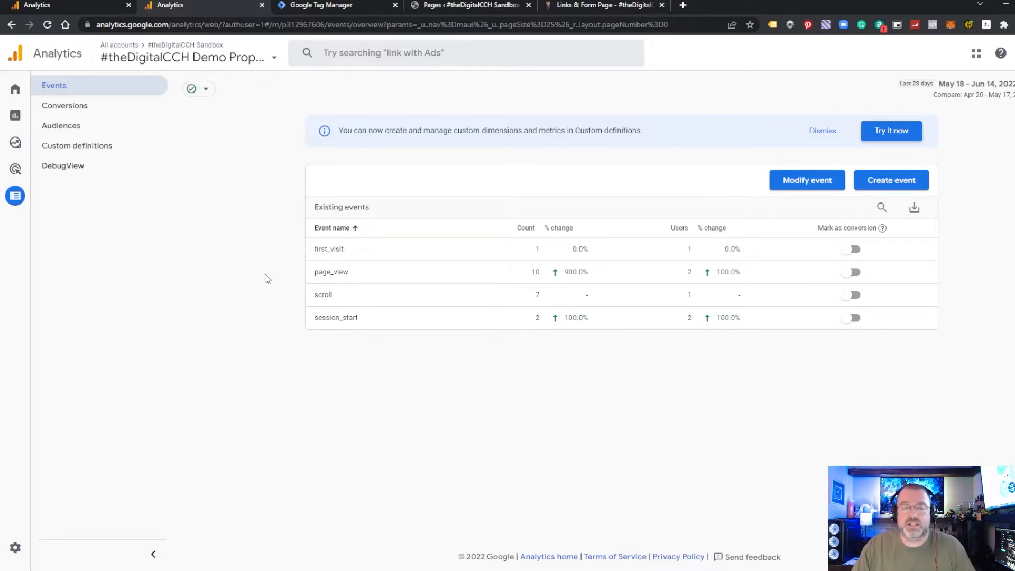
mouse_move(221, 195)
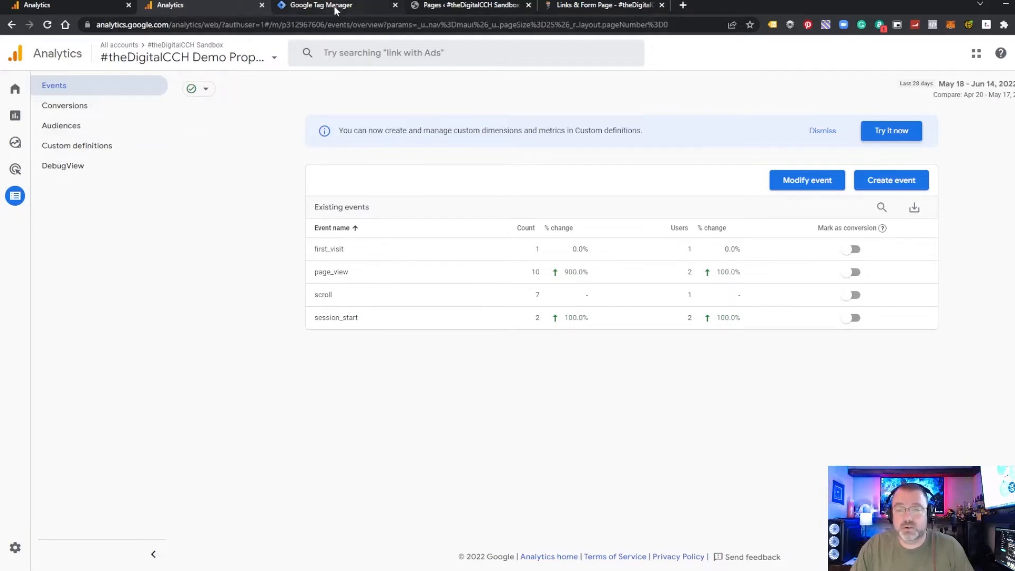
- Switch to the Tag Manager workspace to view the container's existing tags
click(319, 5)
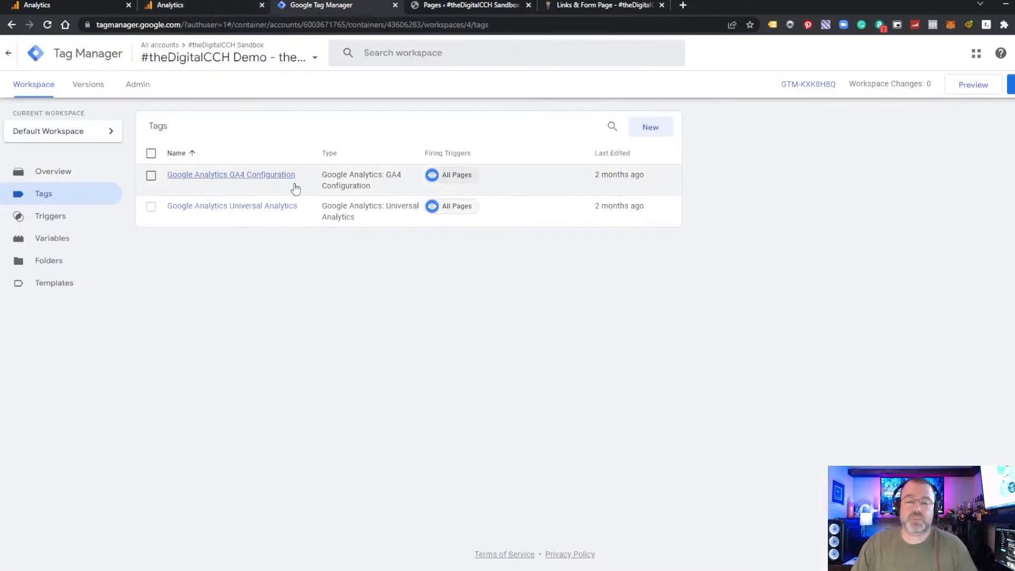
mouse_move(191, 287)
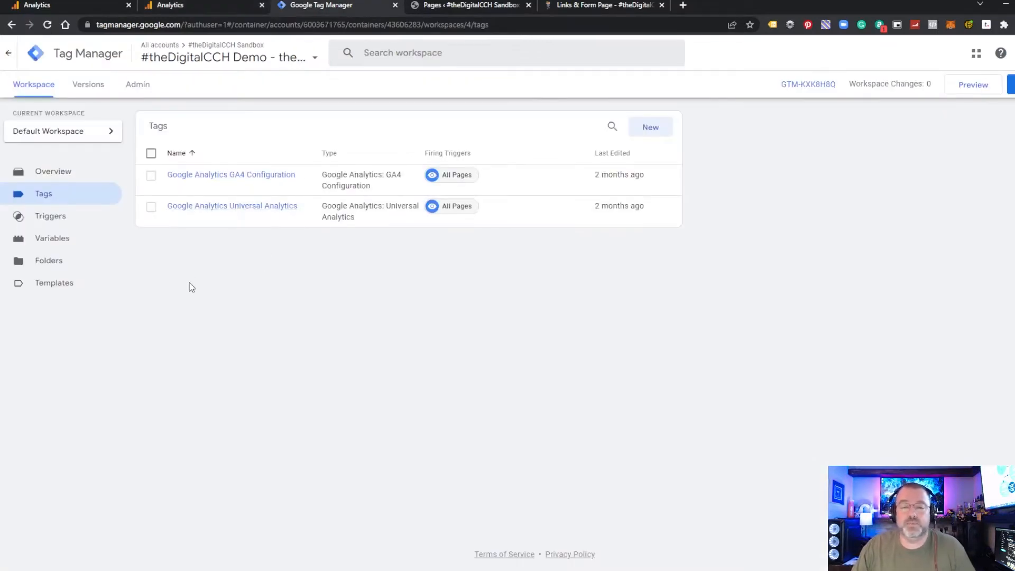
mouse_move(229, 287)
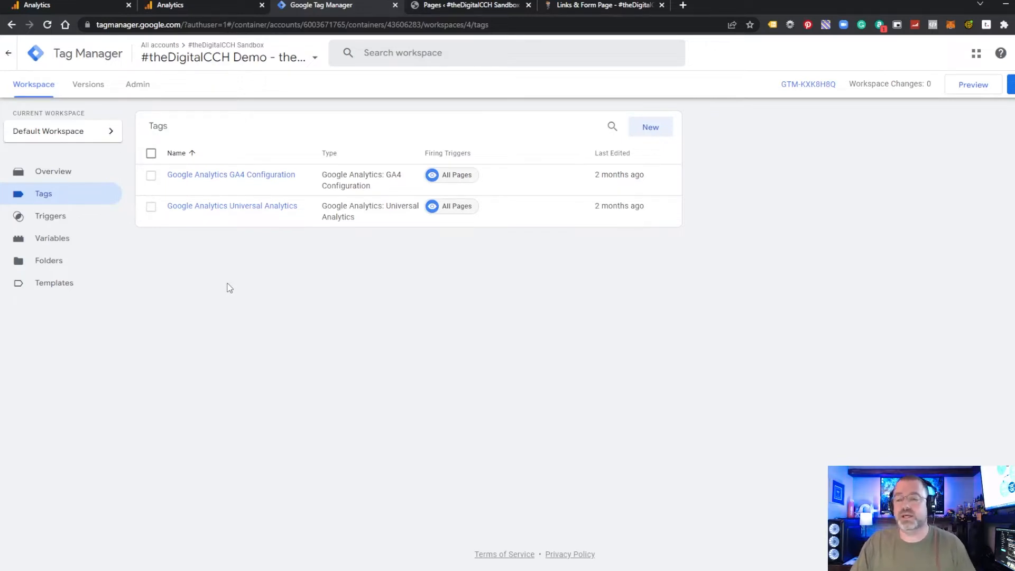
mouse_move(382, 295)
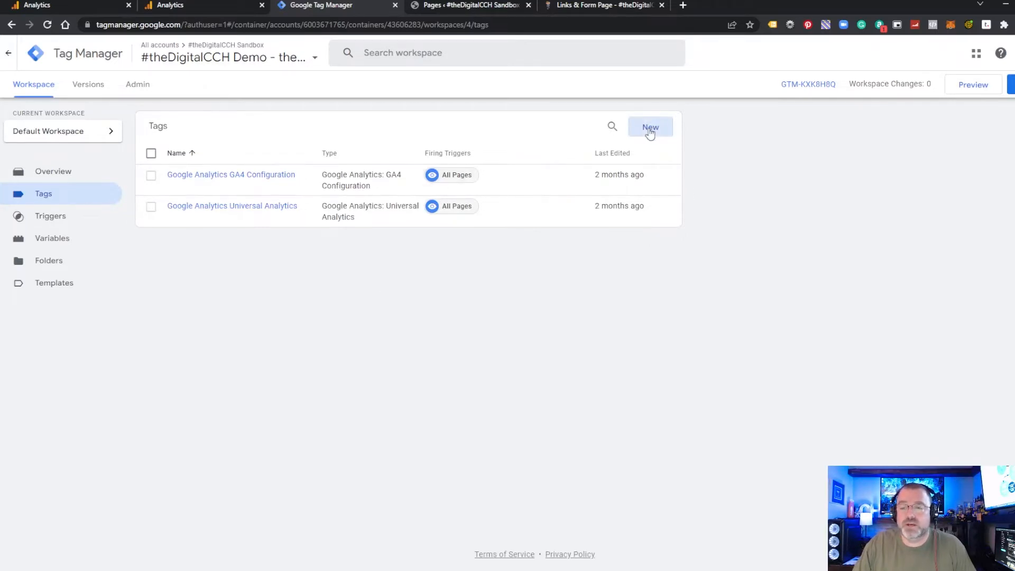
- Create a new Google Analytics: Universal Analytics tag with Track Type set to Event
click(650, 127)
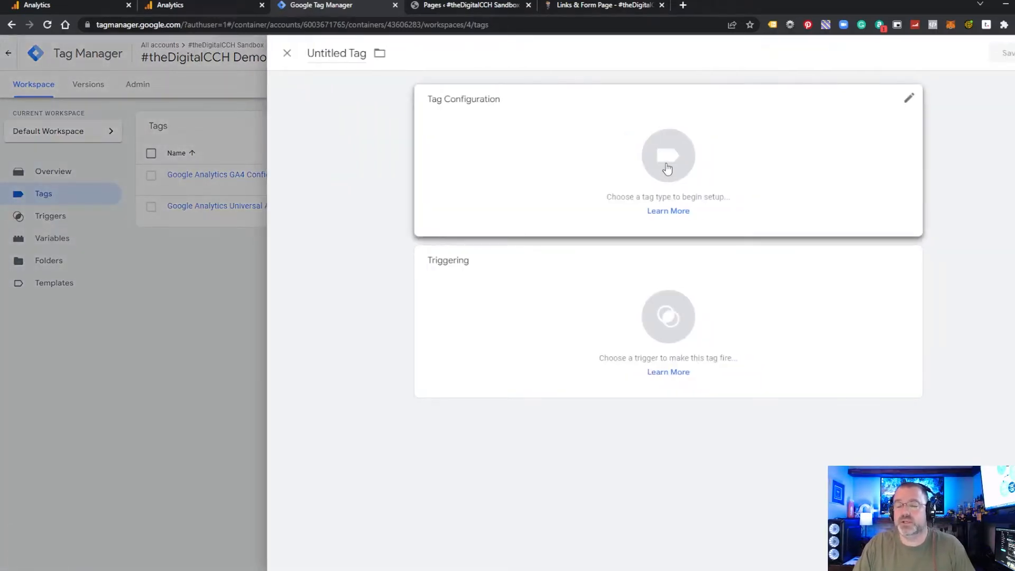
mouse_move(662, 160)
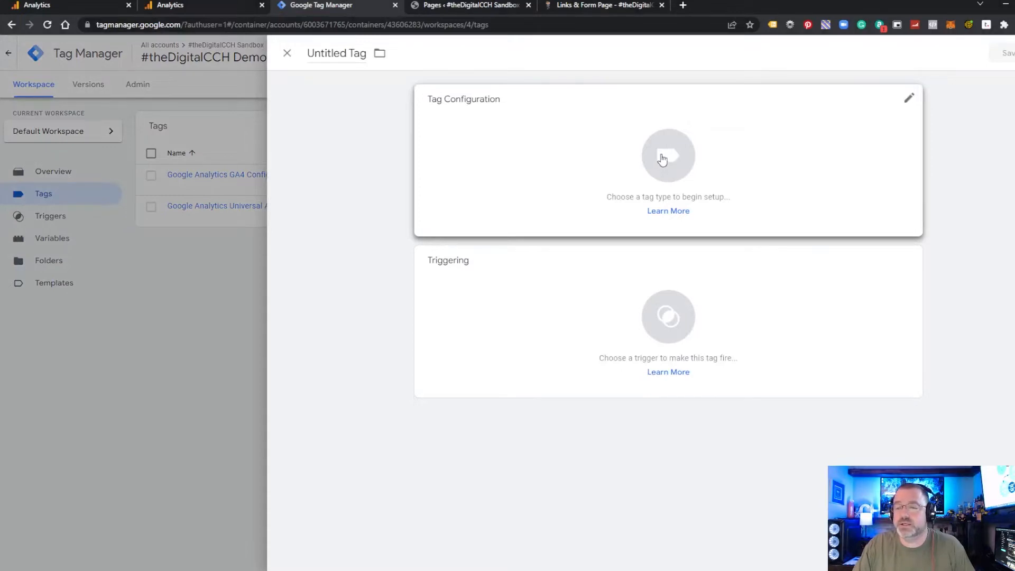
click(667, 158)
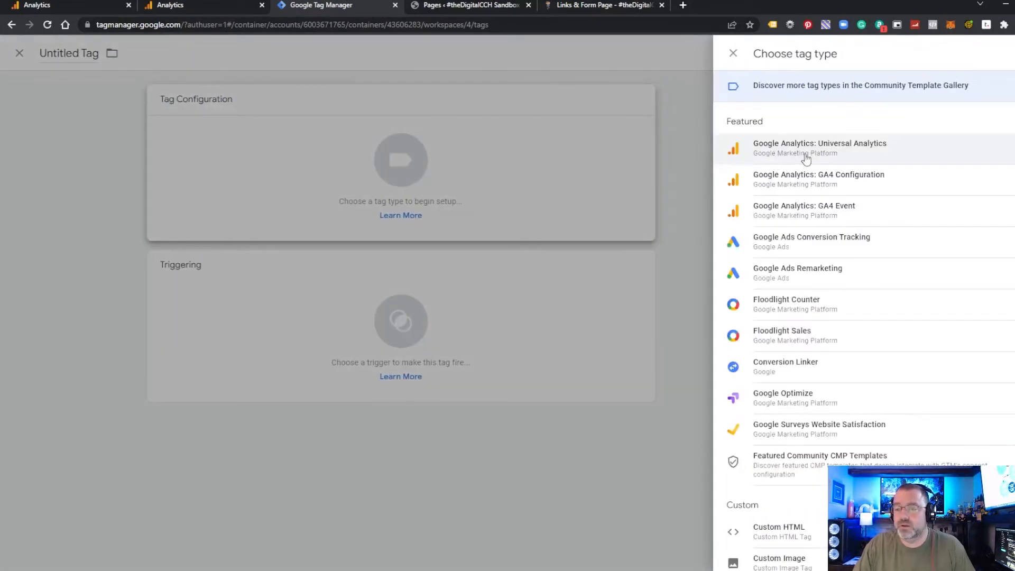
mouse_move(823, 153)
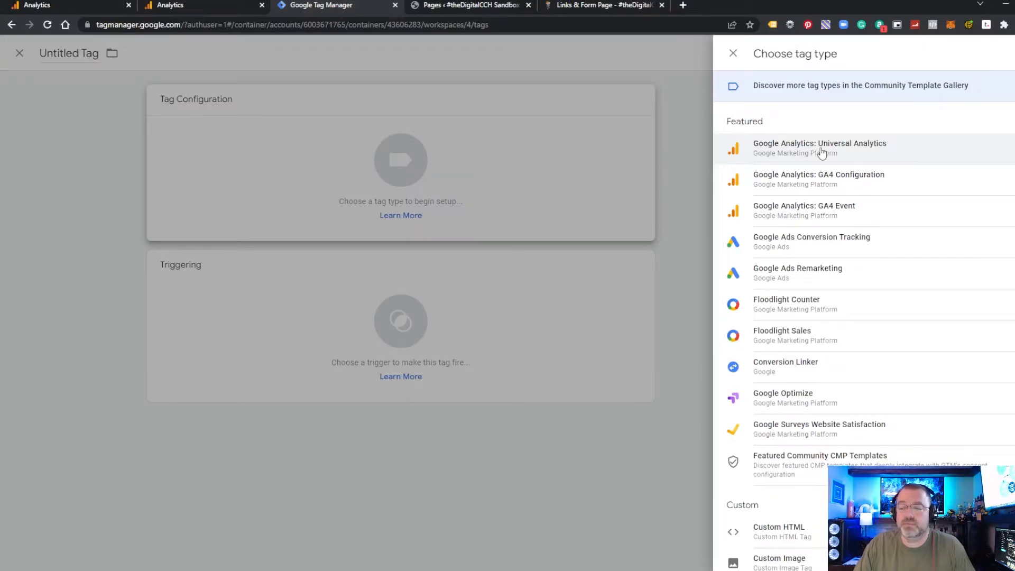
click(820, 148)
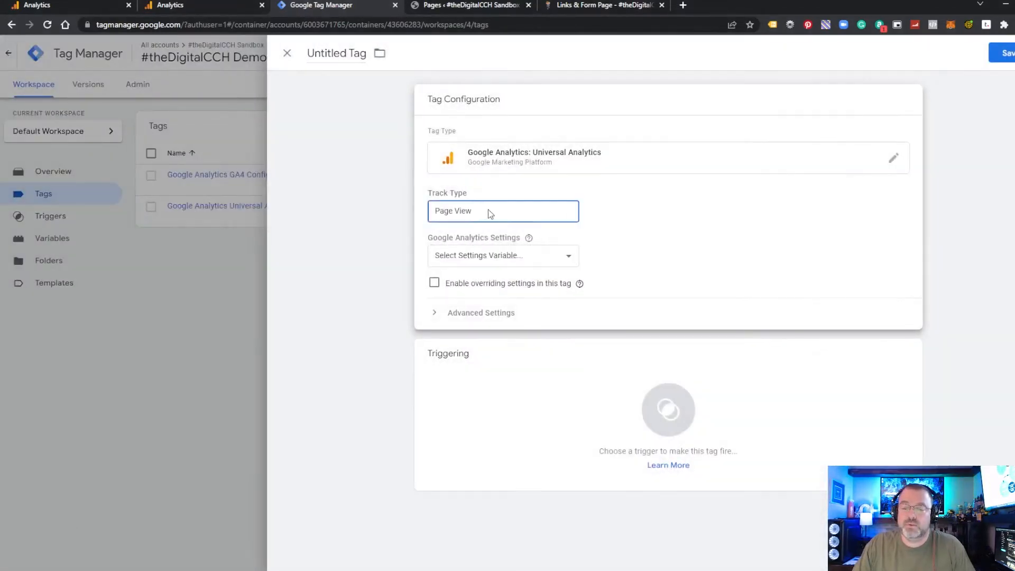
mouse_move(483, 232)
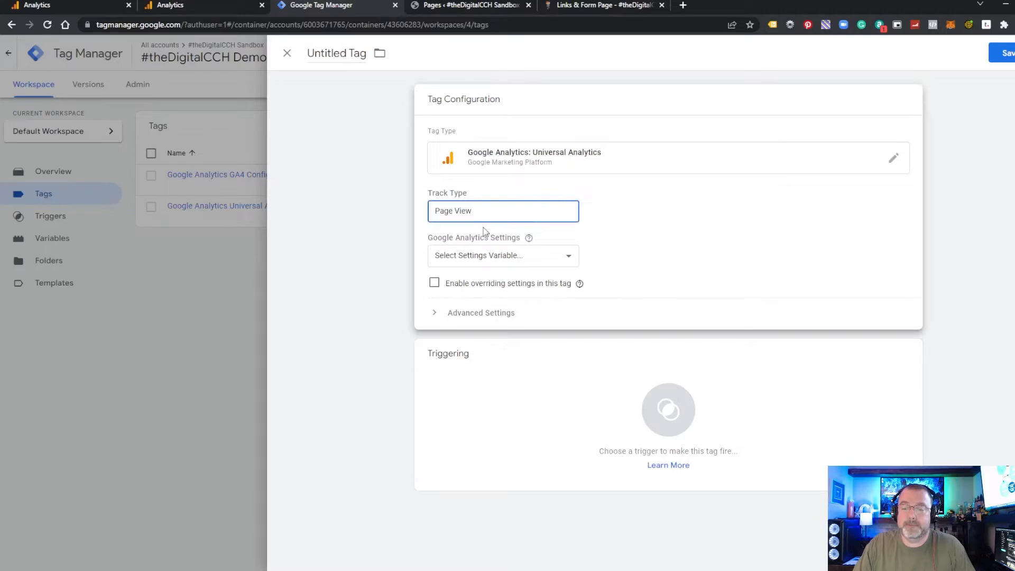
click(503, 210)
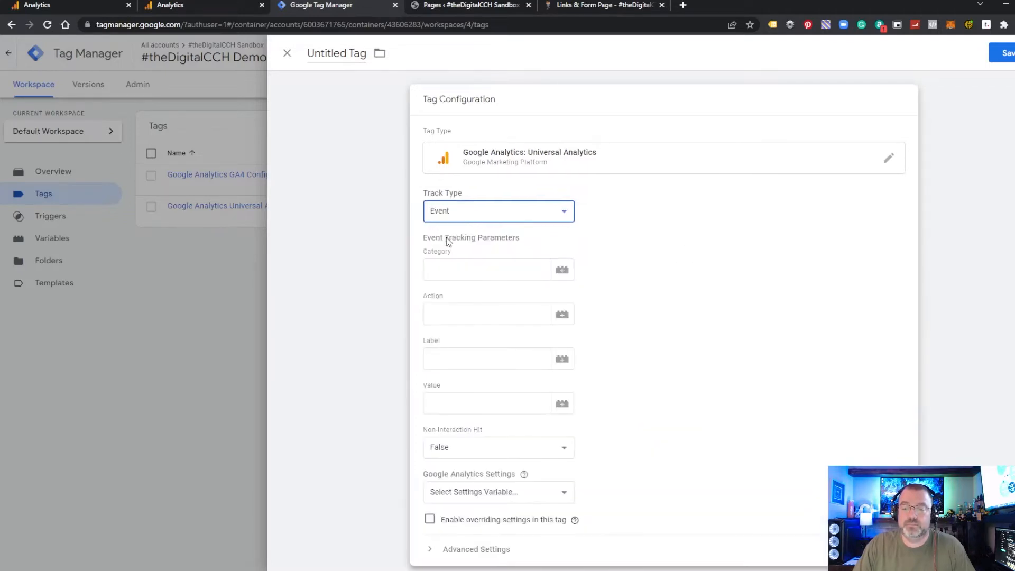
- Enter event category 'Click to Call' and select the {{Google Analytics Settings}} variable
click(486, 269)
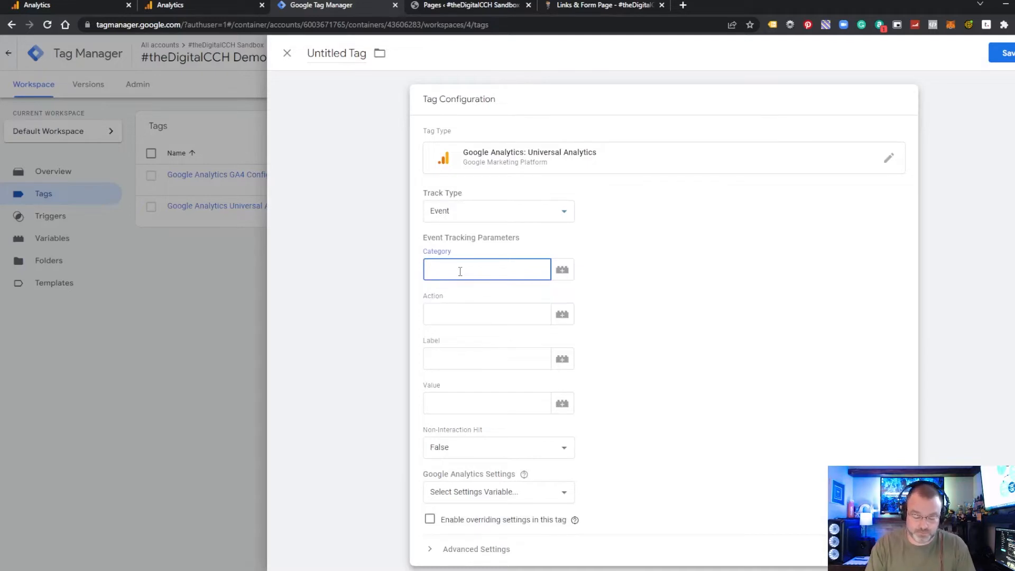
text(Cli)
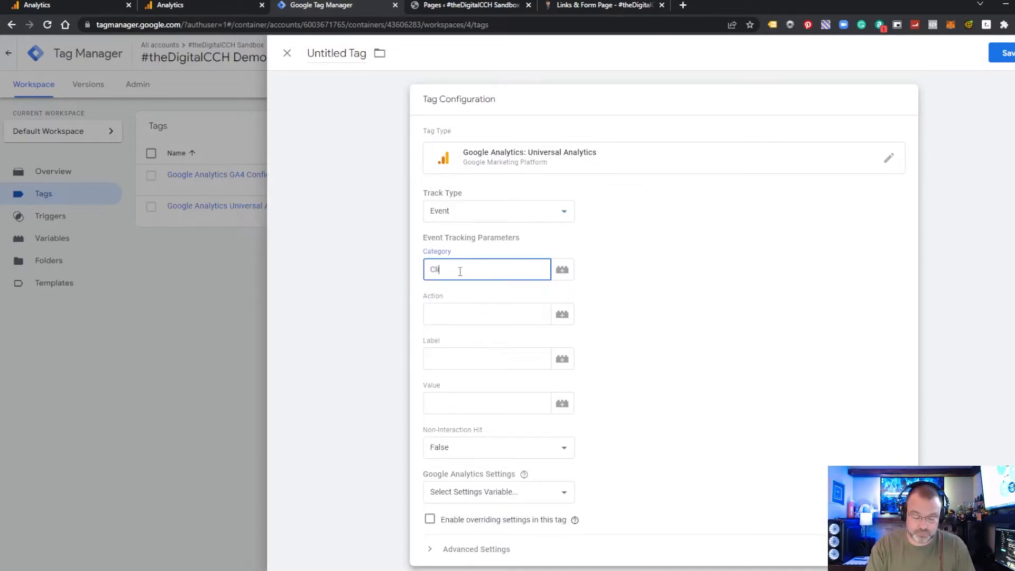
text(Click to Call)
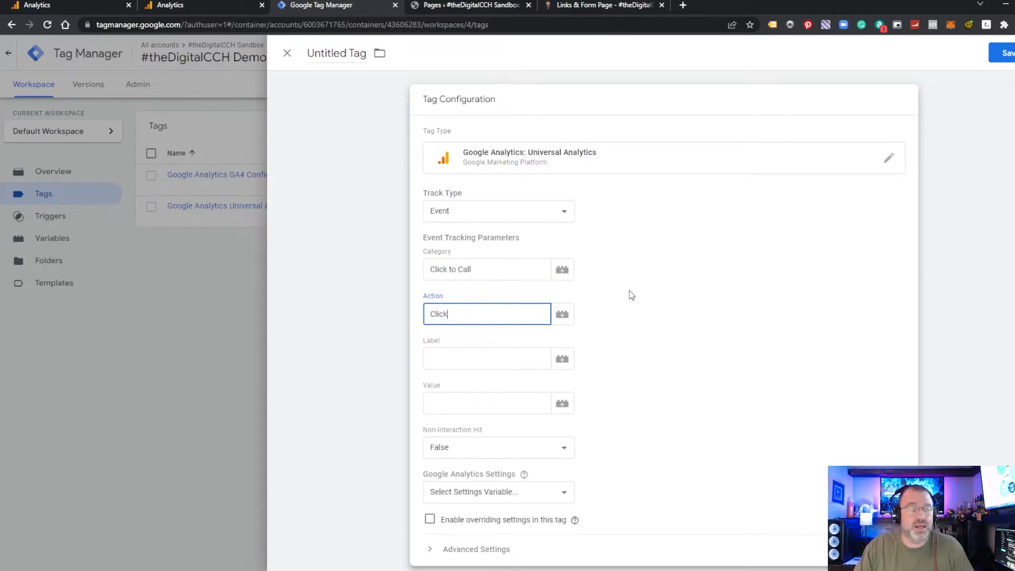
mouse_move(621, 292)
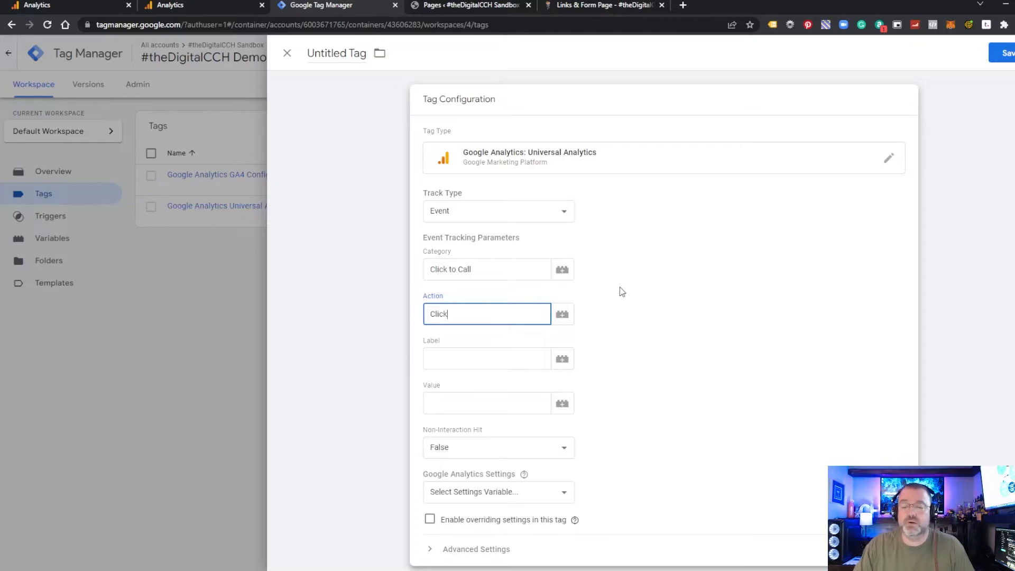
scroll(down, 3)
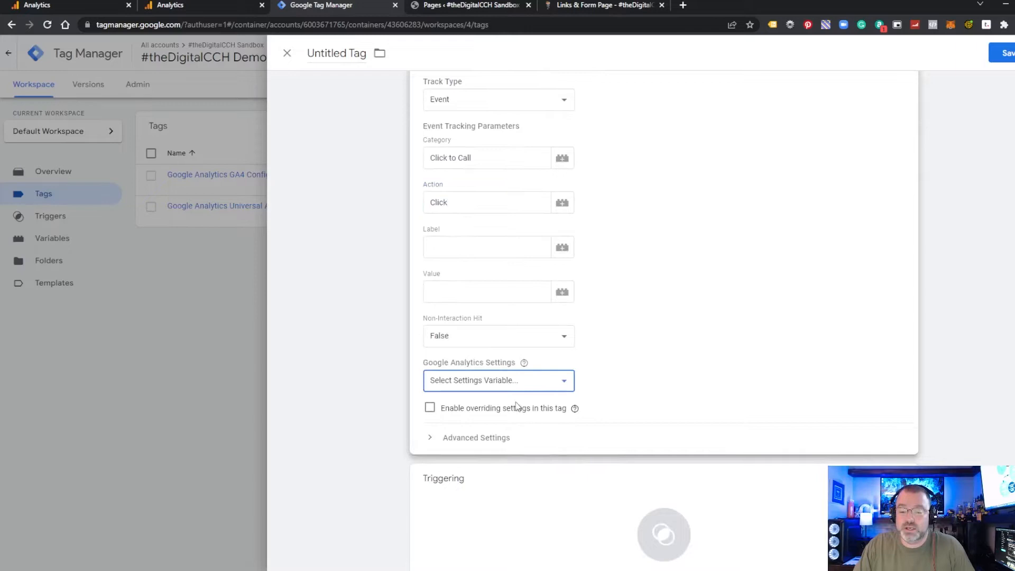
click(498, 380)
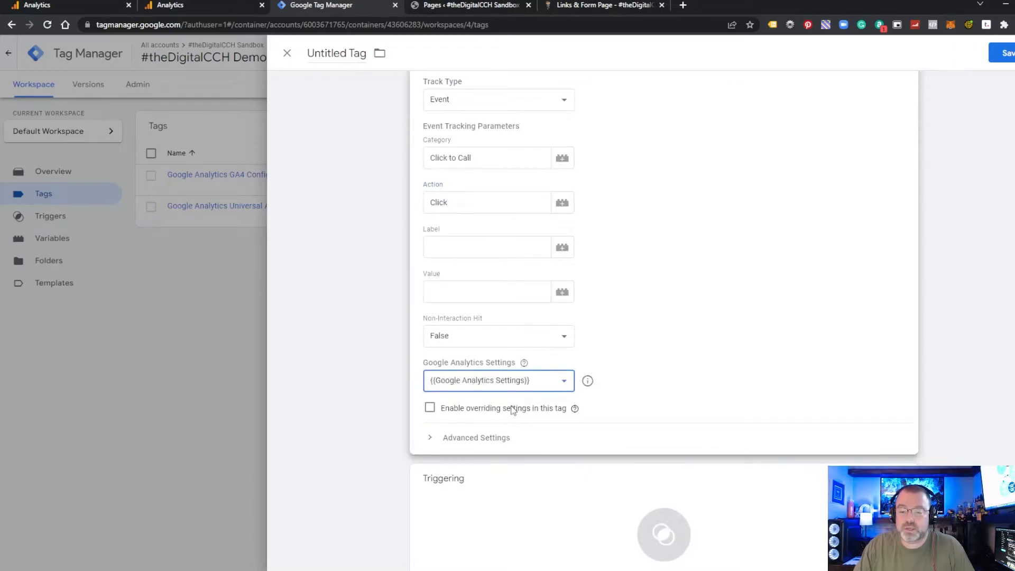
mouse_move(653, 342)
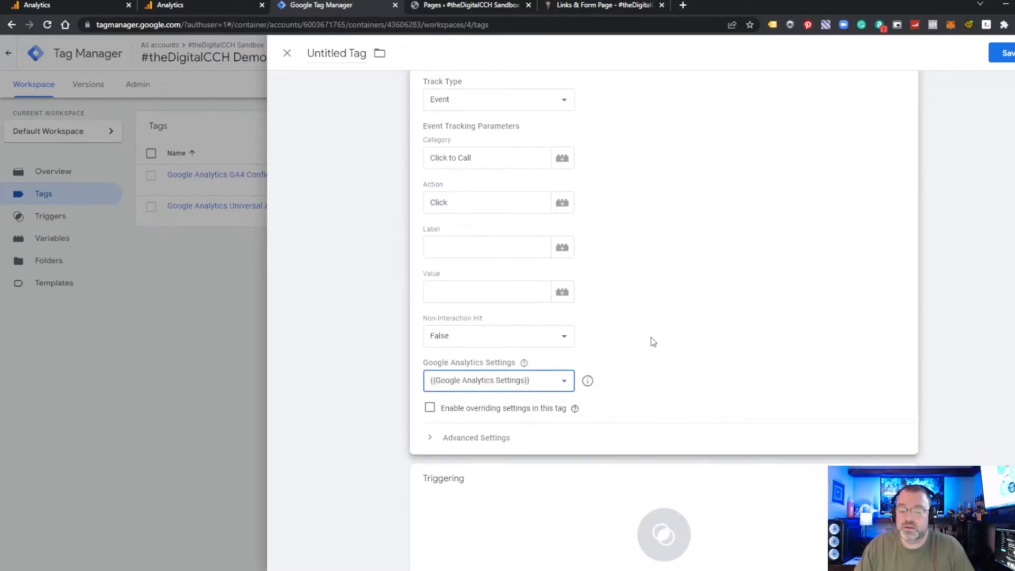
- Add a new Just Links click trigger to the tag
click(664, 534)
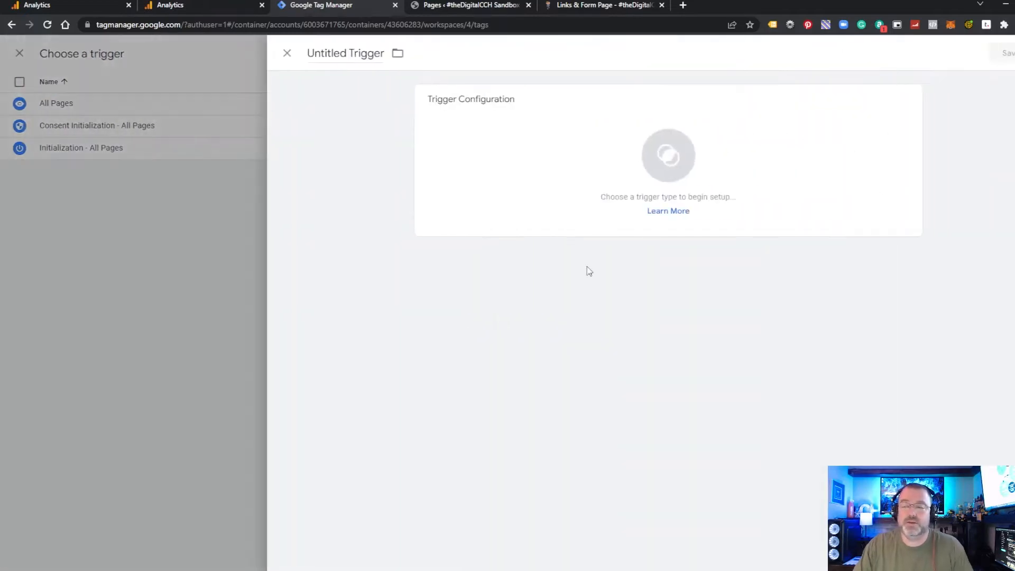
click(667, 156)
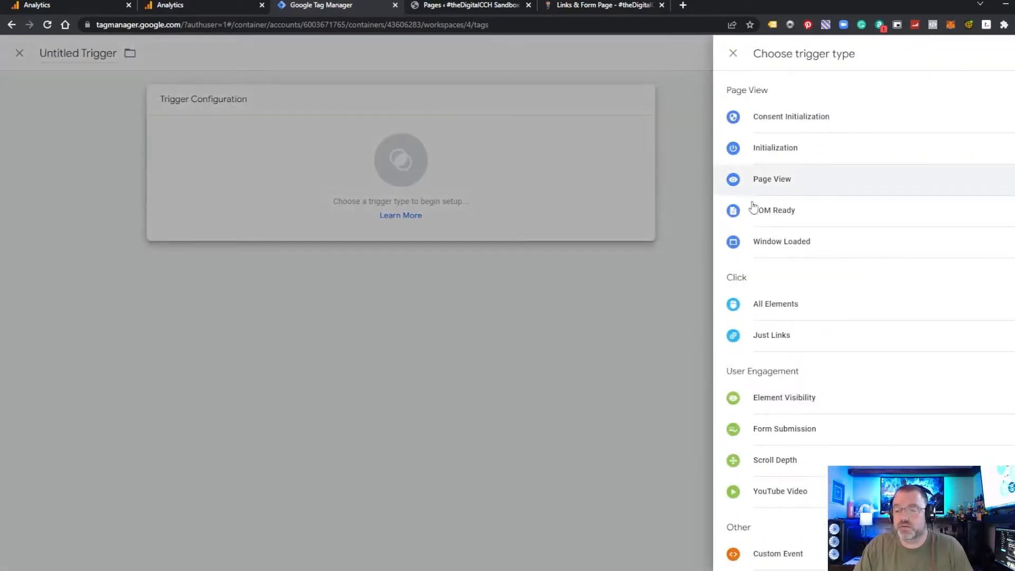
click(771, 335)
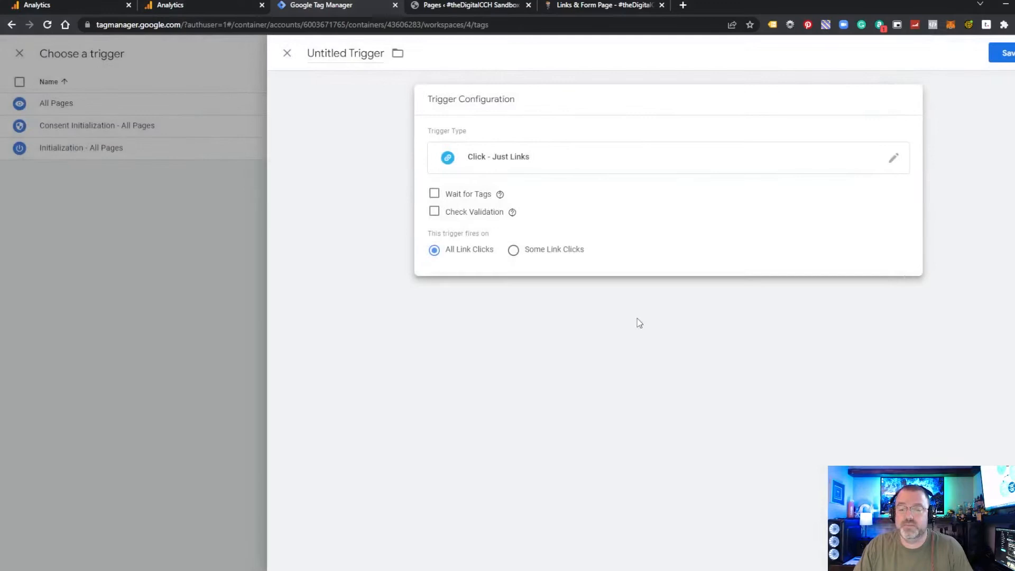
mouse_move(501, 193)
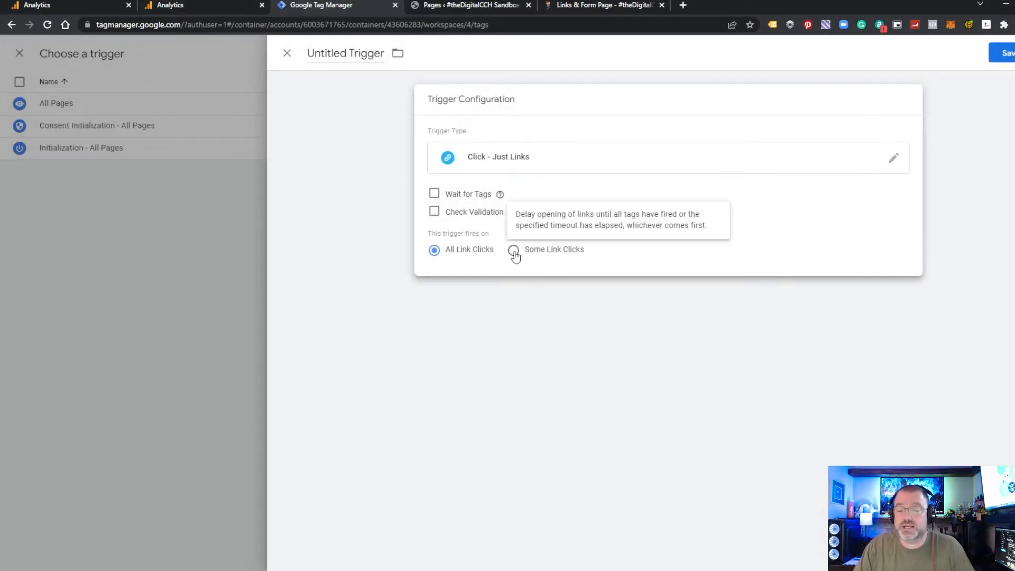
- Set the trigger condition to Click URL contains 'tel:'
click(514, 250)
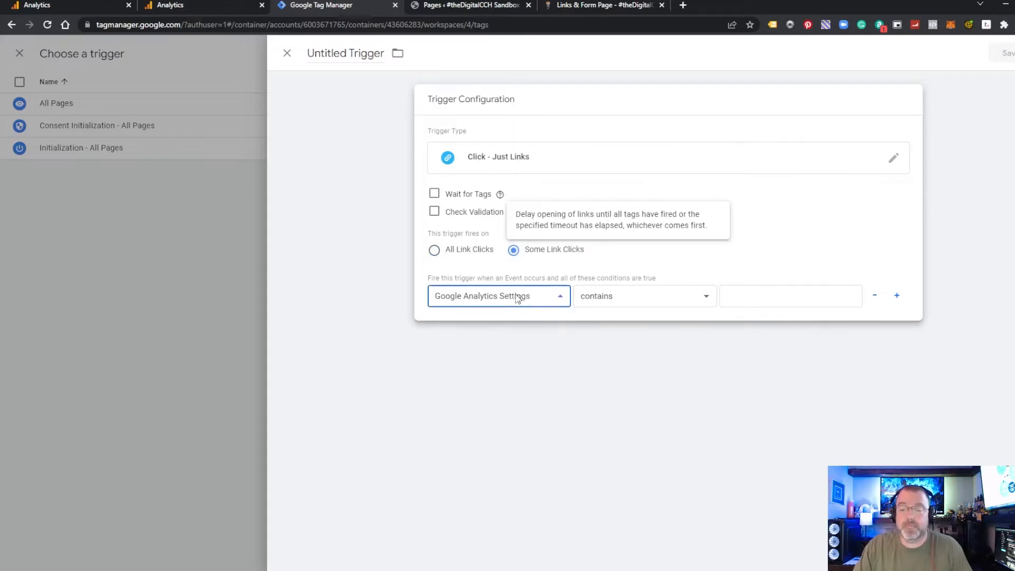
mouse_move(486, 384)
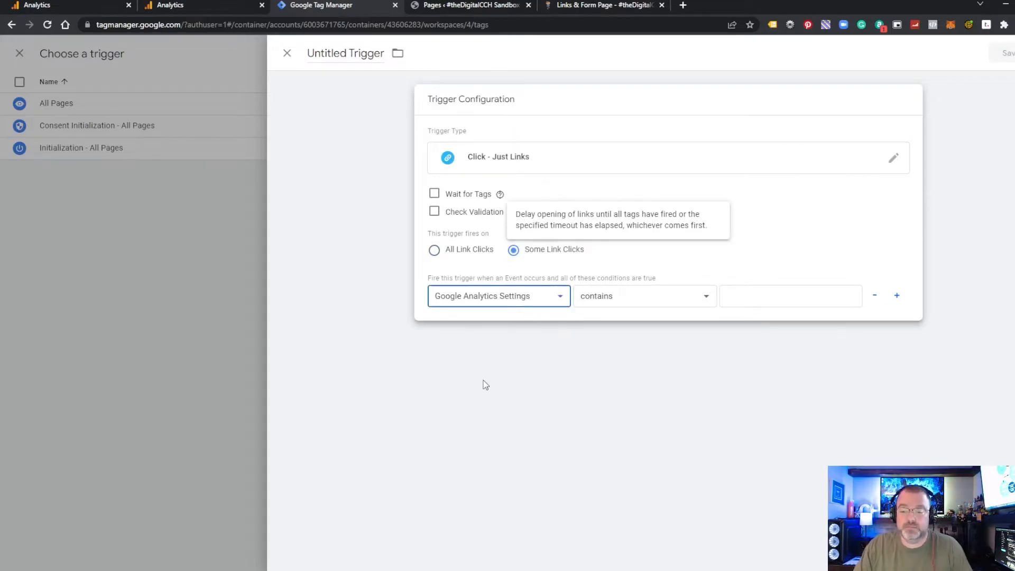
click(498, 296)
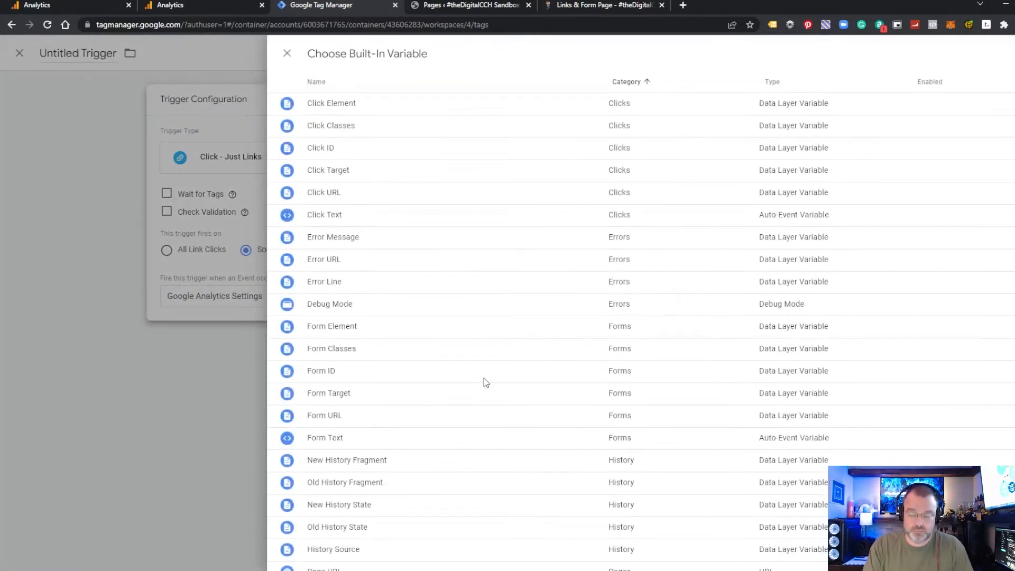
click(324, 193)
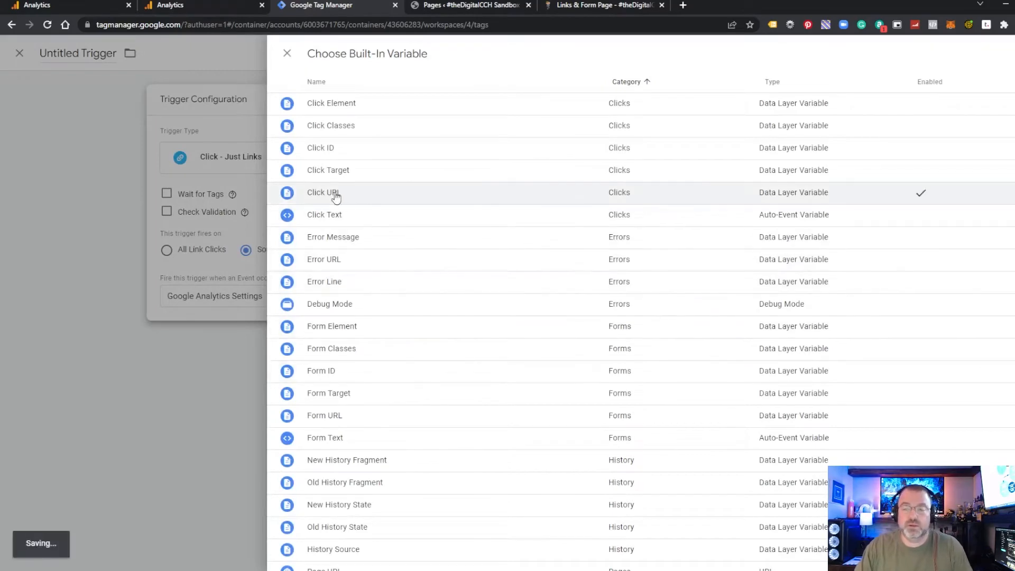
click(323, 193)
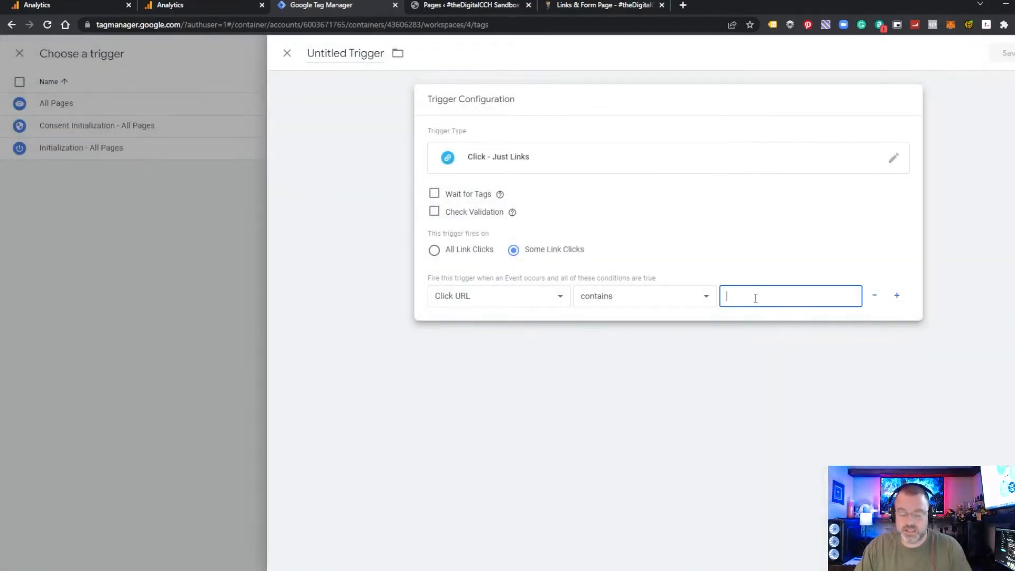
text(tel:)
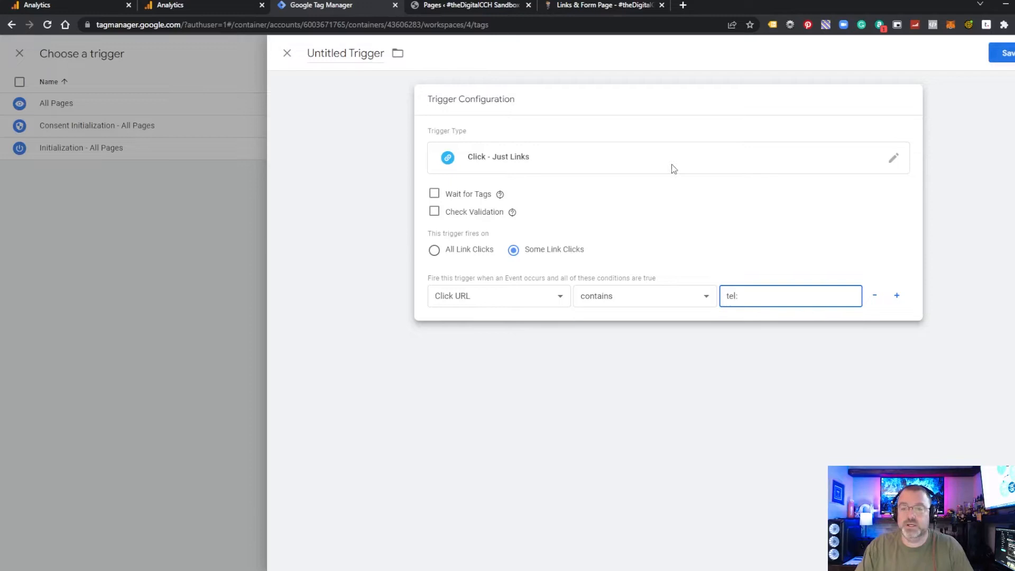
click(602, 5)
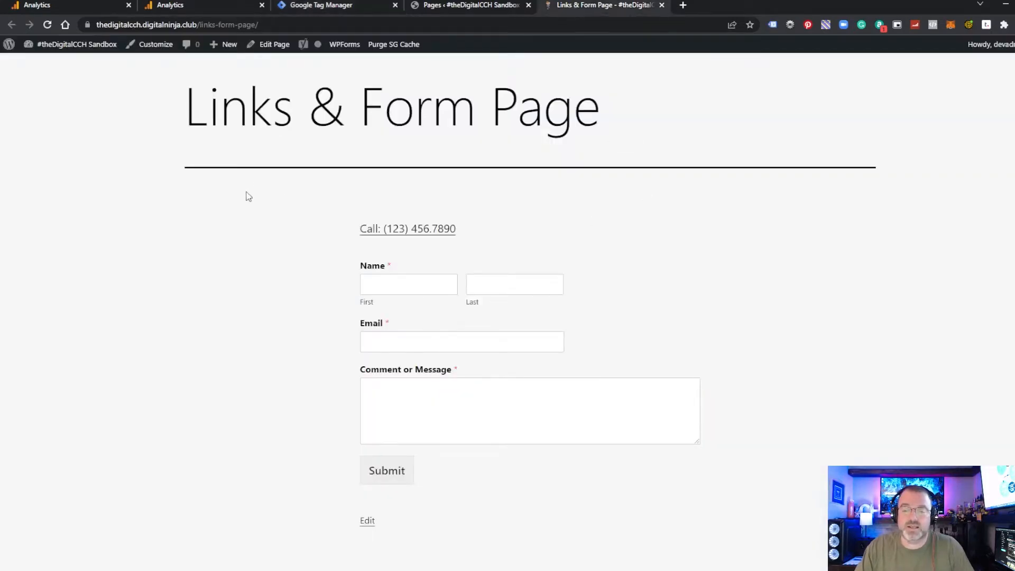
mouse_move(380, 235)
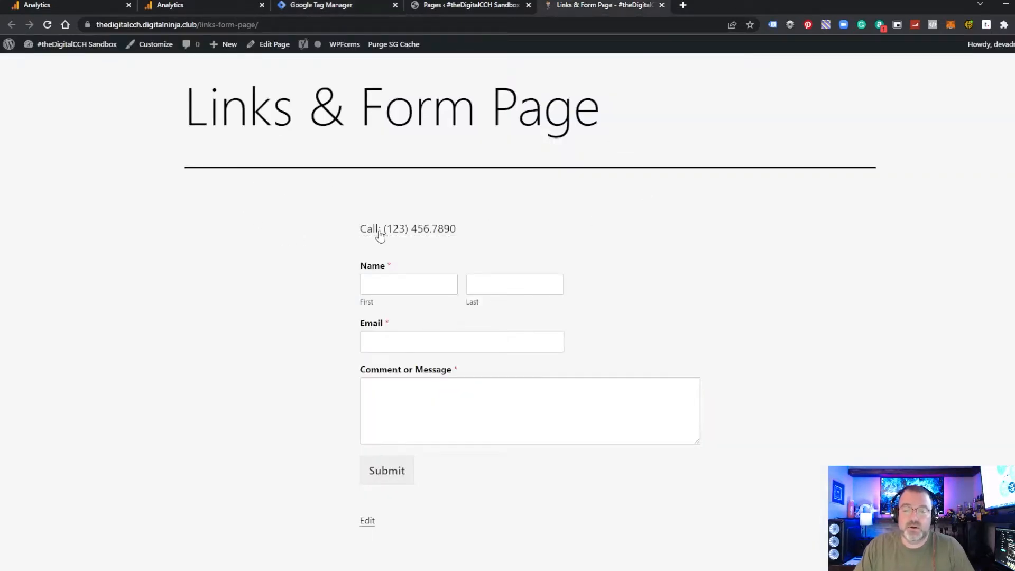
mouse_move(235, 372)
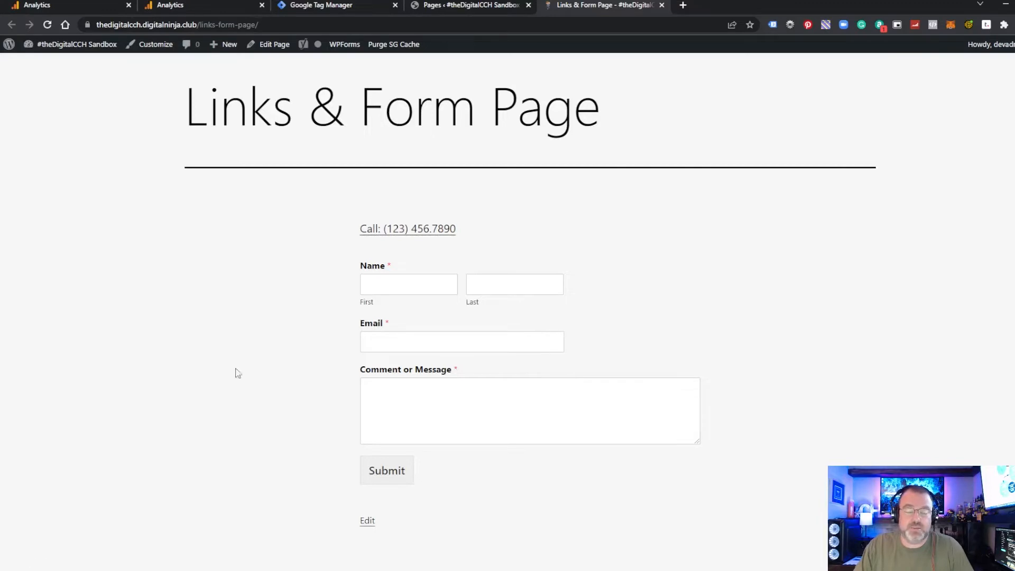
mouse_move(408, 231)
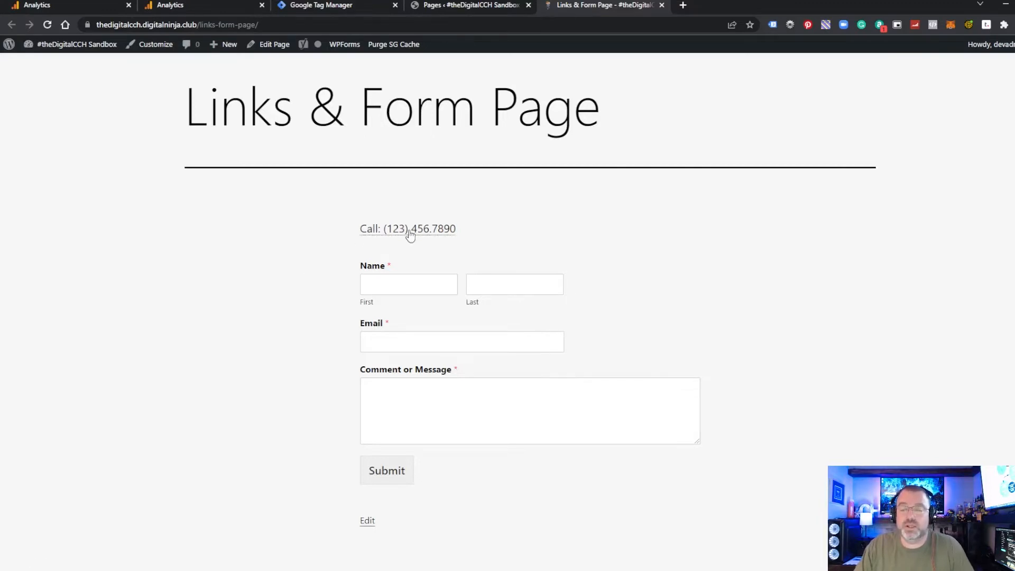
mouse_move(308, 192)
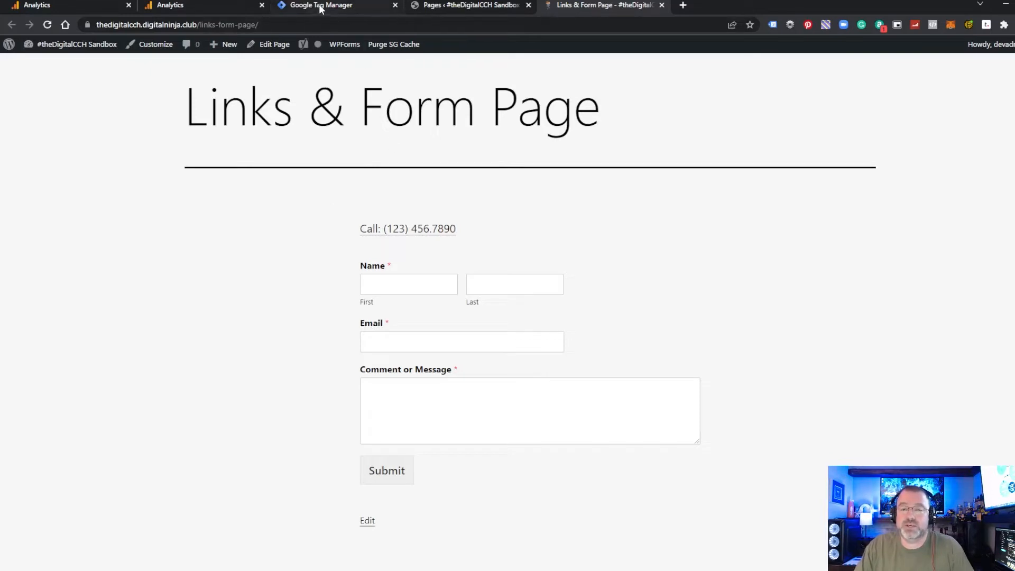
- Compare the page's call link against the trigger configuration
click(323, 5)
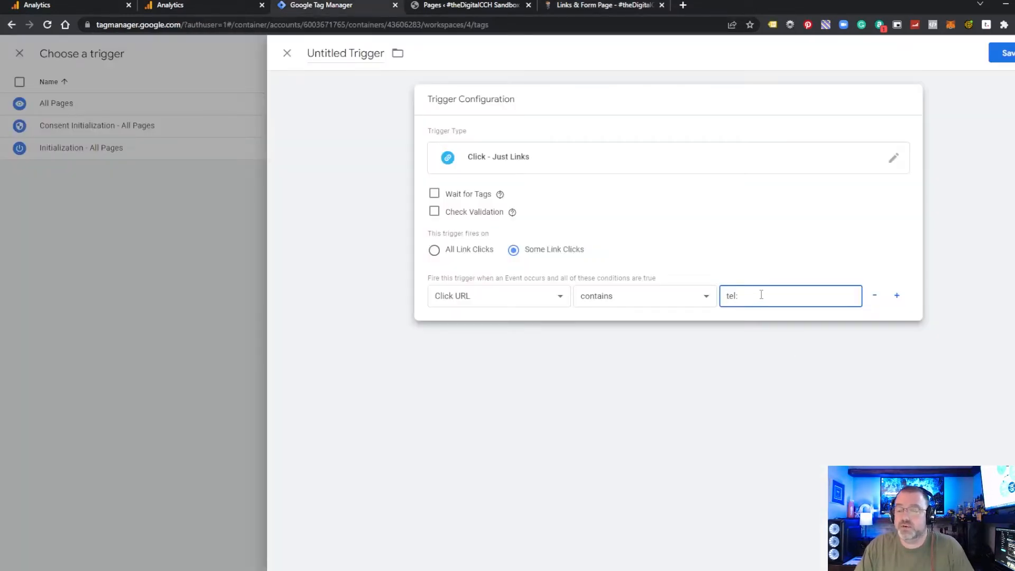
click(602, 6)
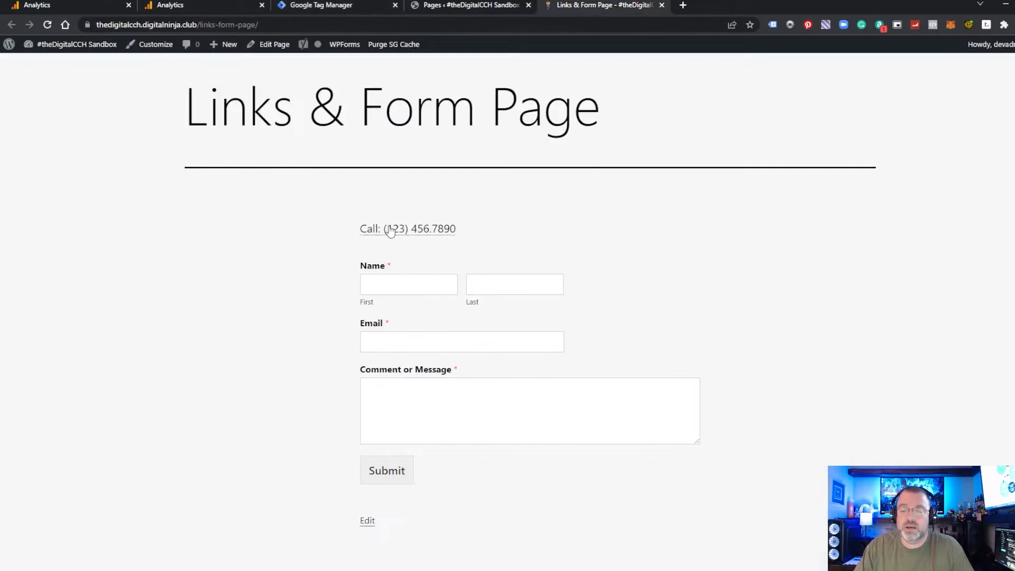
mouse_move(400, 57)
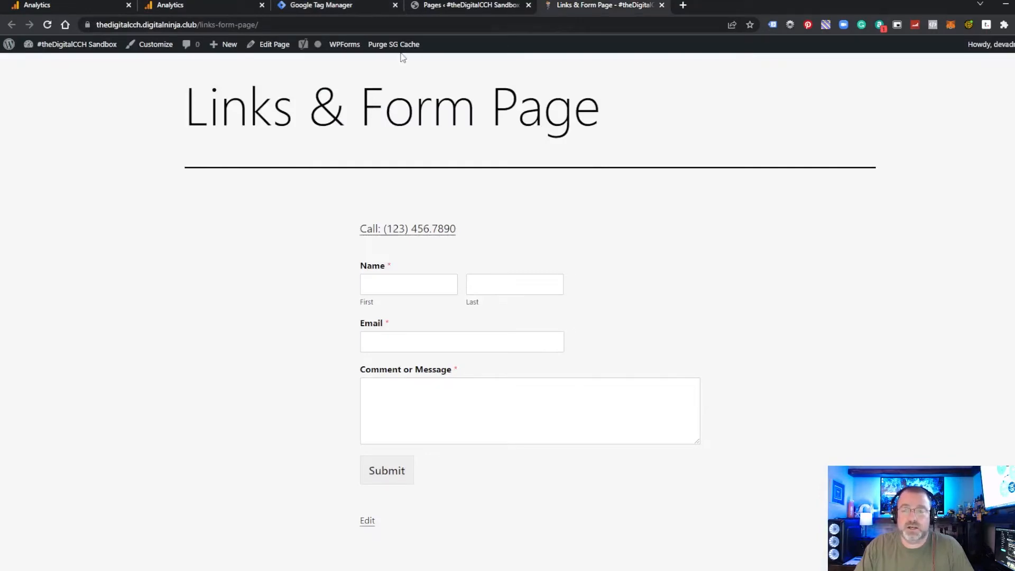
click(333, 5)
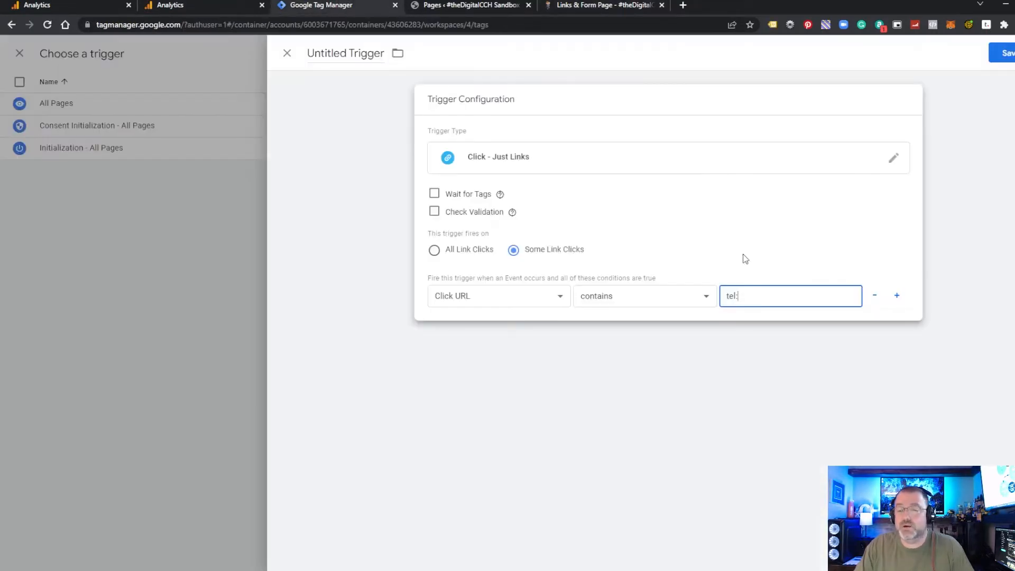
mouse_move(313, 116)
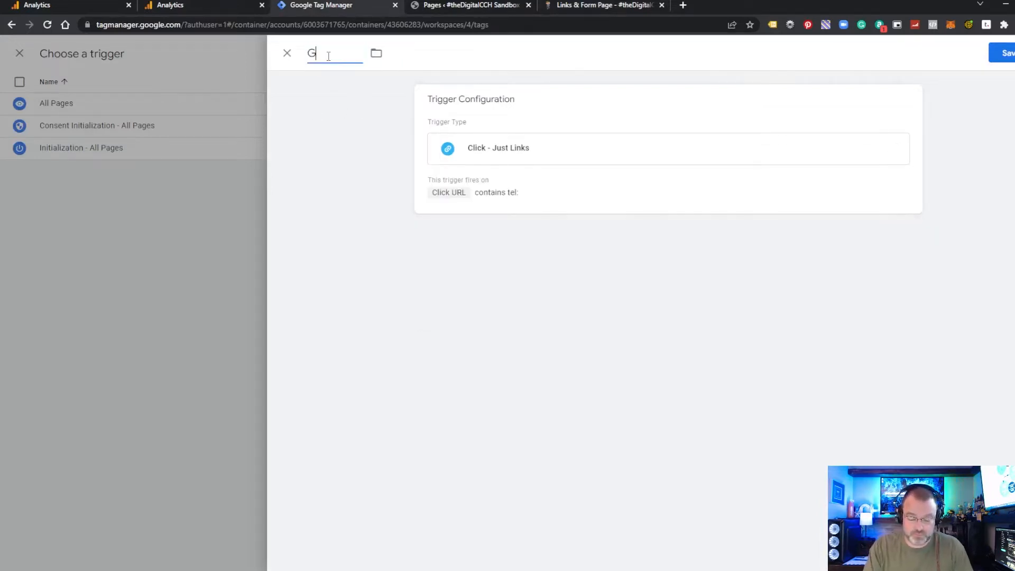
- Name the trigger 'Click To Call', dropping the invalid colon, and save it
text(E:)
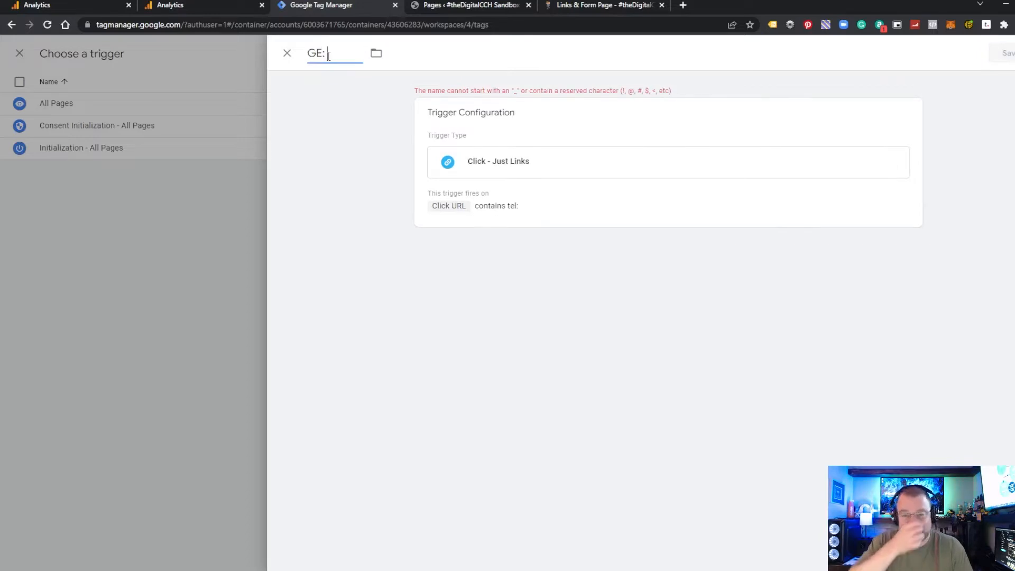
key(Backspace)
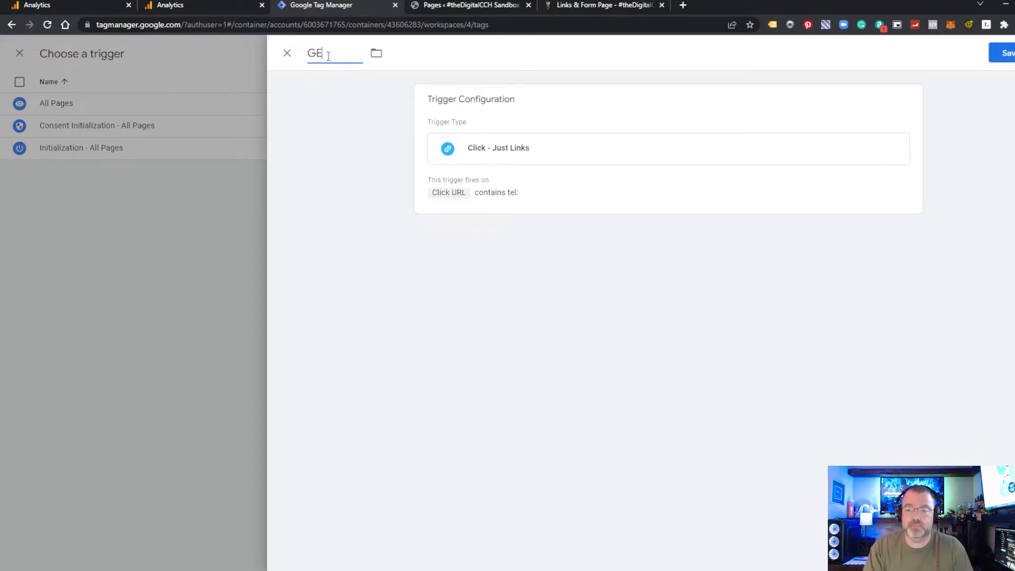
text(Click To)
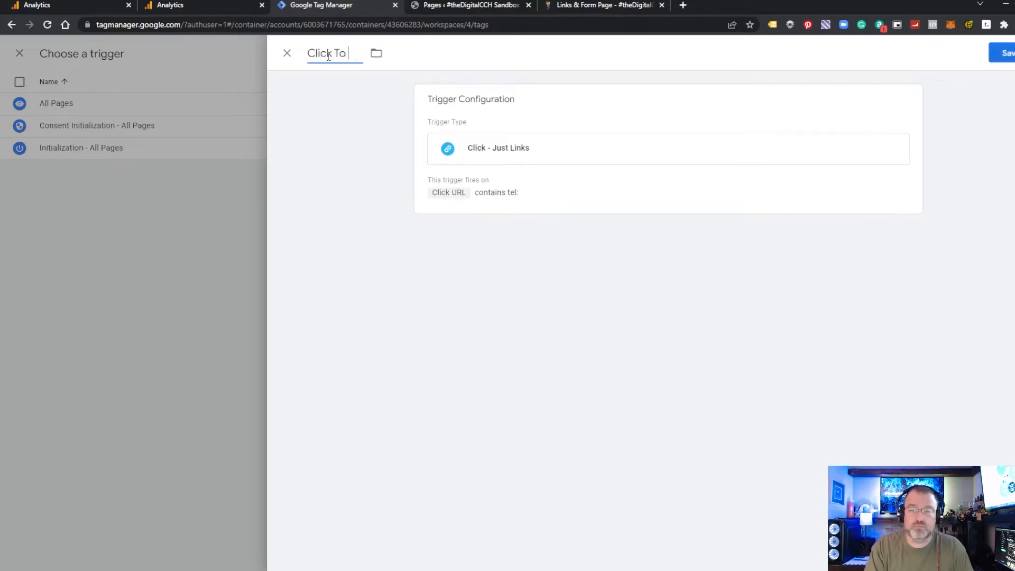
text(Call)
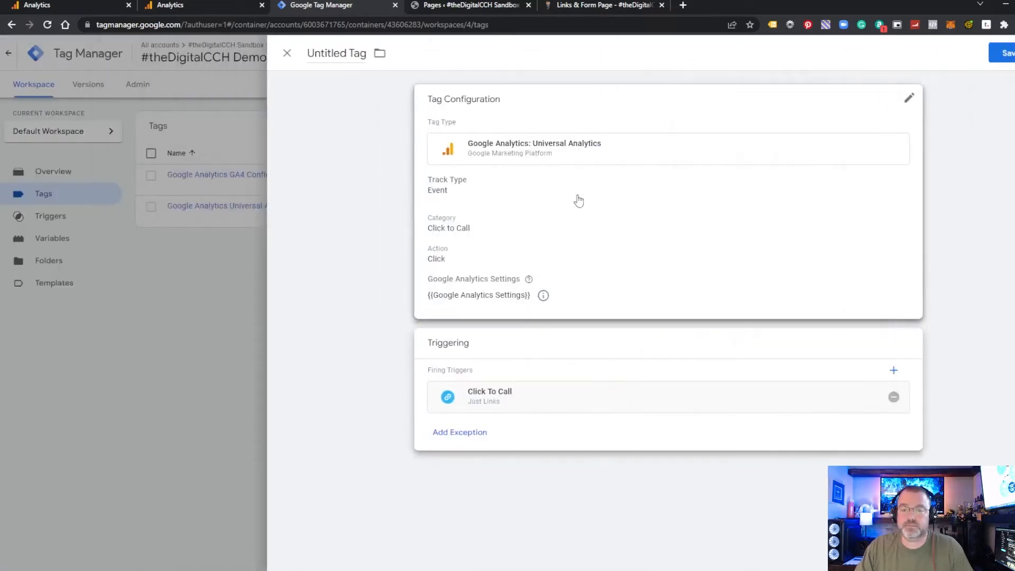
- Name the tag 'GE - Click To Call' and save it
text(GE)
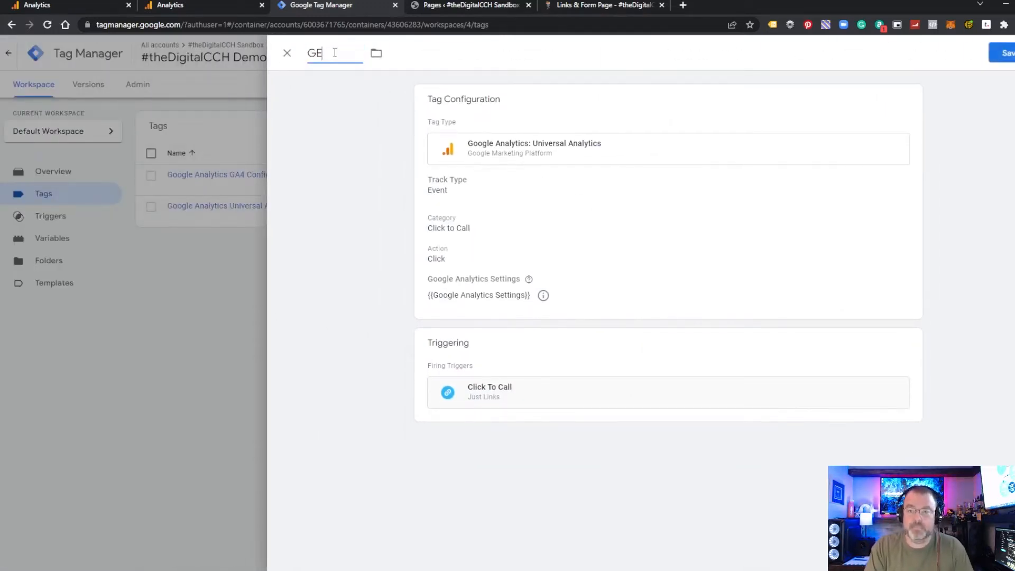
text(- Click)
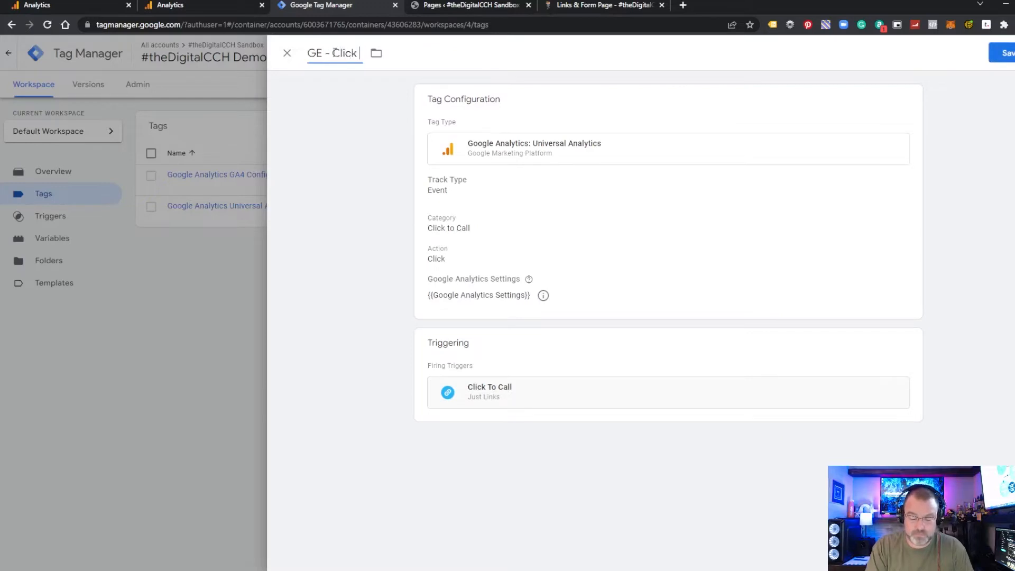
text(To Call)
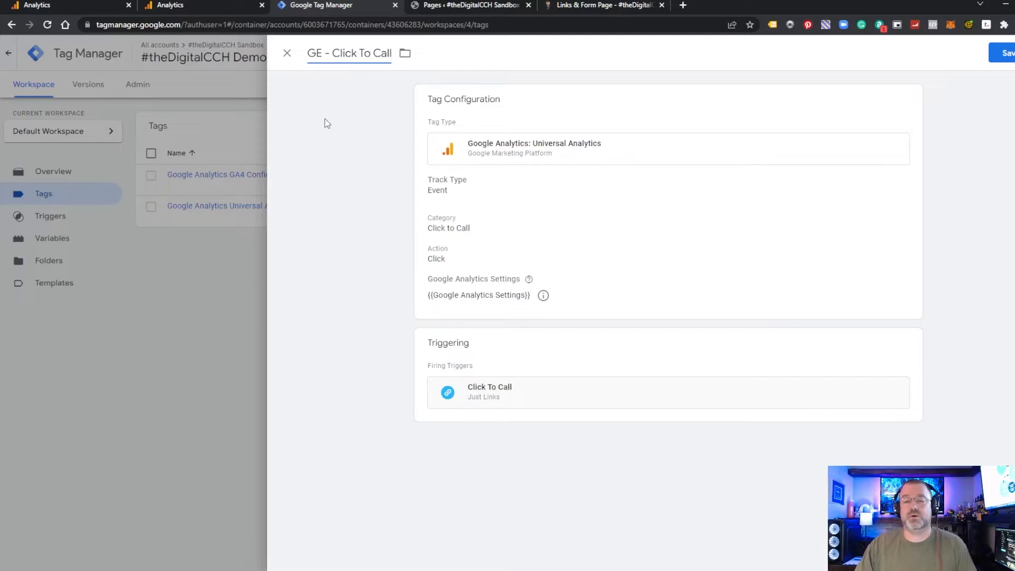
mouse_move(331, 131)
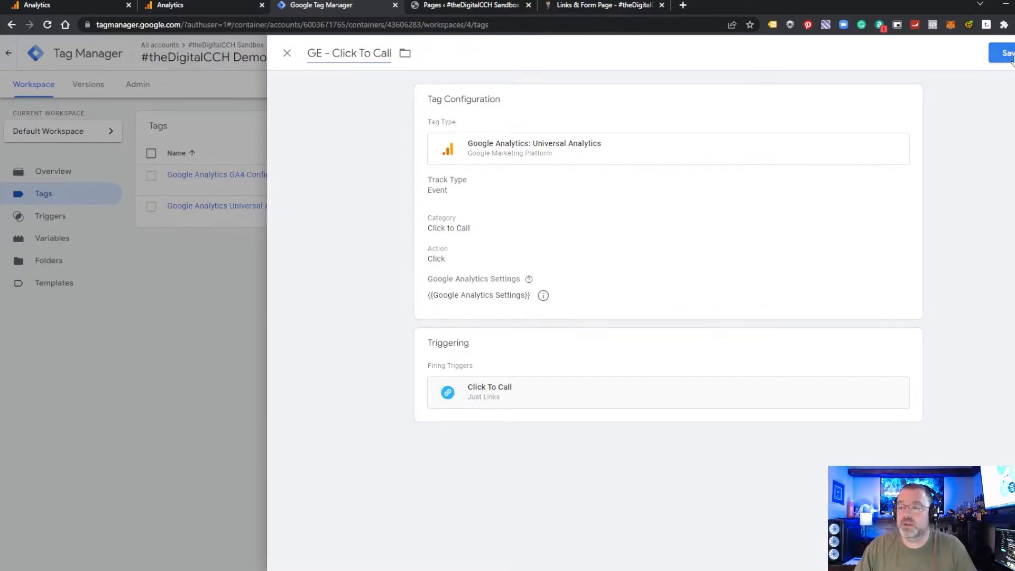
click(1005, 53)
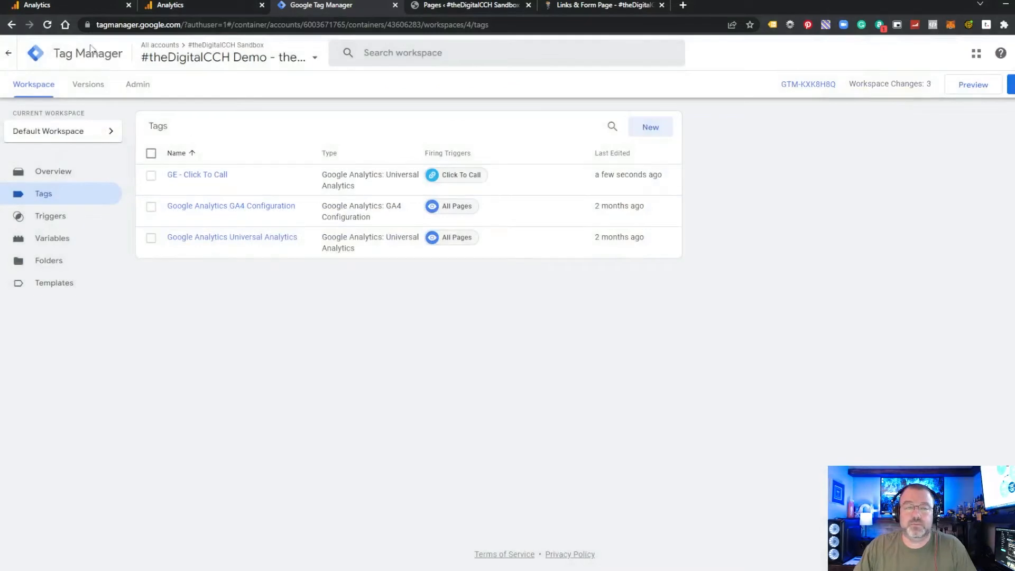
- Start a new custom goal in the Analytics view's Goals settings
click(194, 5)
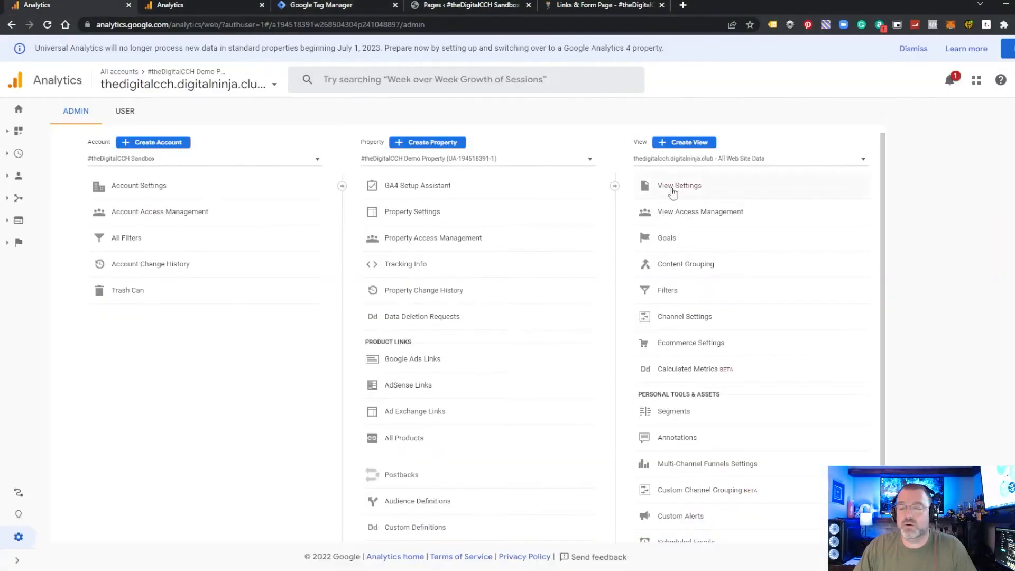
click(667, 238)
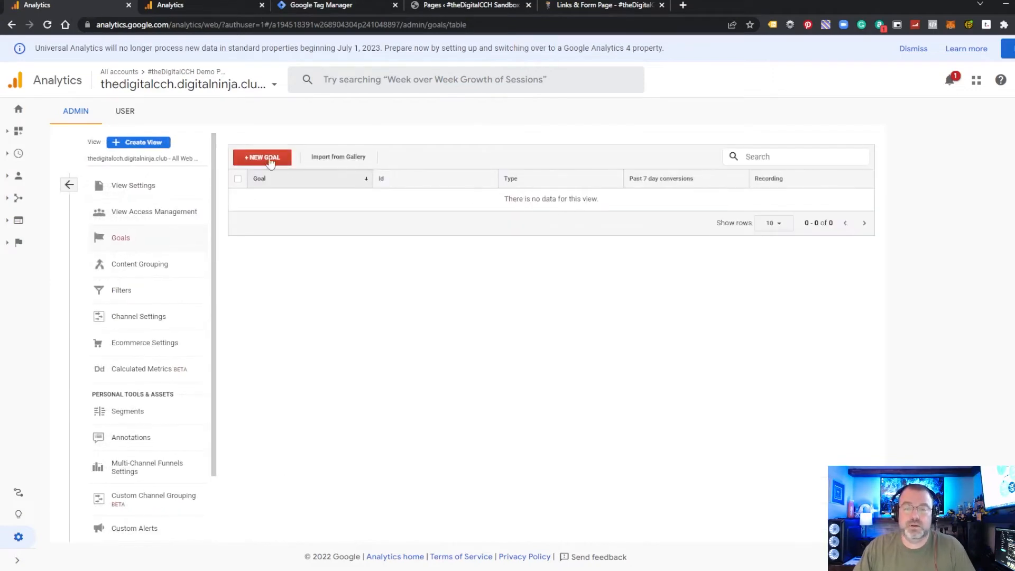
click(261, 158)
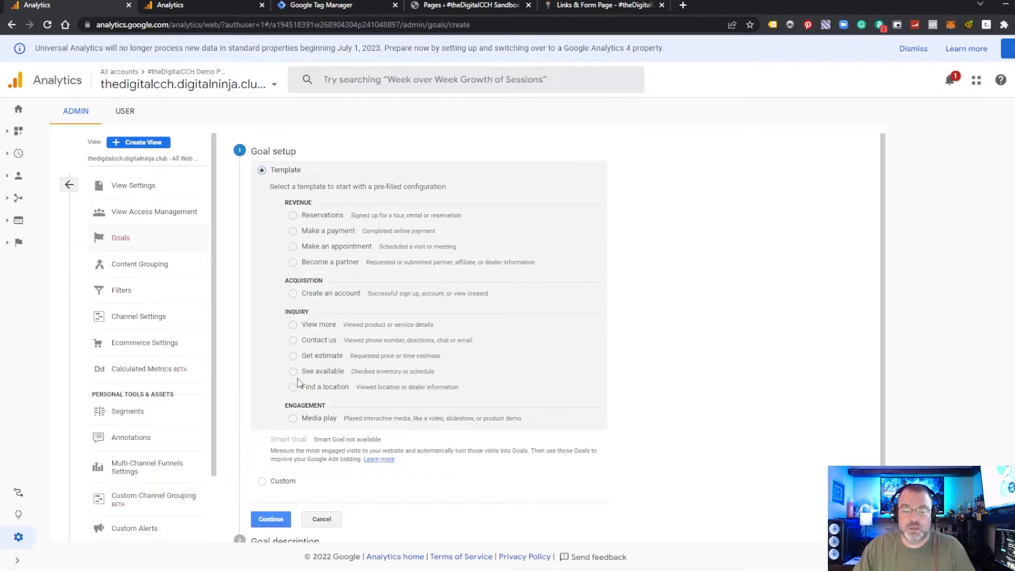
click(261, 480)
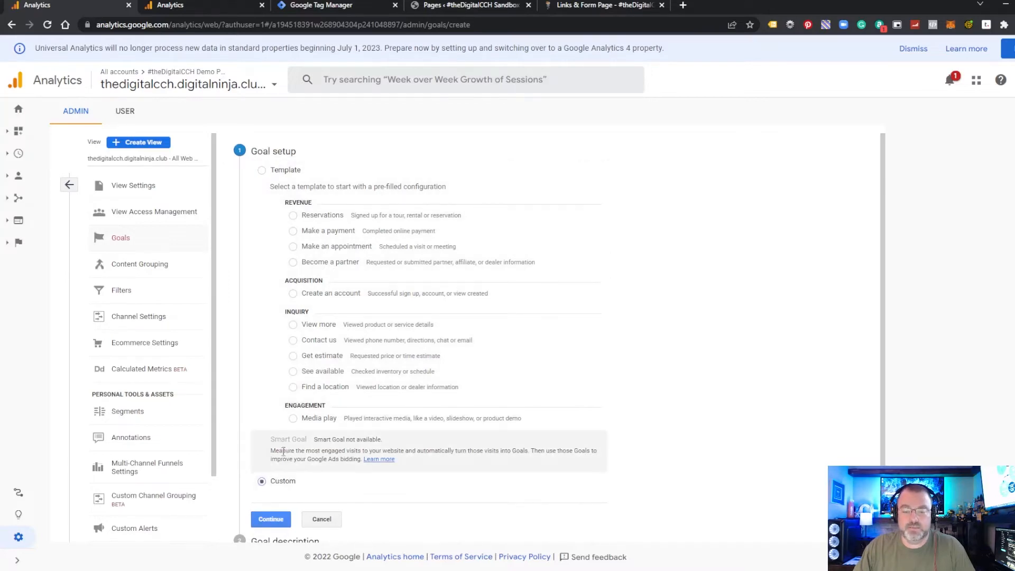
click(270, 518)
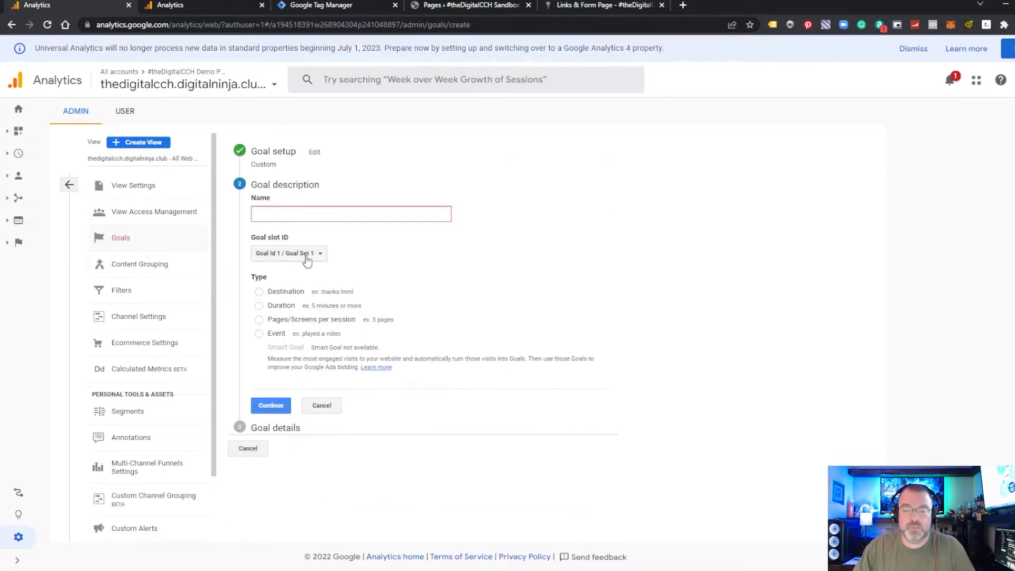
- Name the goal 'Click To Call' and make it an Event-type goal
text(Click To Ca)
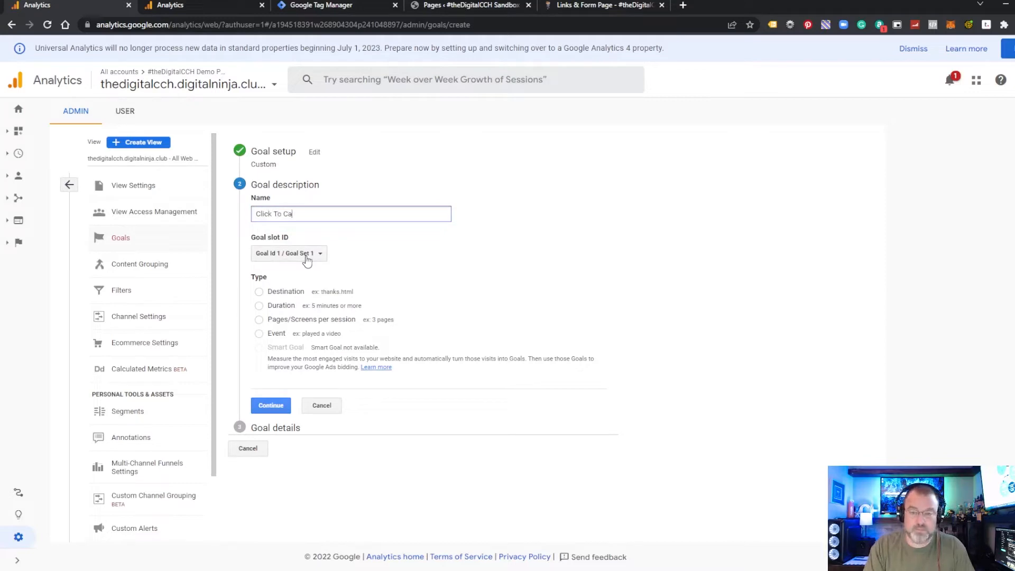
text(ll)
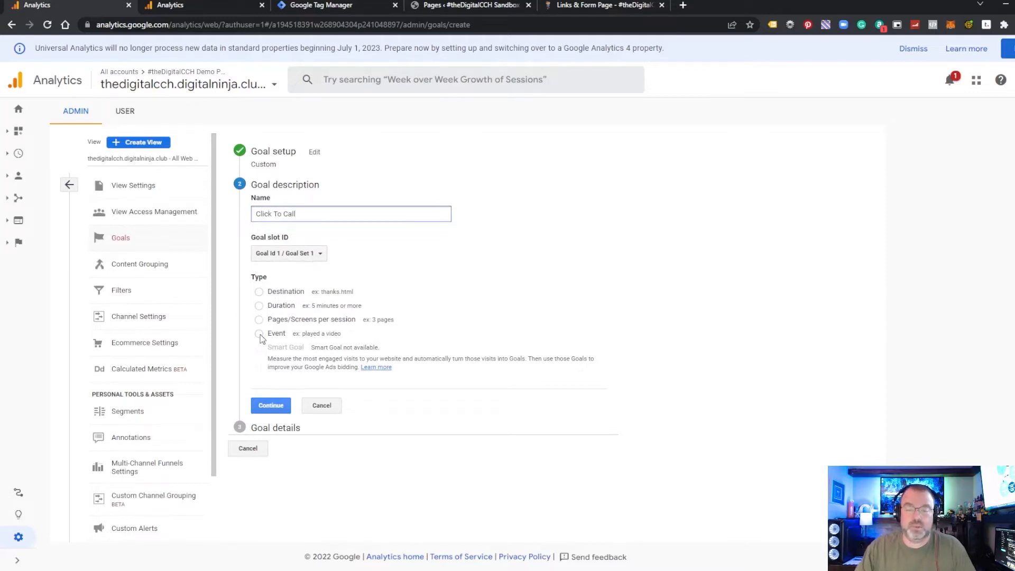
click(271, 405)
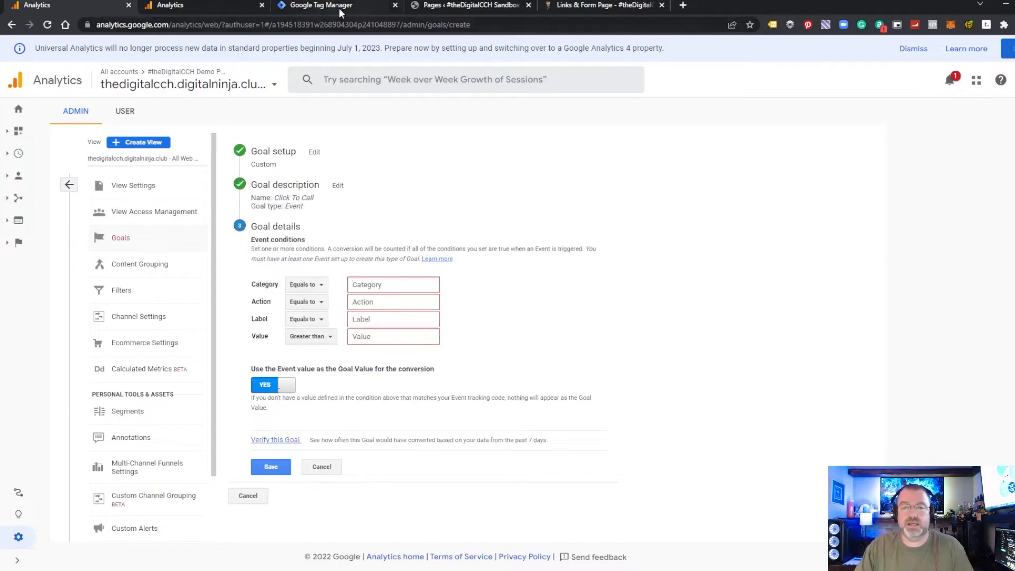
- Check the GE - Click To Call tag's event details in Tag Manager for reference
click(334, 6)
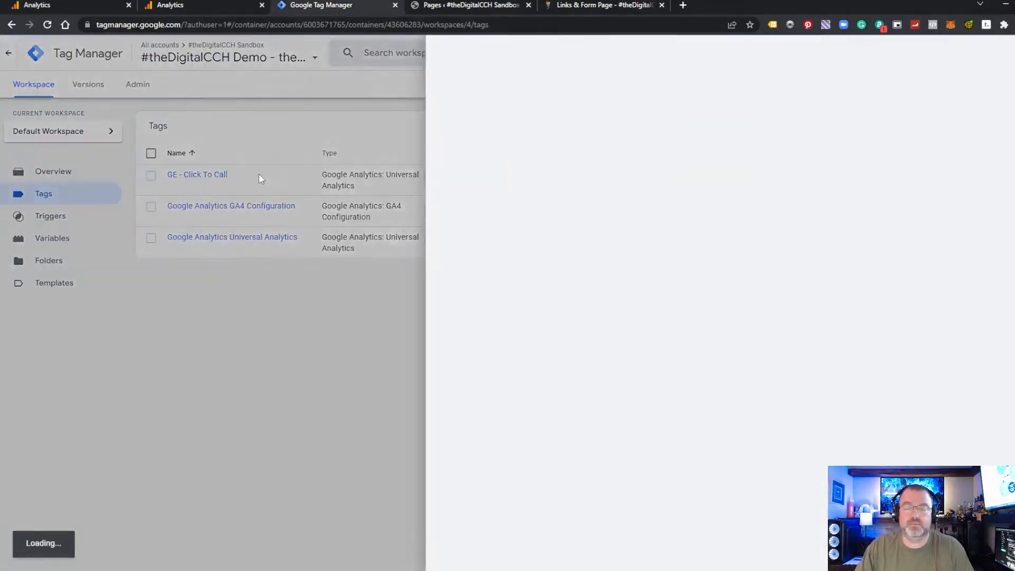
click(197, 175)
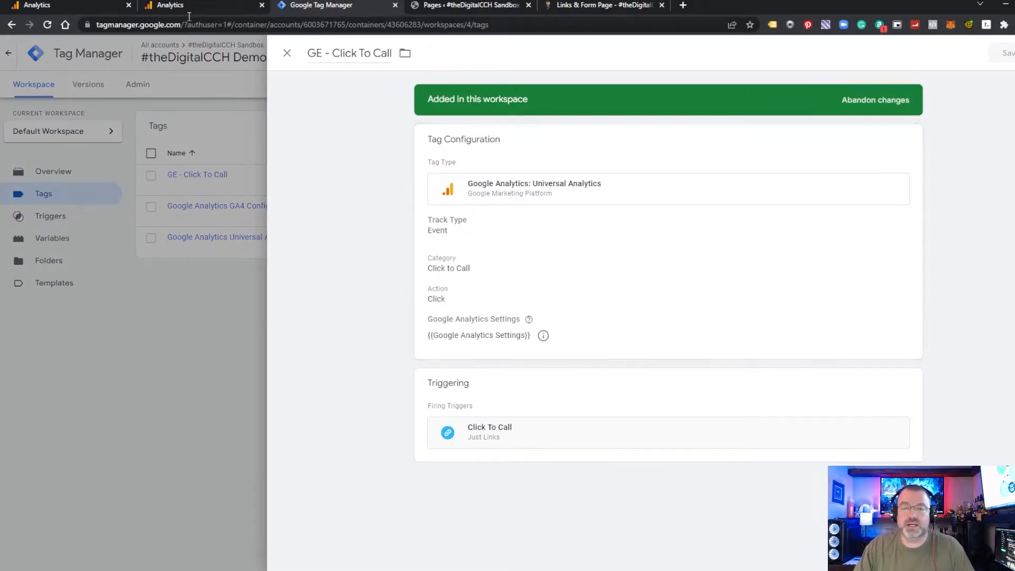
click(168, 6)
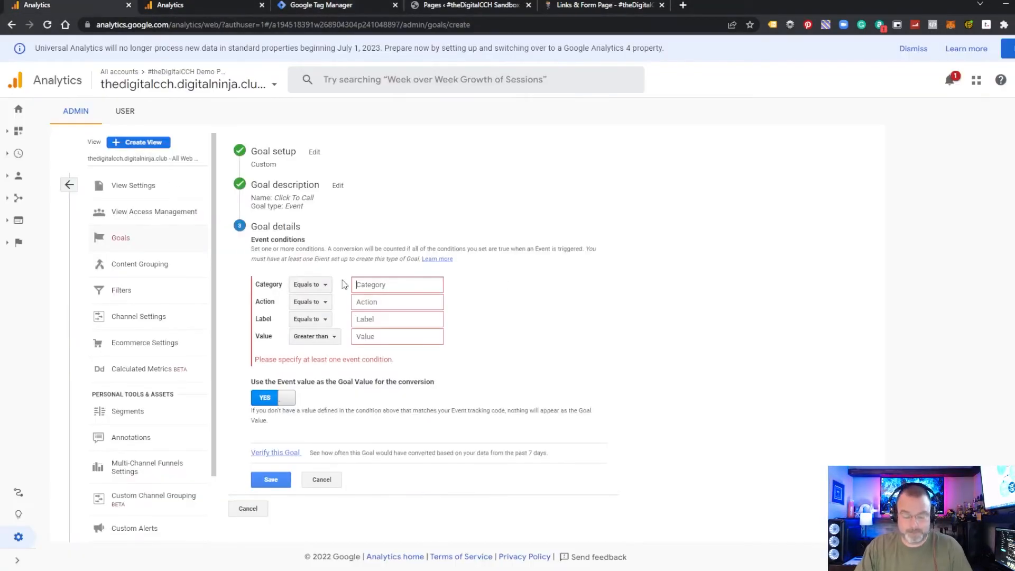
- Save the goal with event category 'Click to Call' and action 'Click'
text(Click to Call)
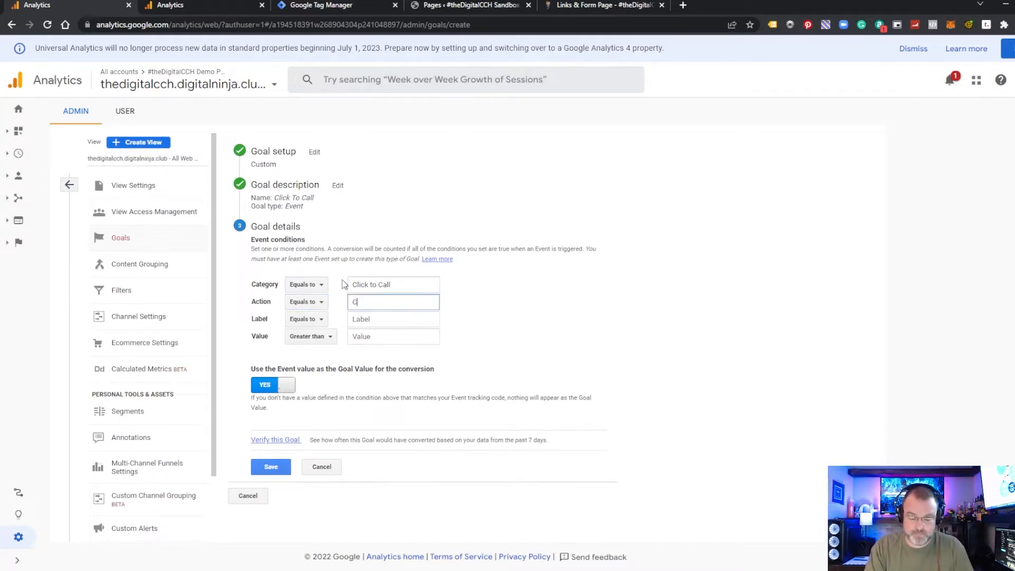
text(lick)
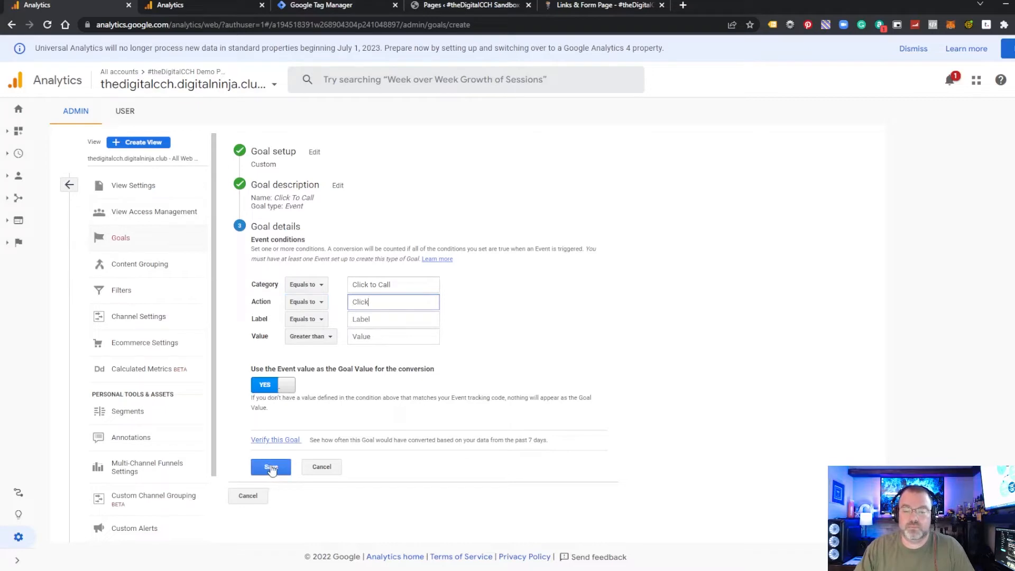
click(270, 466)
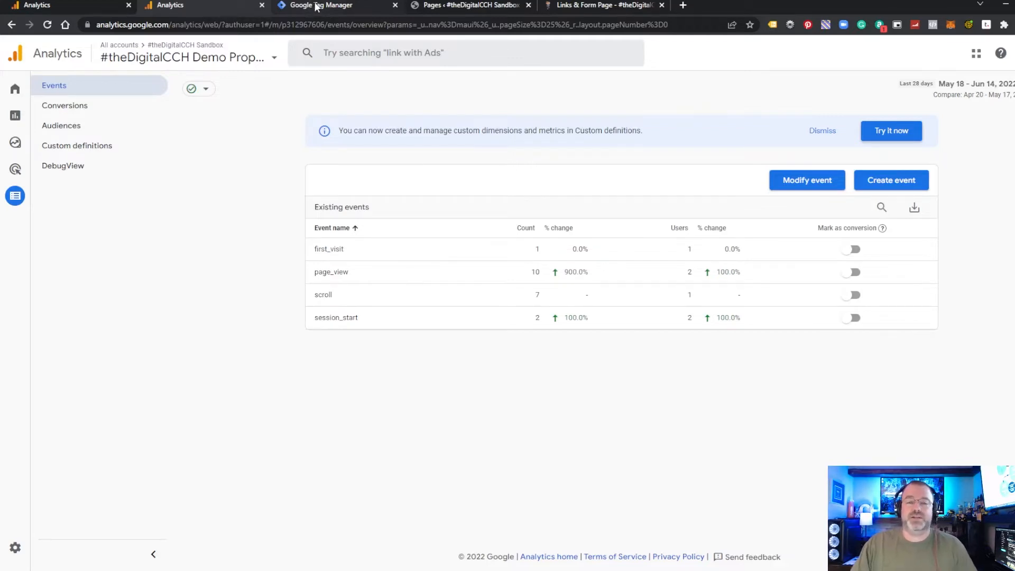
click(320, 5)
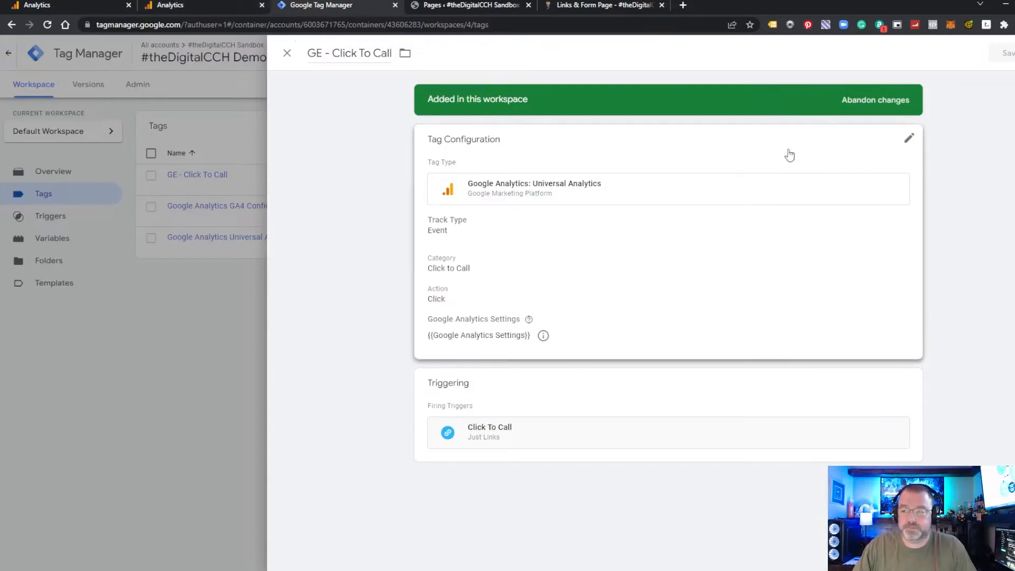
click(286, 53)
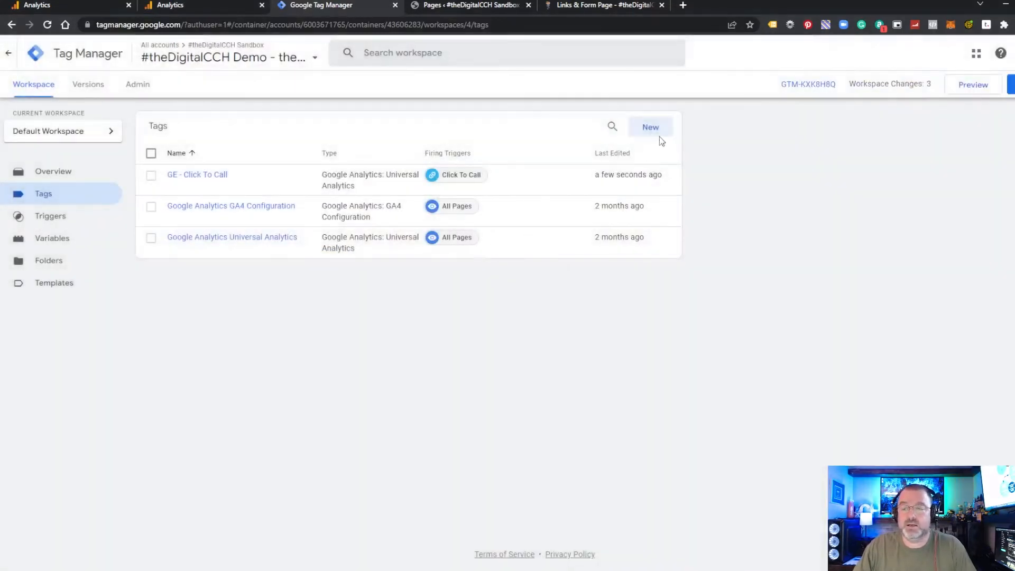
- Create a second Universal Analytics tag with Track Type set to Event
click(650, 126)
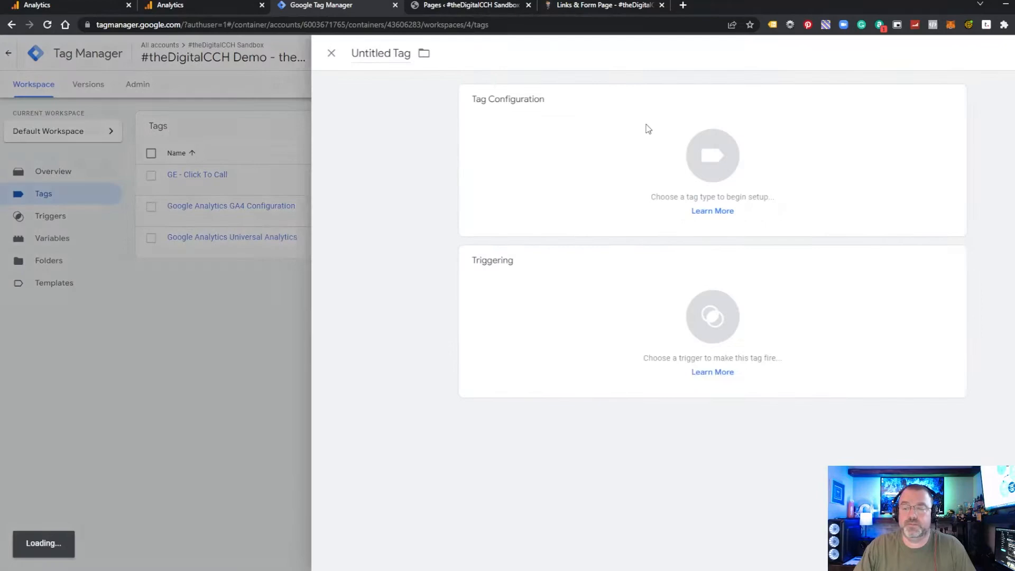
click(711, 155)
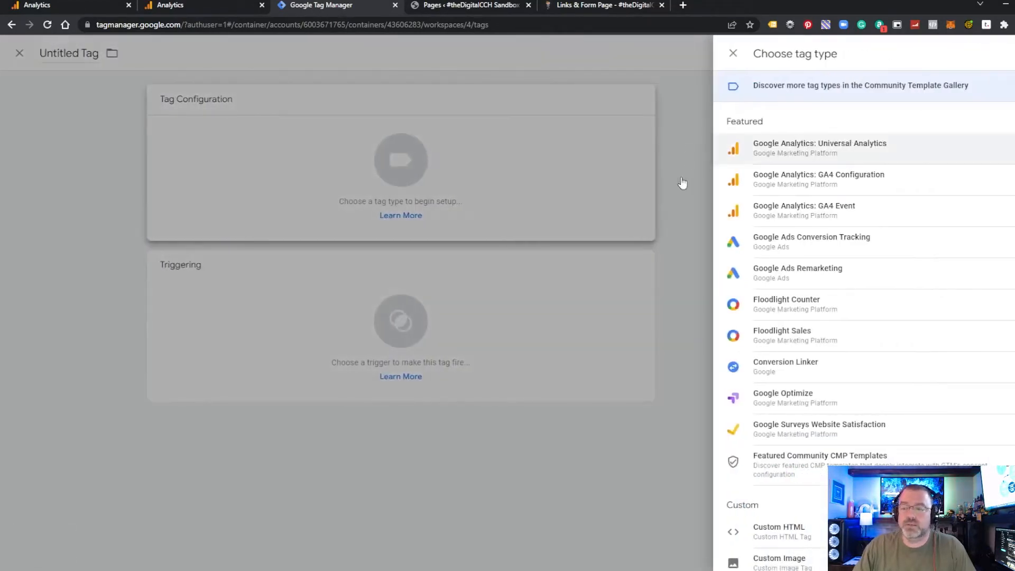
click(818, 148)
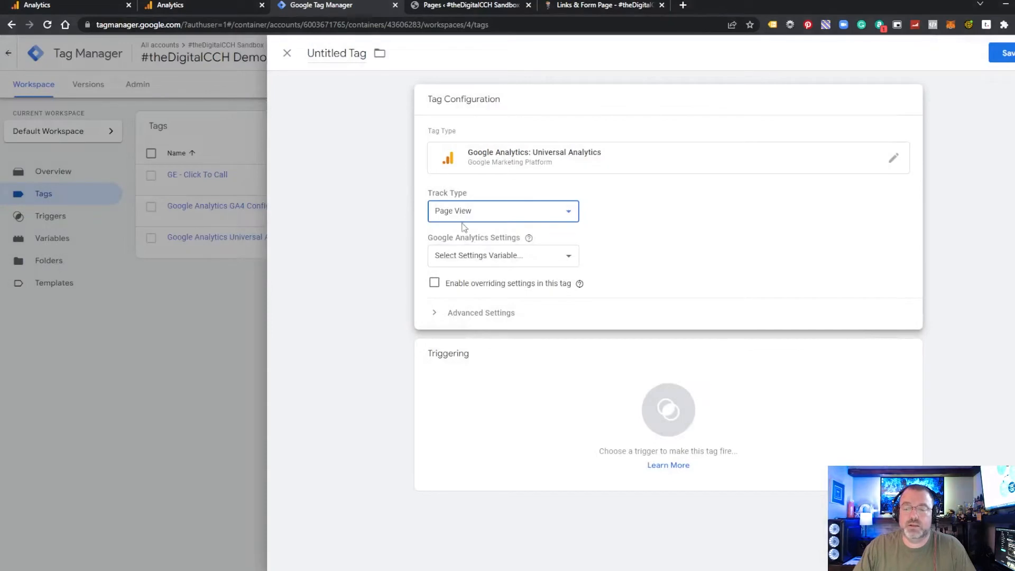
mouse_move(457, 244)
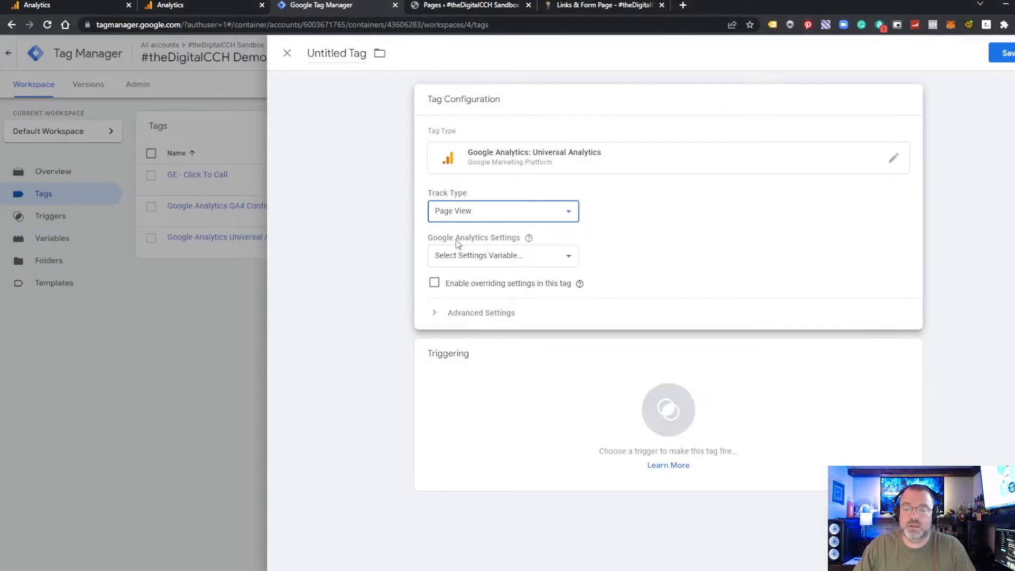
click(504, 210)
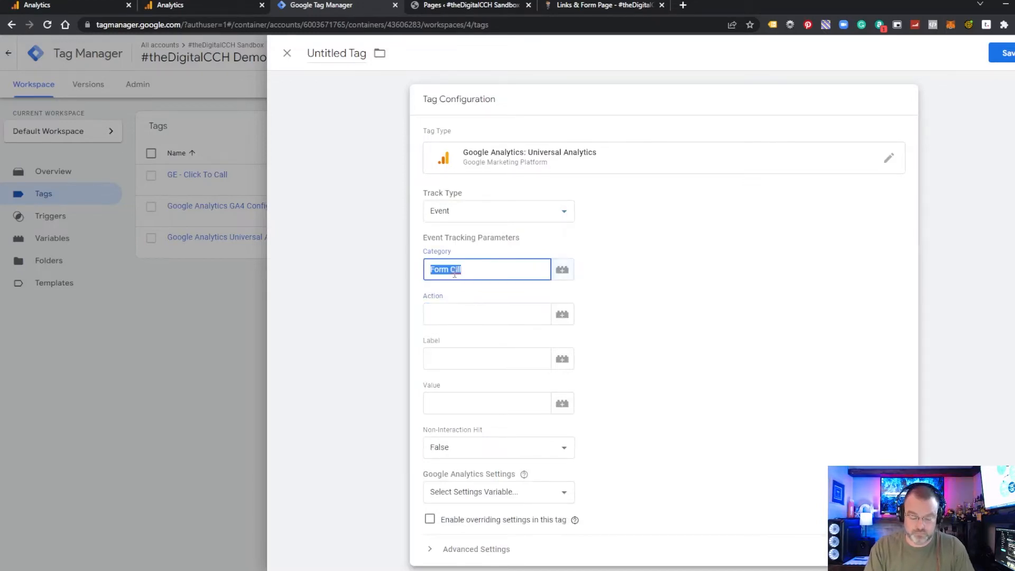
- Enter 'Form Fill' for category and action and select the {{Google Analytics Settings}} variable
click(486, 314)
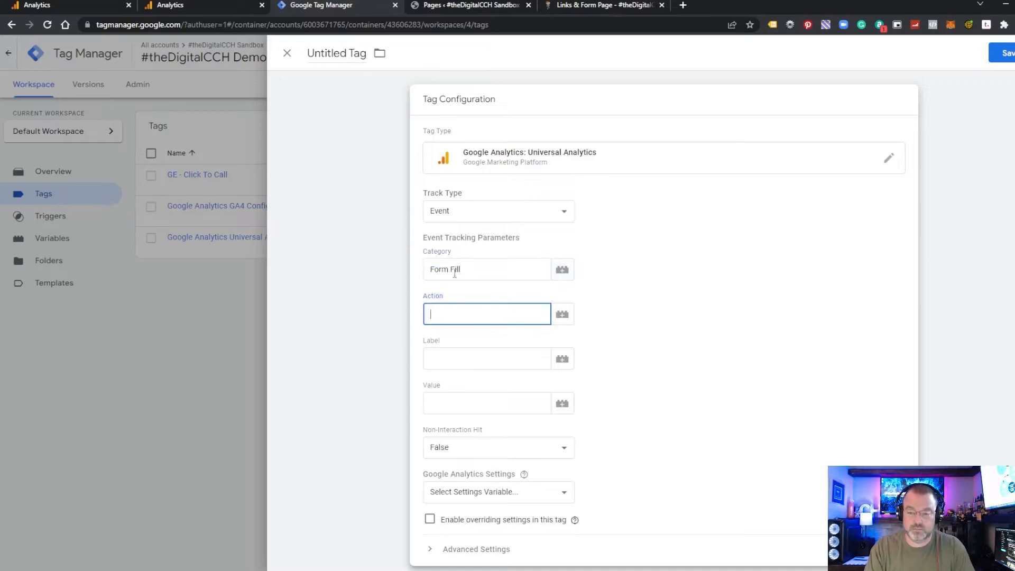
text(Form Fill)
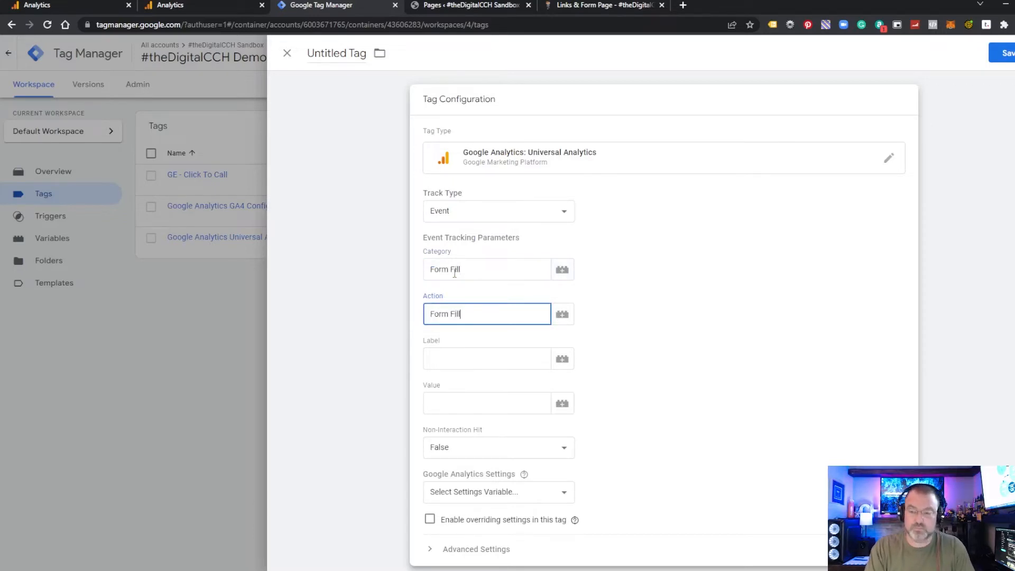
scroll(down, 3)
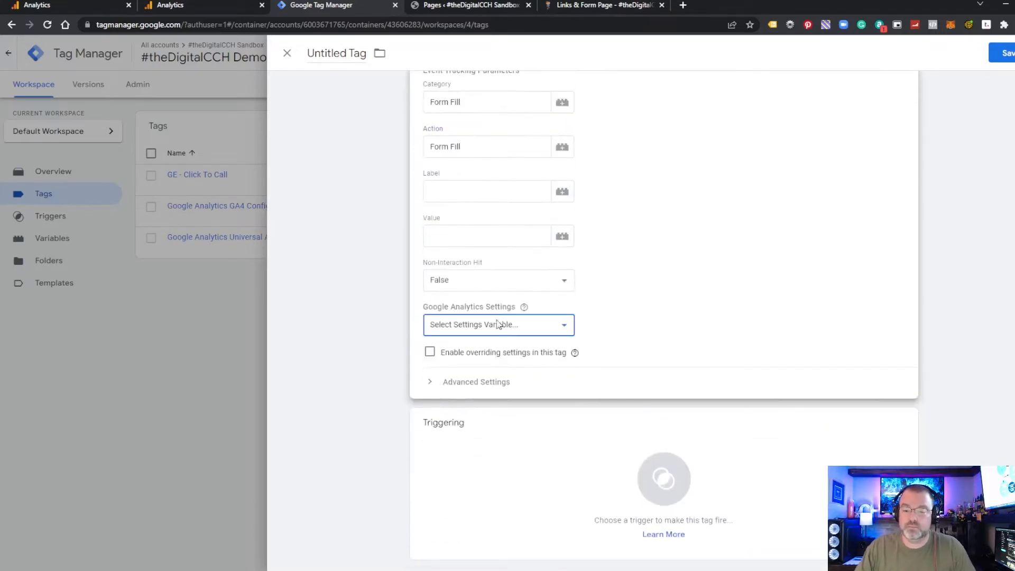
click(498, 324)
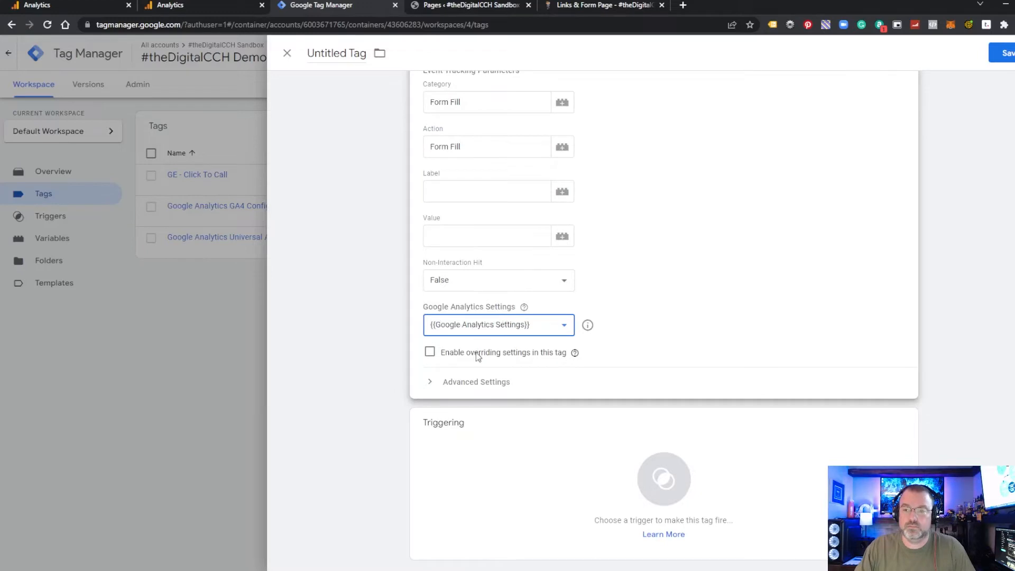
scroll(up, 3)
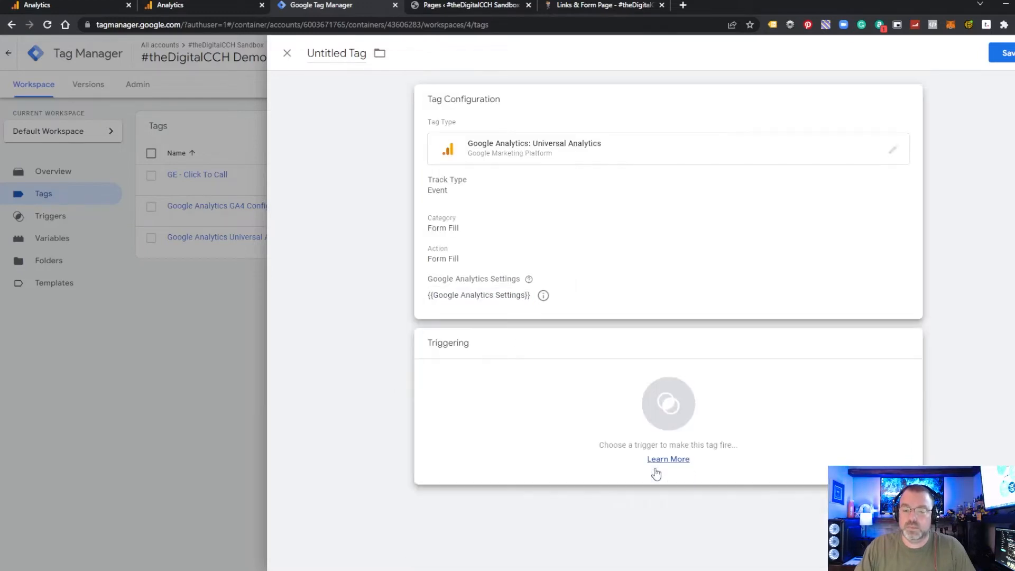
click(667, 405)
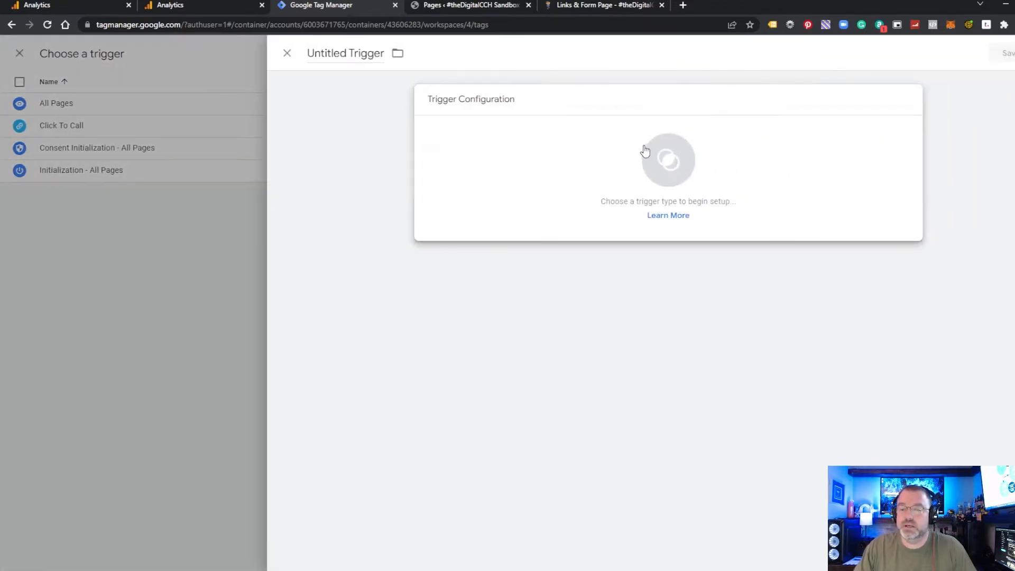
- Bring up the trigger type choices for the new Form Fill trigger, then check the WordPress pages list
click(667, 161)
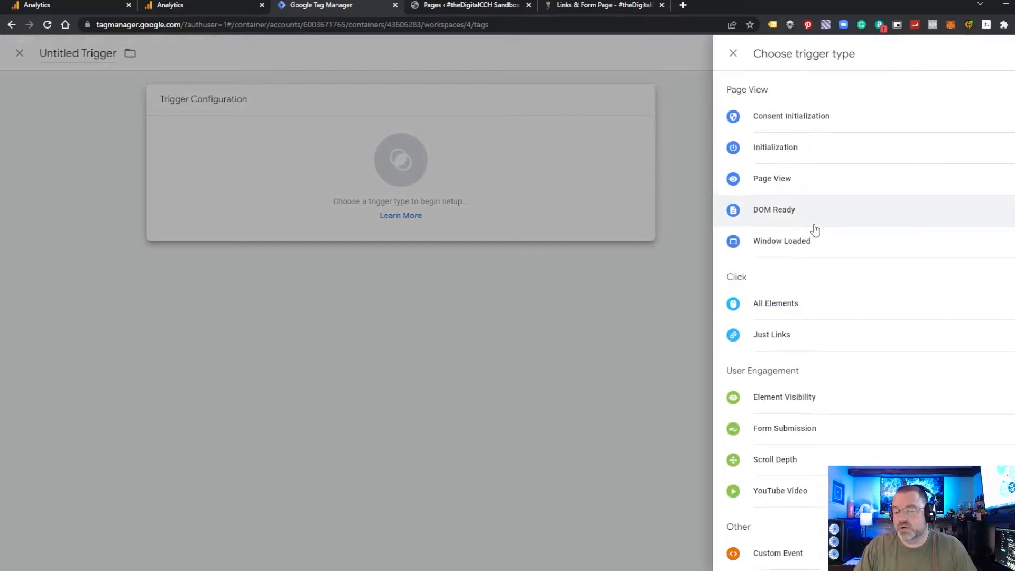
scroll(down, 3)
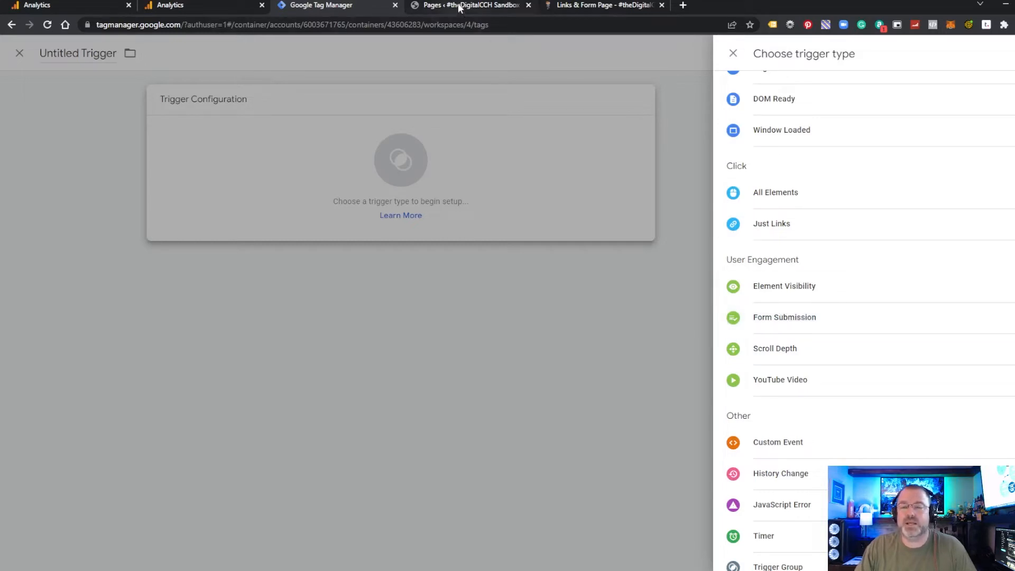
click(467, 5)
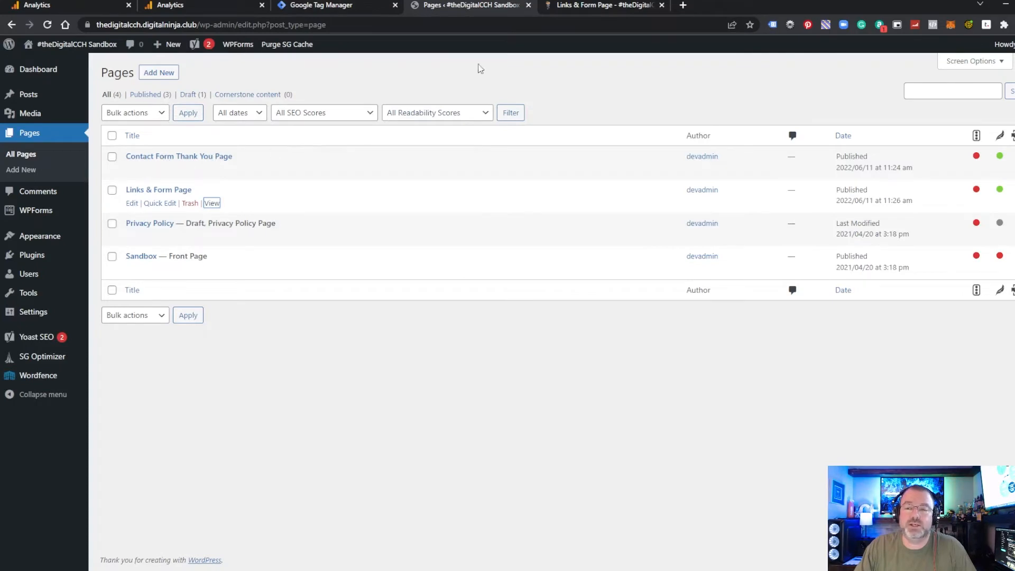
mouse_move(479, 31)
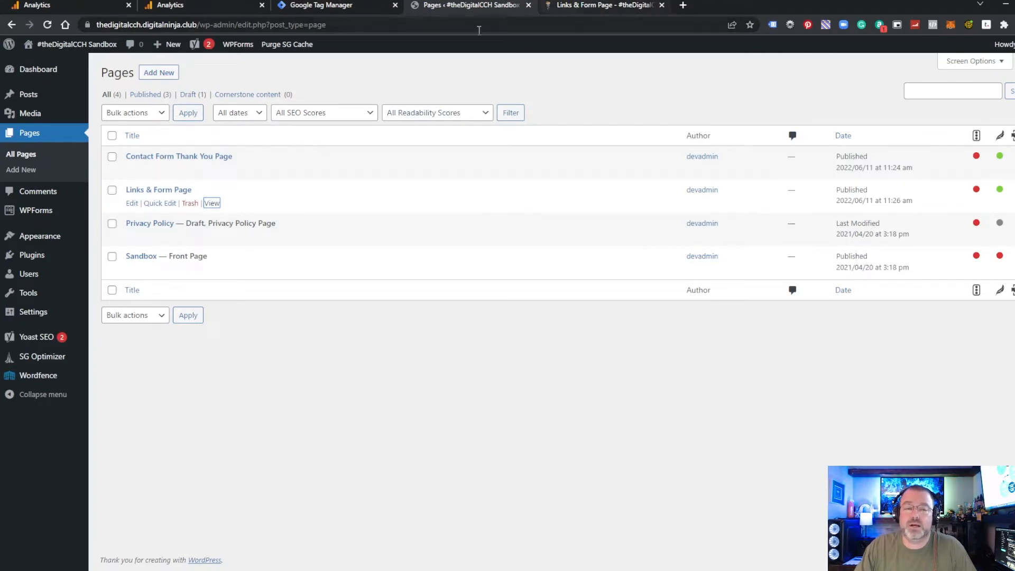
mouse_move(200, 179)
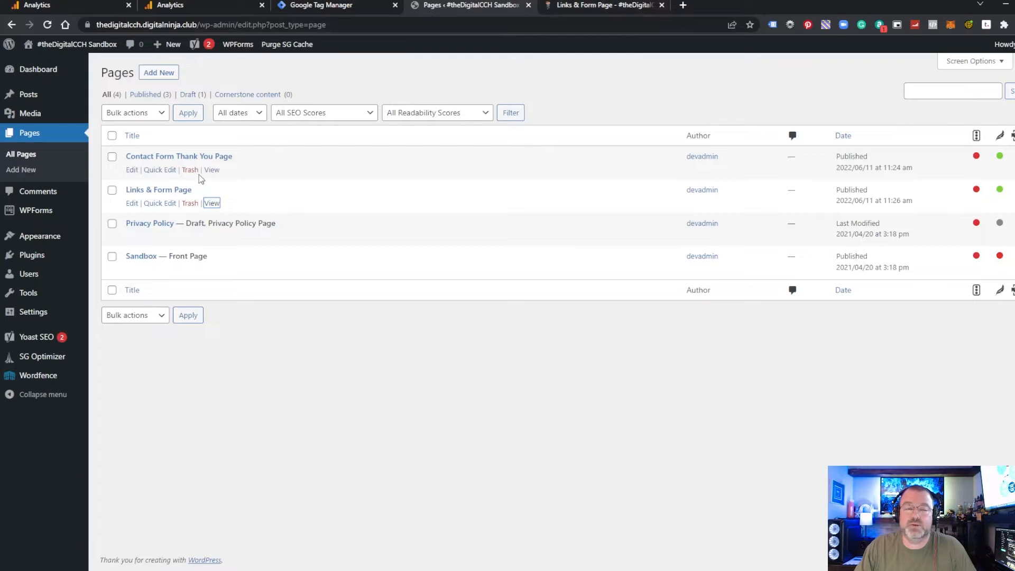
mouse_move(213, 175)
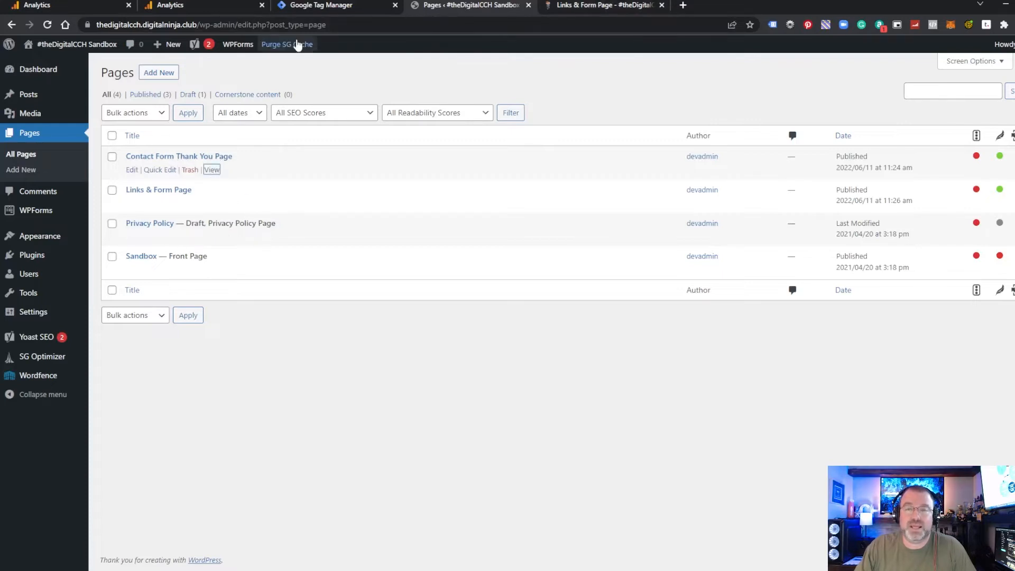
- Configure a Page View trigger on Some Page Views where Page URL contains club/contact-form-thank-you-page/
click(332, 5)
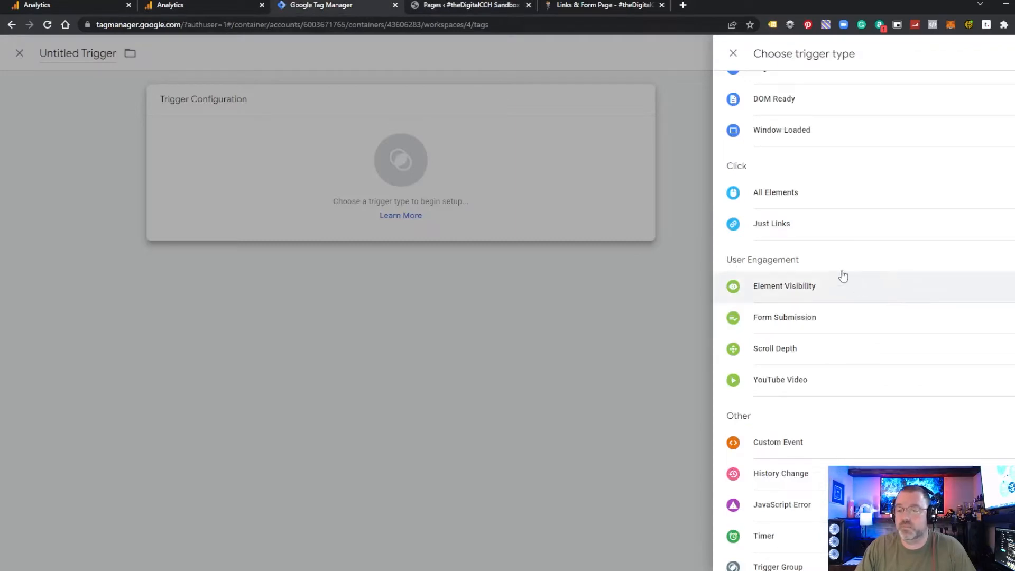
scroll(up, 3)
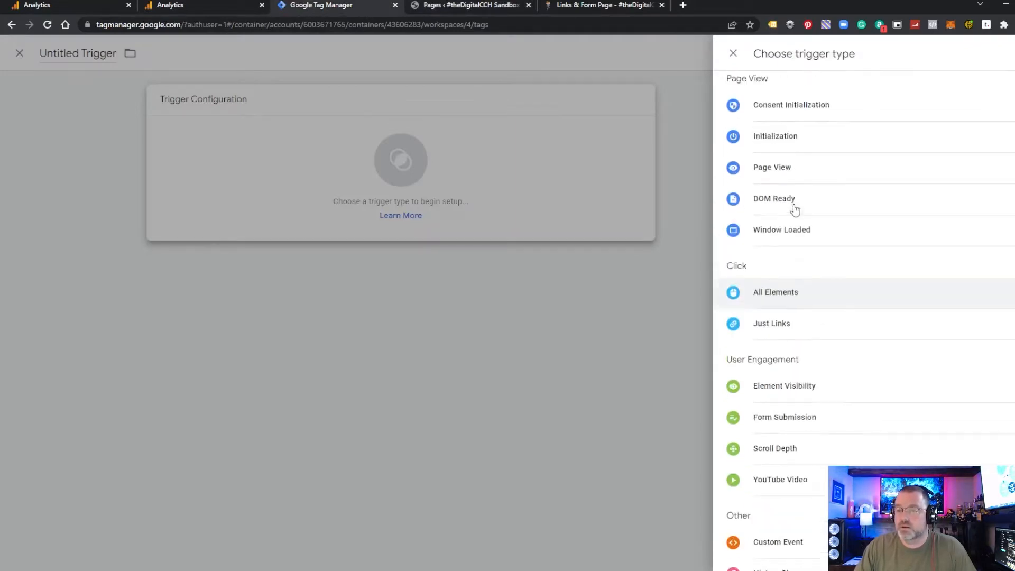
click(772, 167)
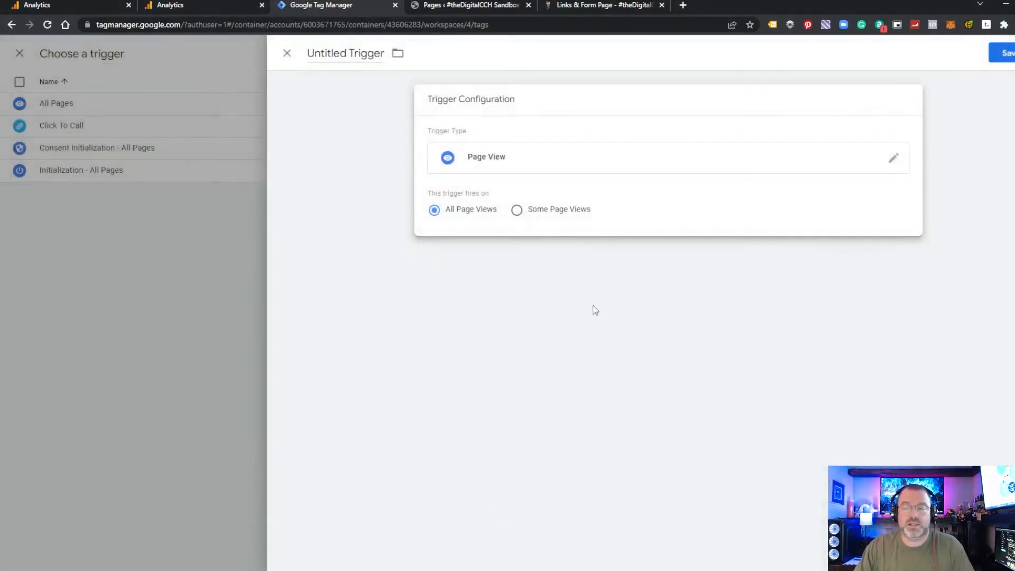
click(517, 209)
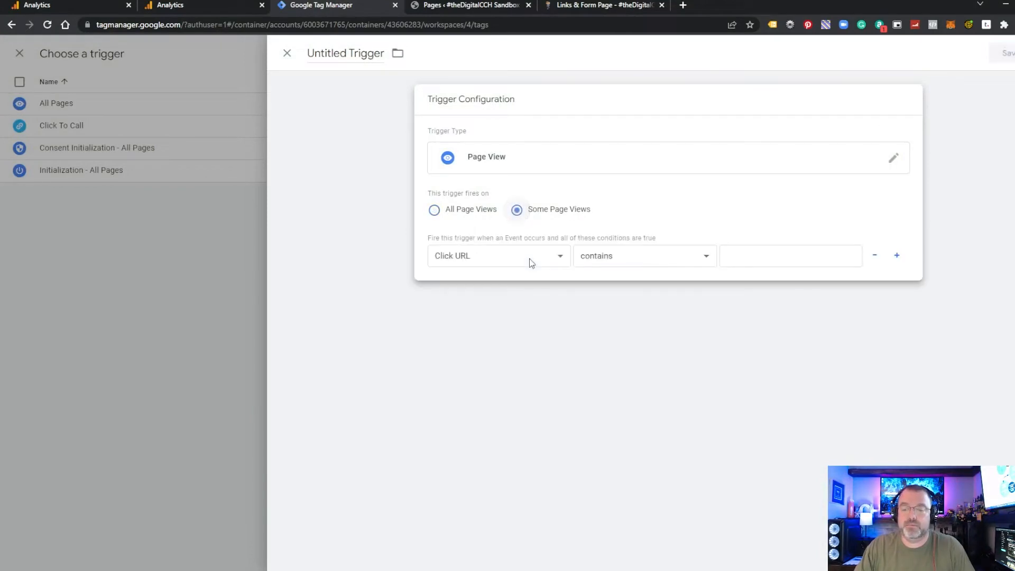
click(498, 255)
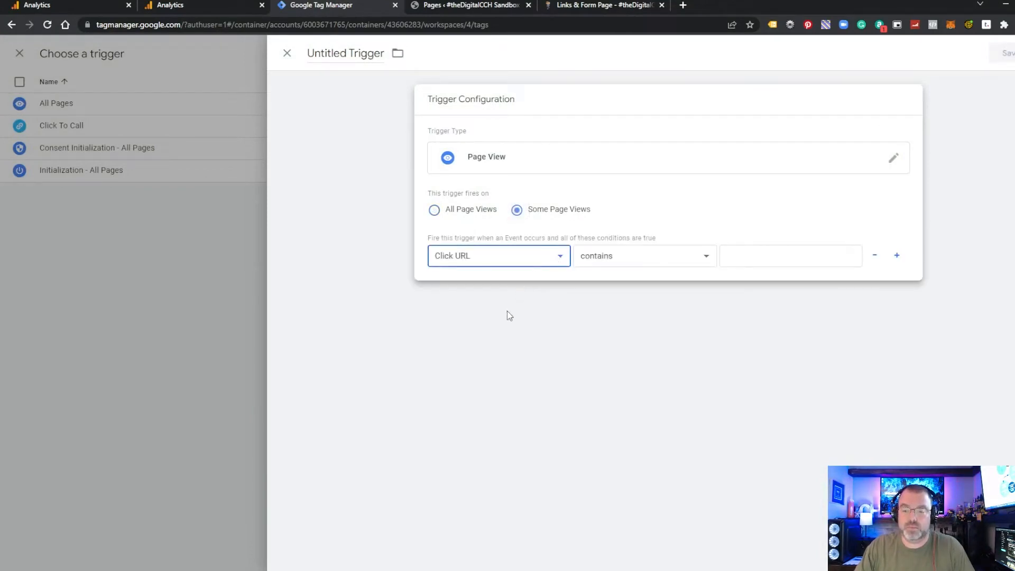
click(498, 254)
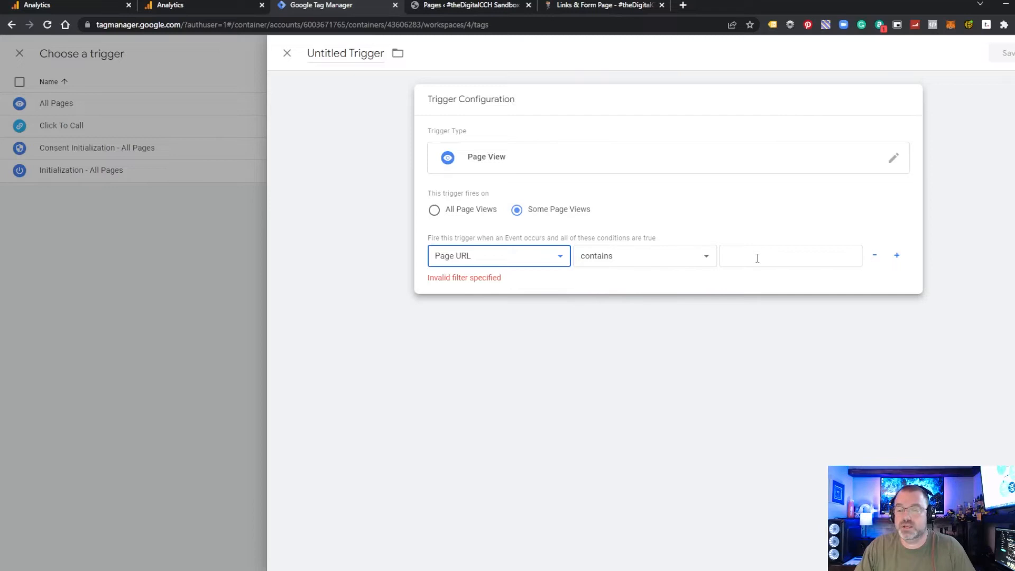
text(club/contact-form-thank-you-page/)
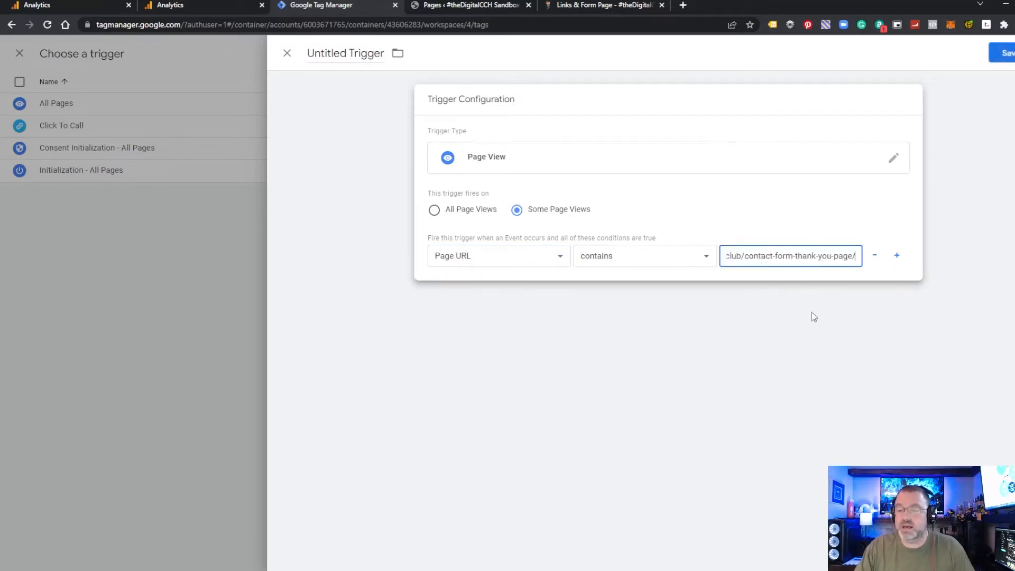
mouse_move(989, 161)
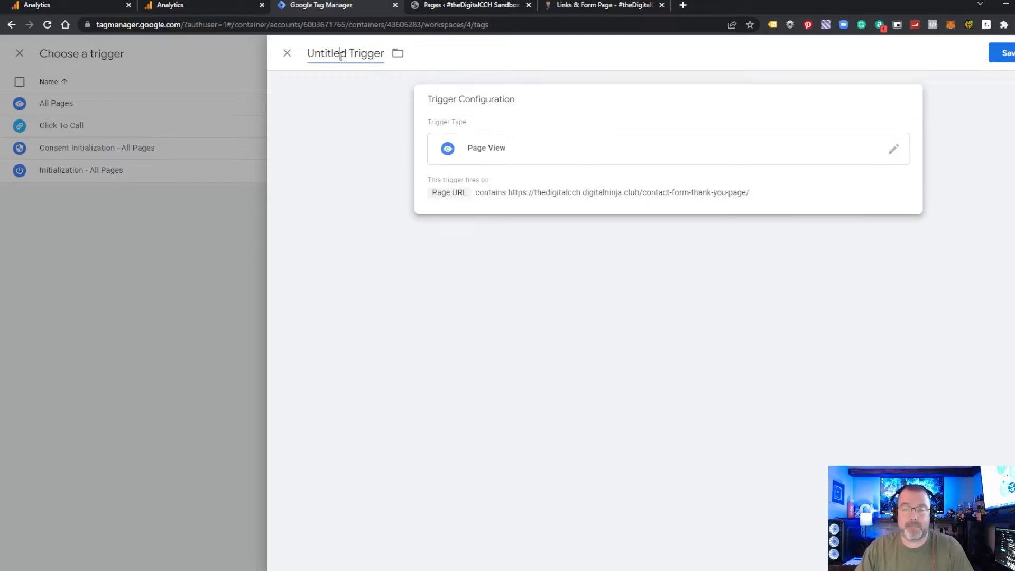
- Name the trigger Form Fill TY Page View, the tag GE - Form Fill, and save
text(Form F)
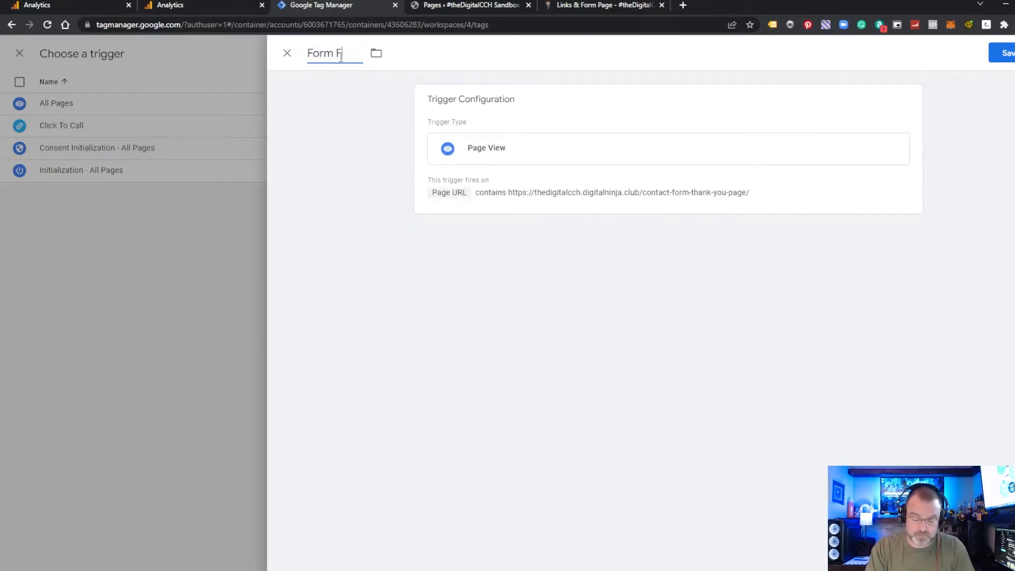
text(ill TY Page Vie)
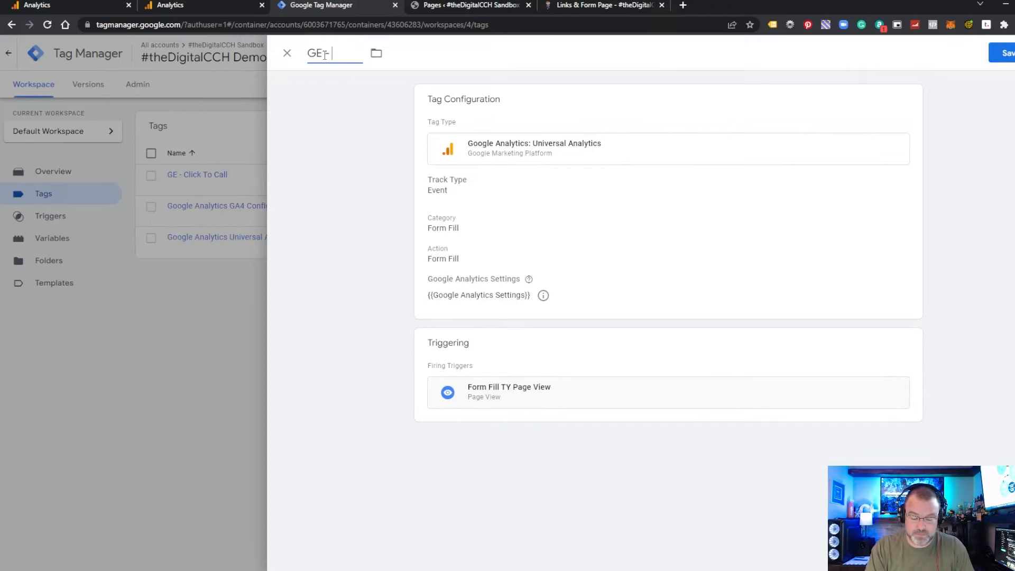
text(Form Fill)
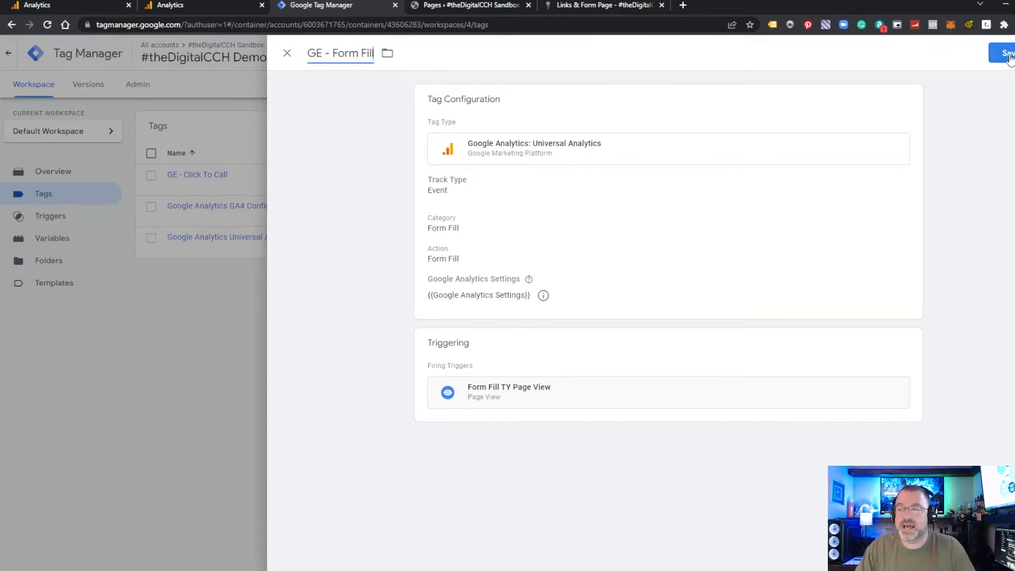
click(1005, 52)
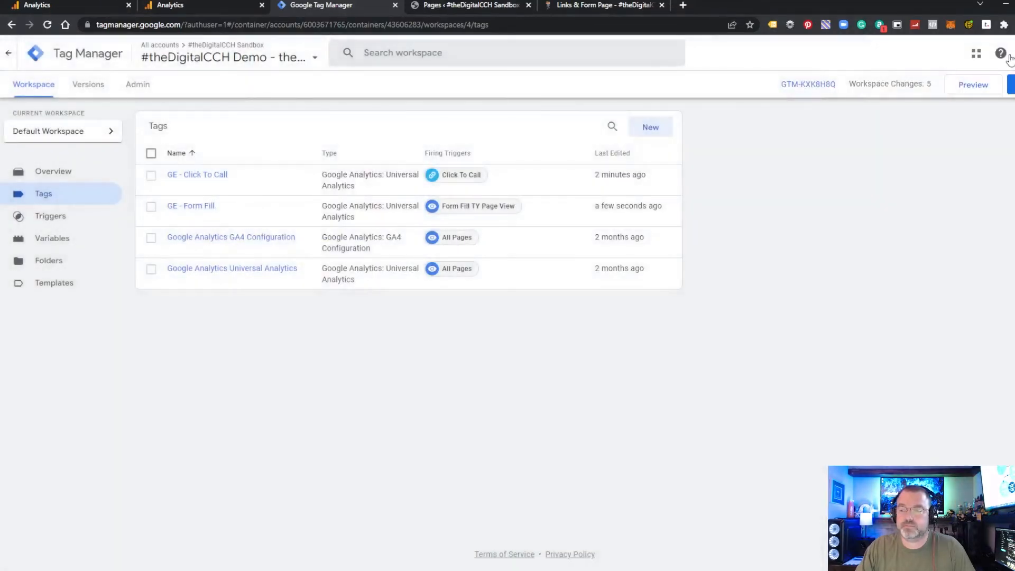
- In Analytics, start a new custom goal named Form Fill of type Event
click(65, 5)
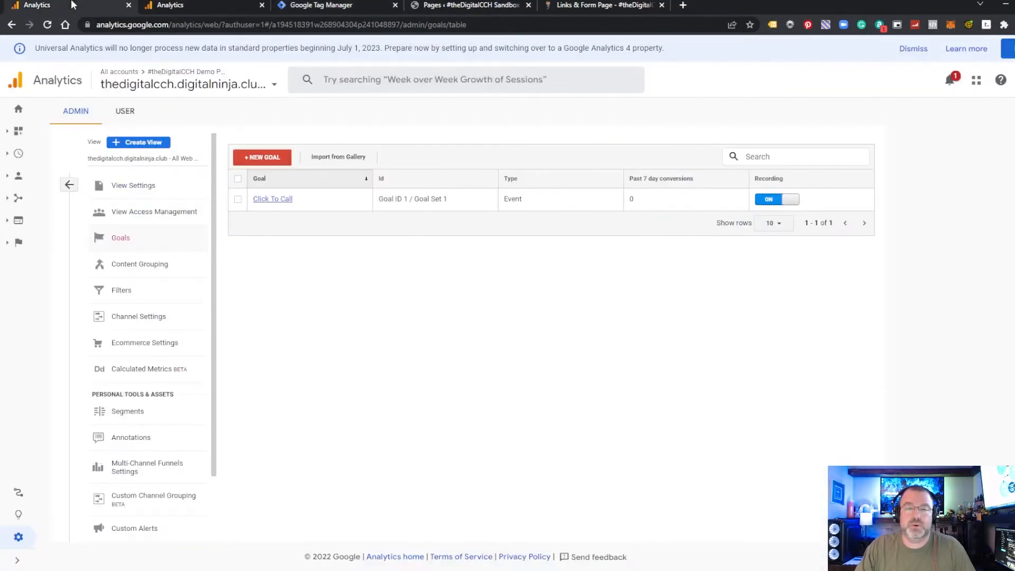
mouse_move(263, 157)
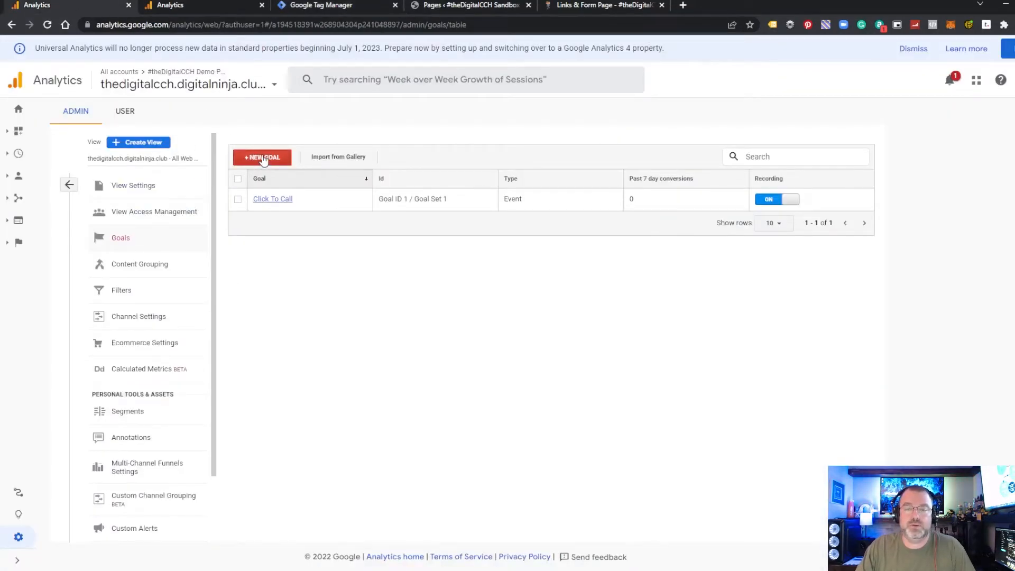
click(261, 157)
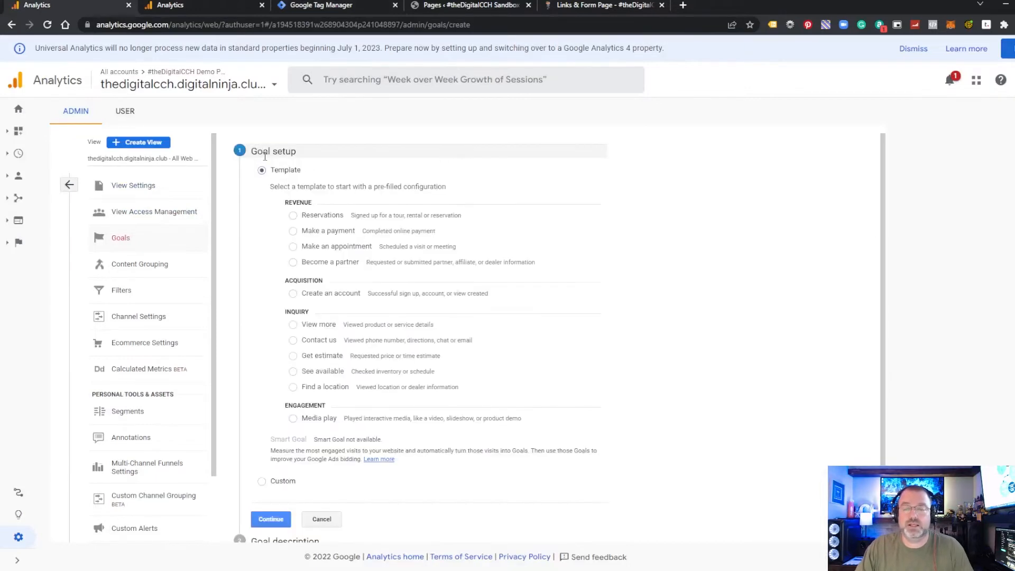
click(261, 480)
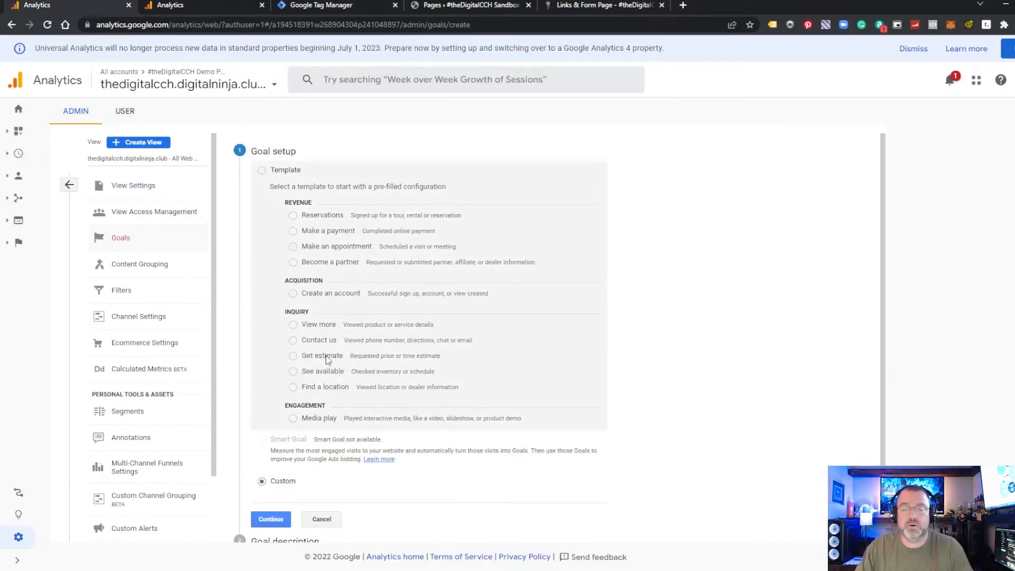
click(270, 518)
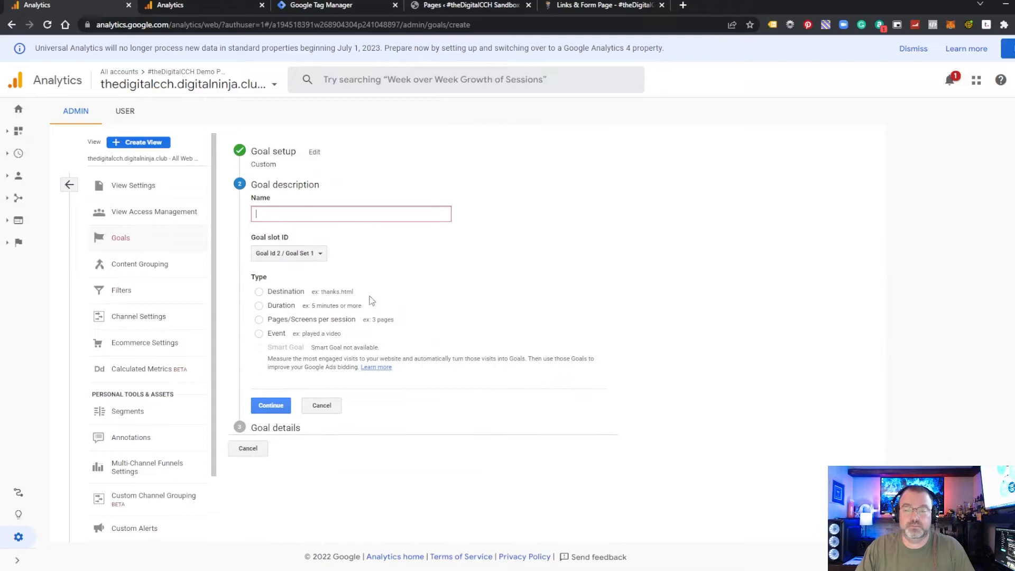
text(Form Fill)
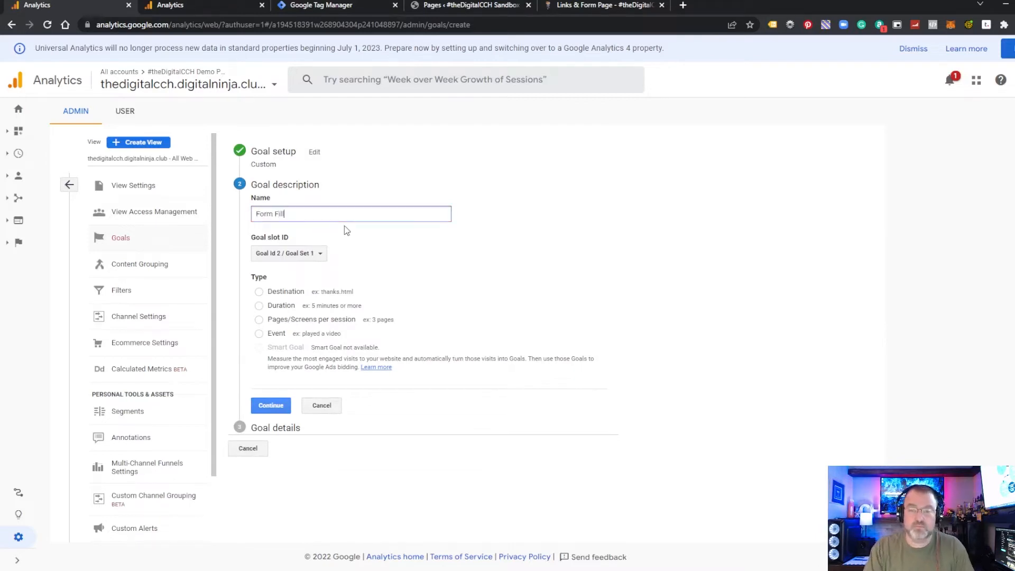
click(259, 333)
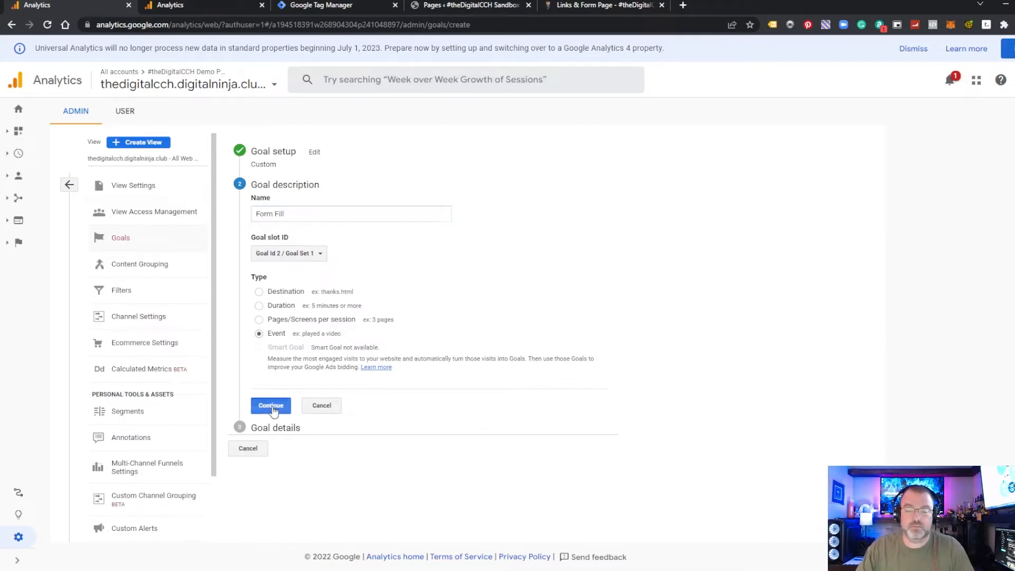
- Set the goal's Category and Action to Form Fill, save it, and return to Tag Manager
click(269, 404)
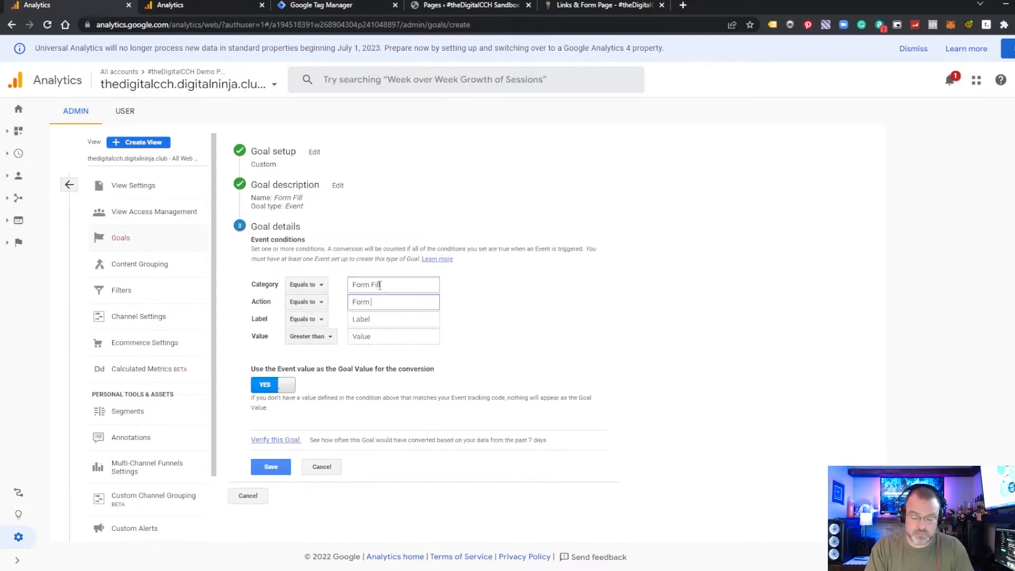
text(Fill)
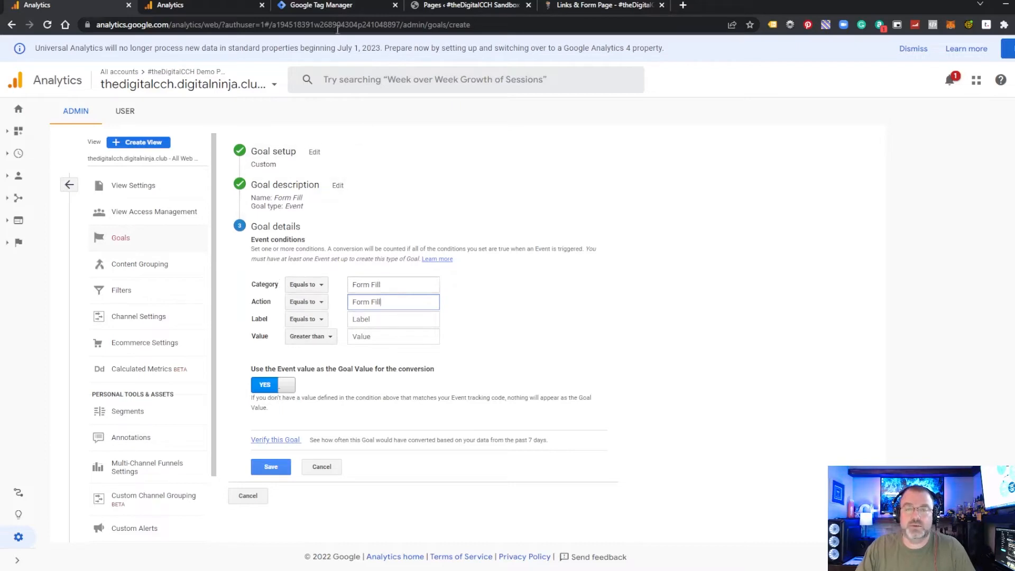
click(271, 466)
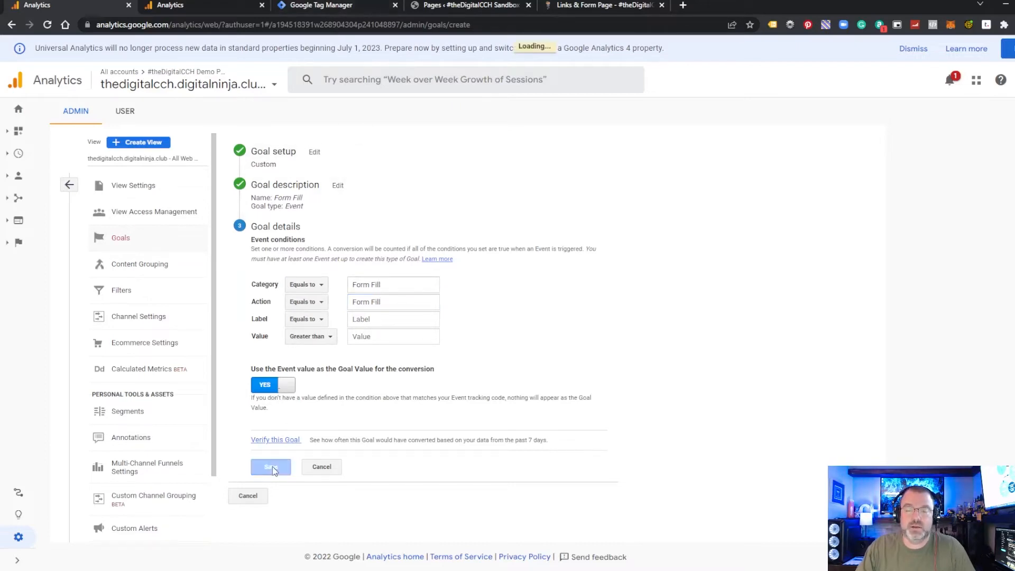
click(270, 467)
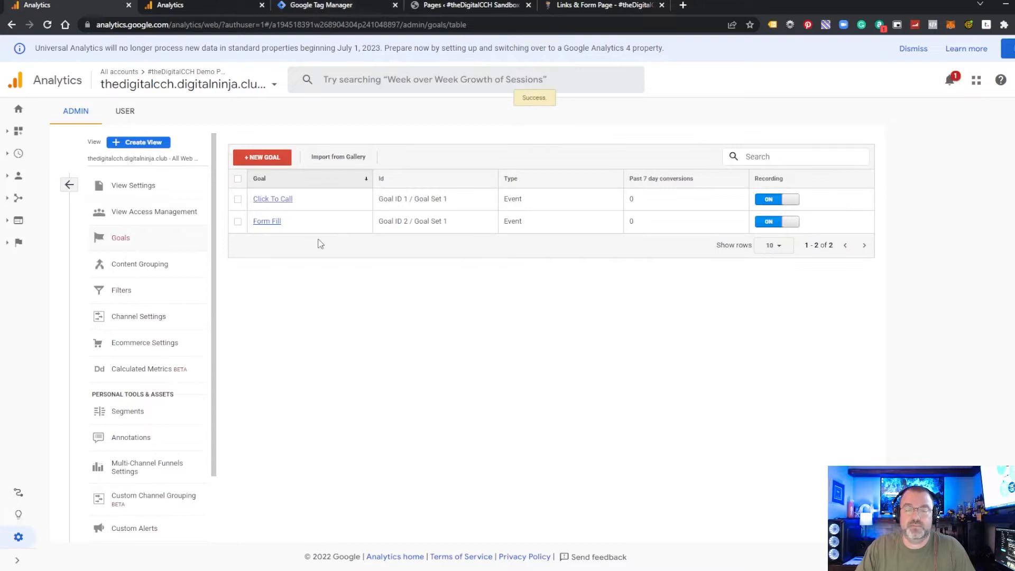
click(333, 6)
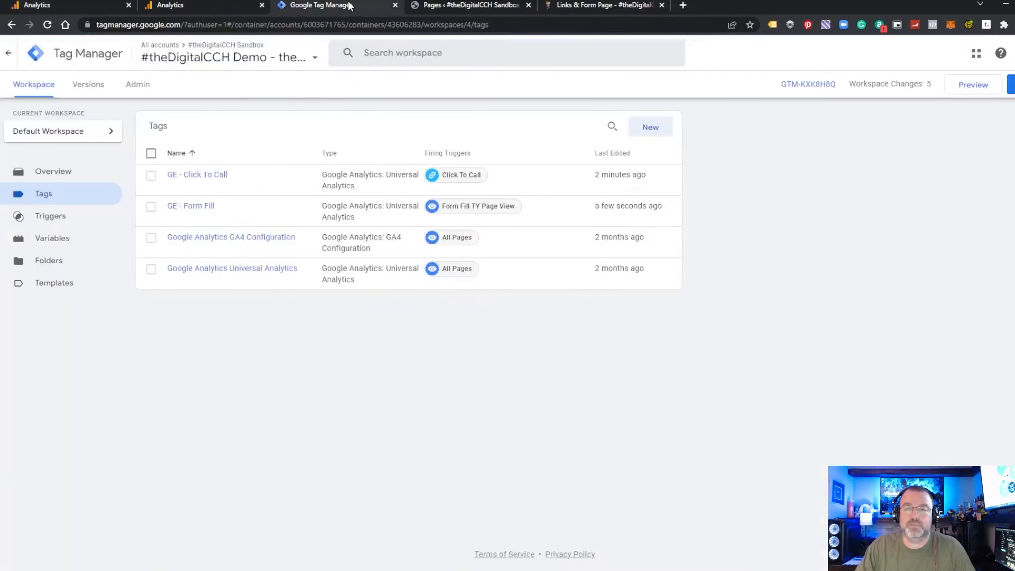
mouse_move(342, 351)
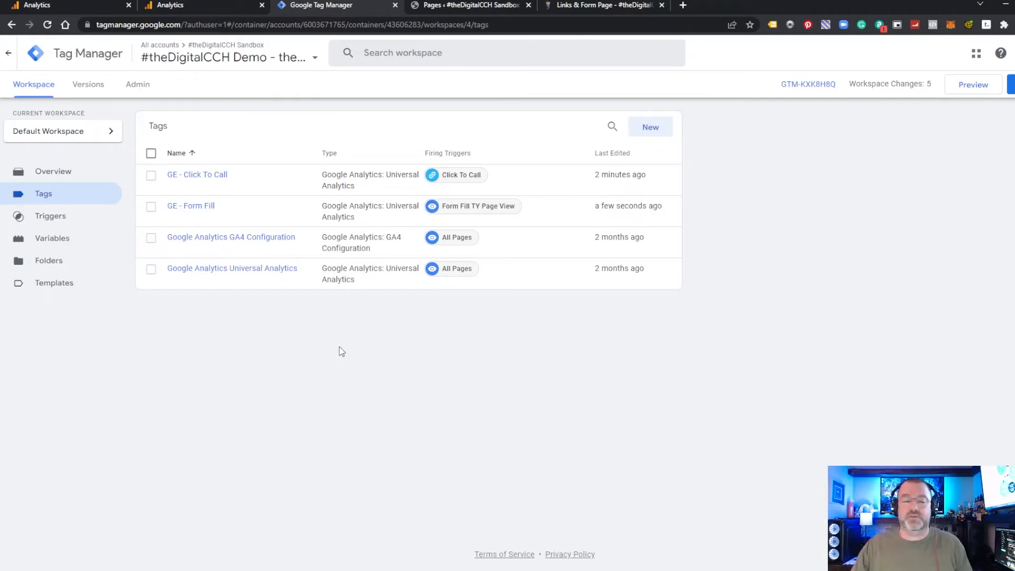
- Create a GA4 Event tag using the GA4 Configuration tag with event name Click To Call
click(651, 125)
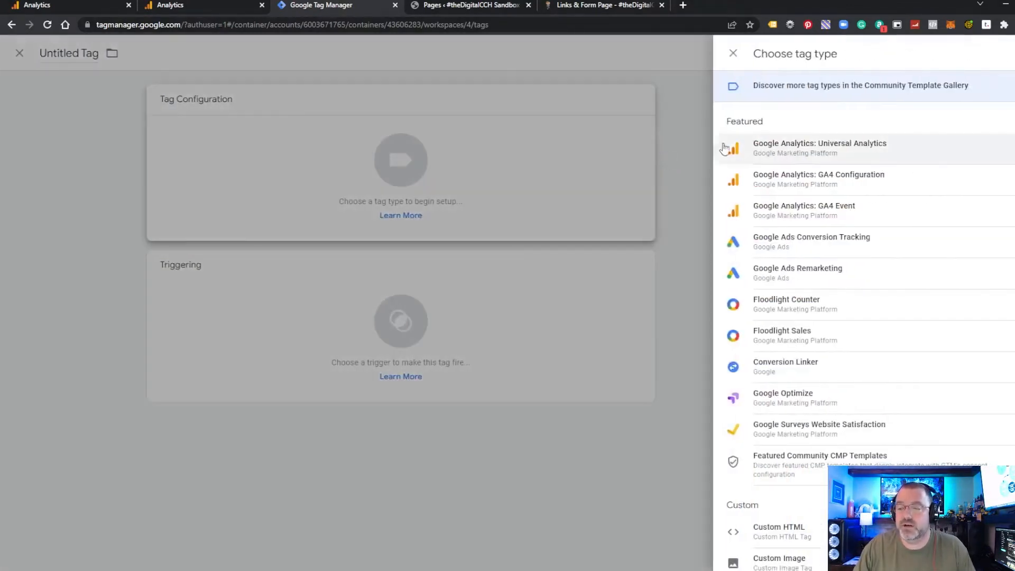
mouse_move(818, 211)
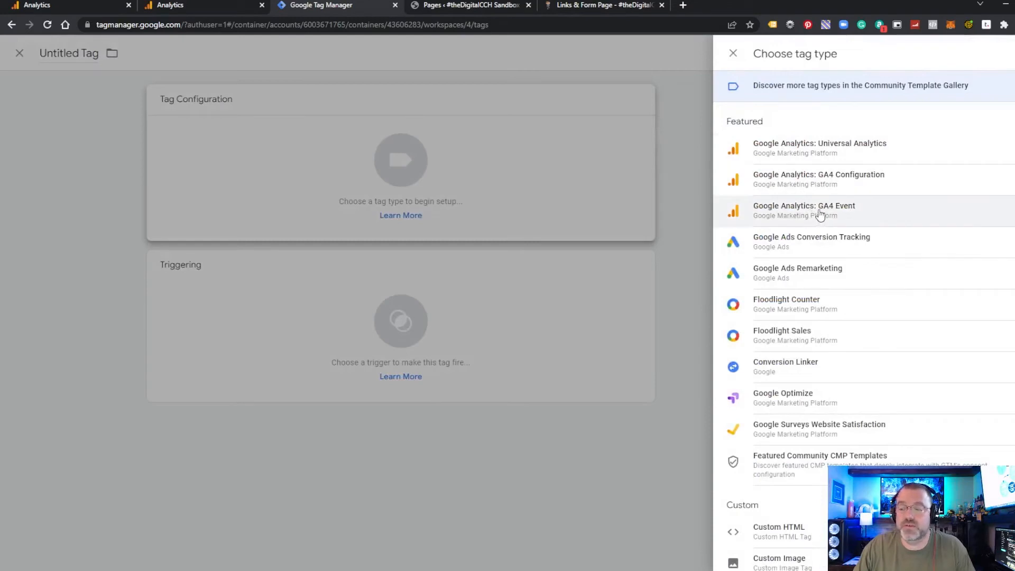
click(803, 211)
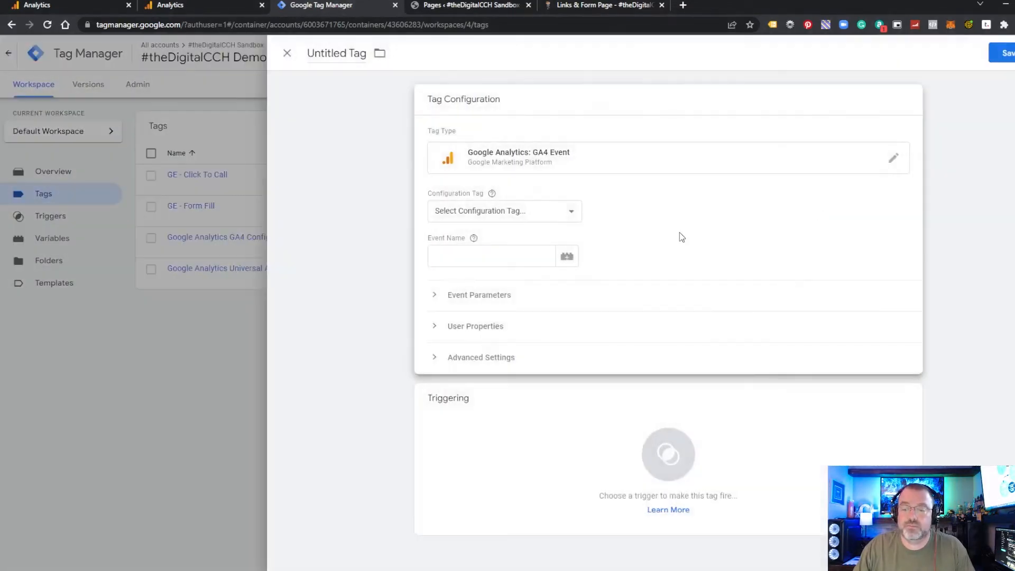
click(504, 210)
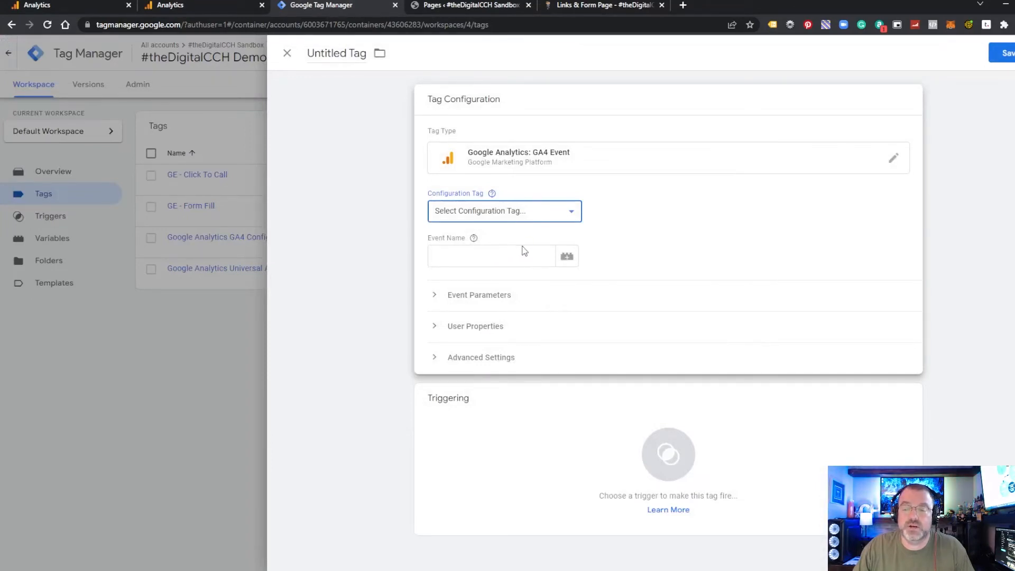
click(504, 211)
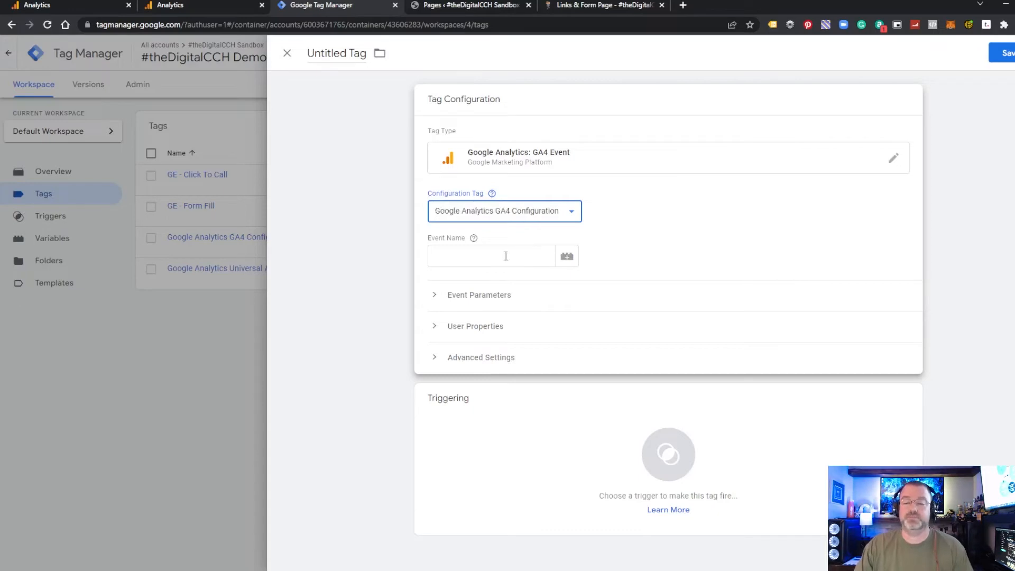
text(Click)
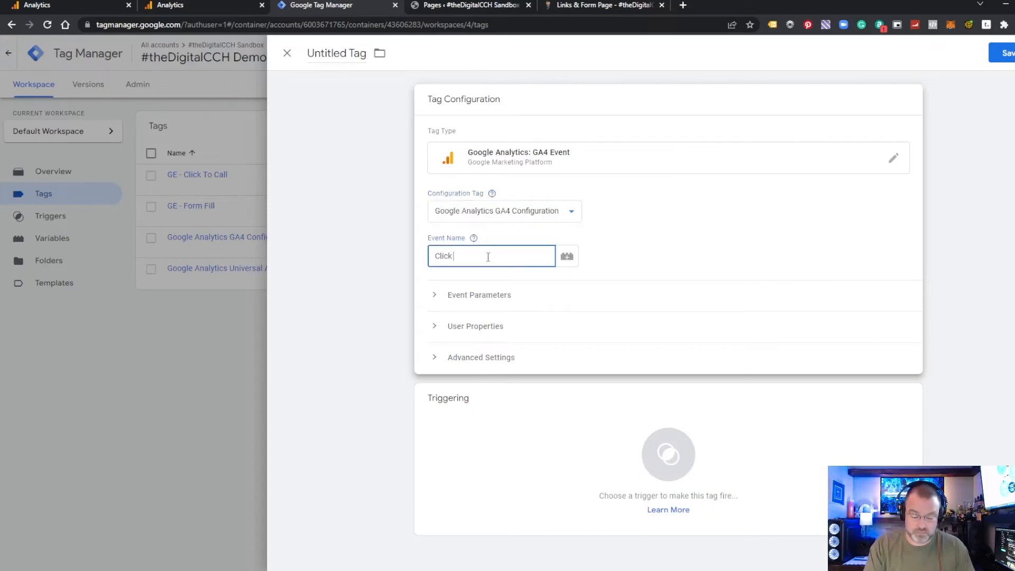
text(To Call)
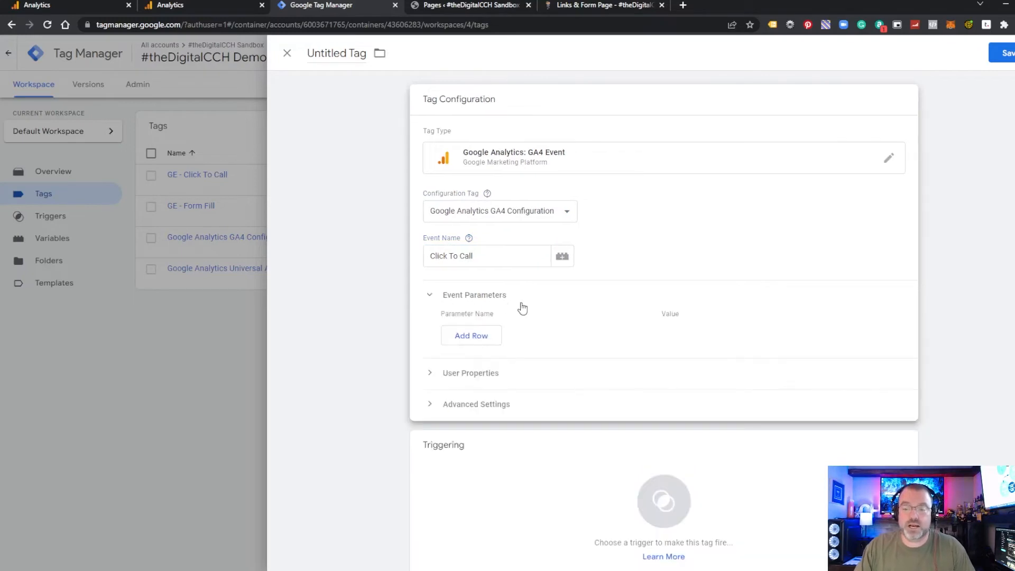
- Add an event parameter row and browse the built-in variables without picking one
click(471, 335)
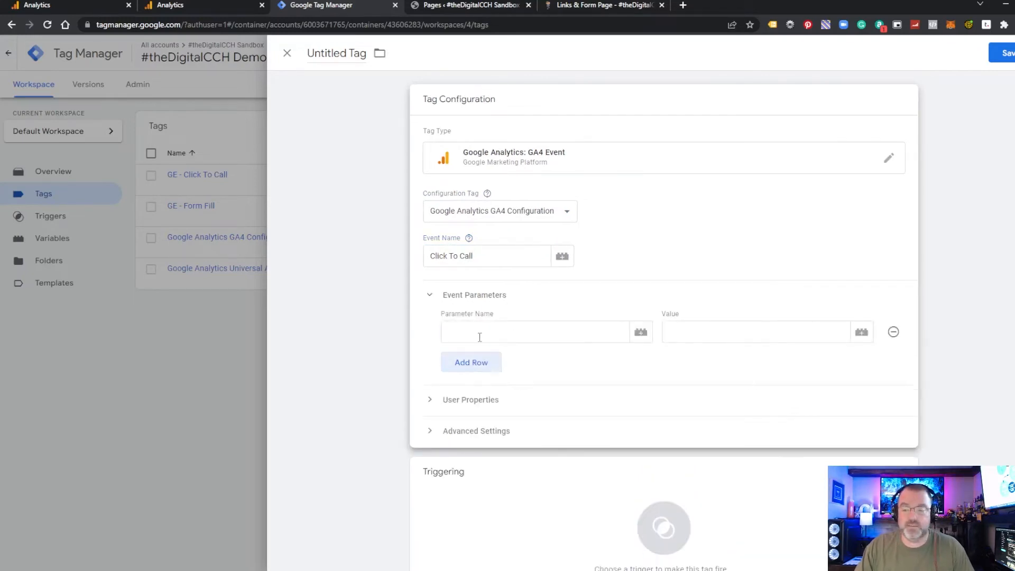
click(641, 331)
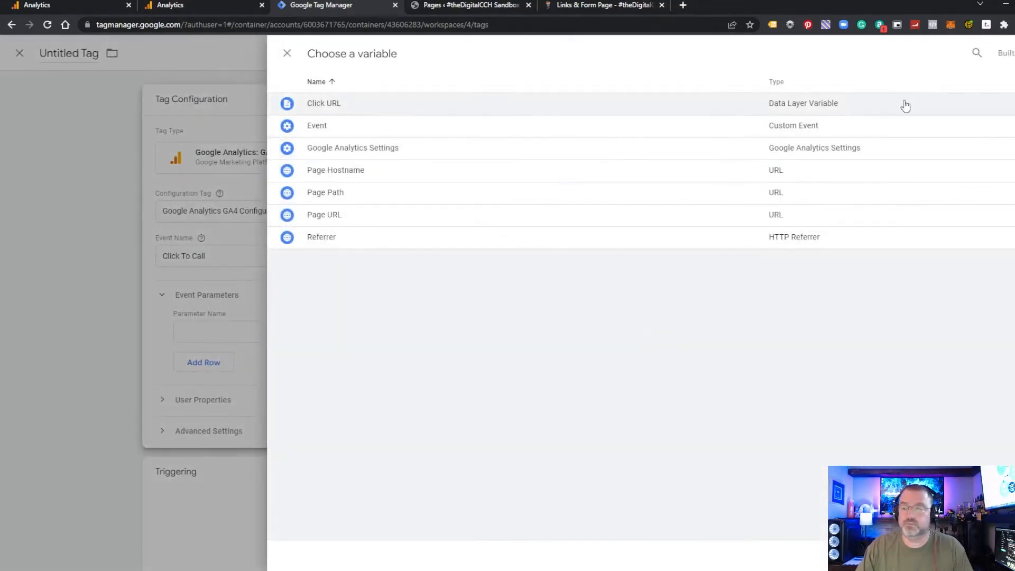
click(1005, 52)
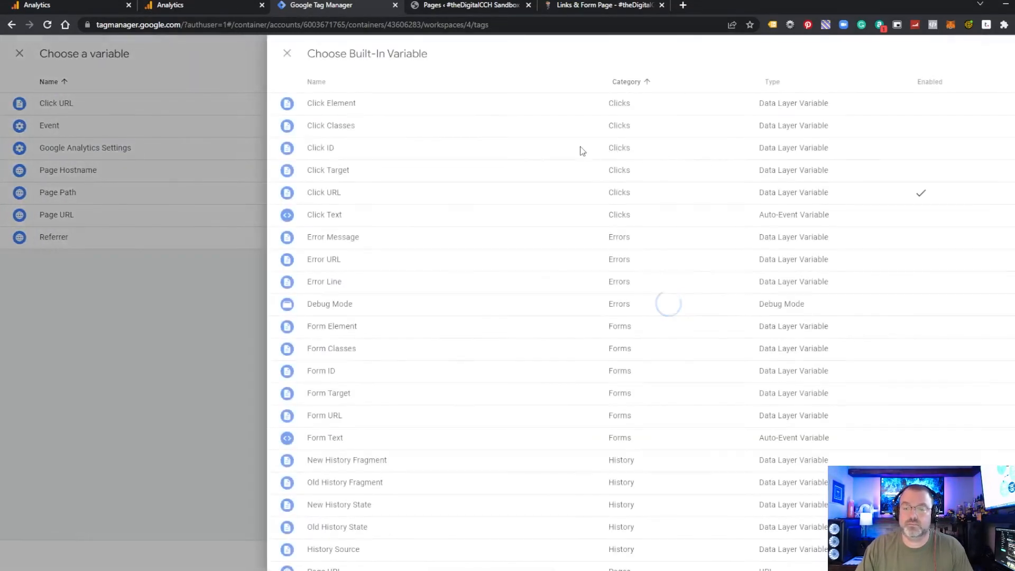
mouse_move(366, 344)
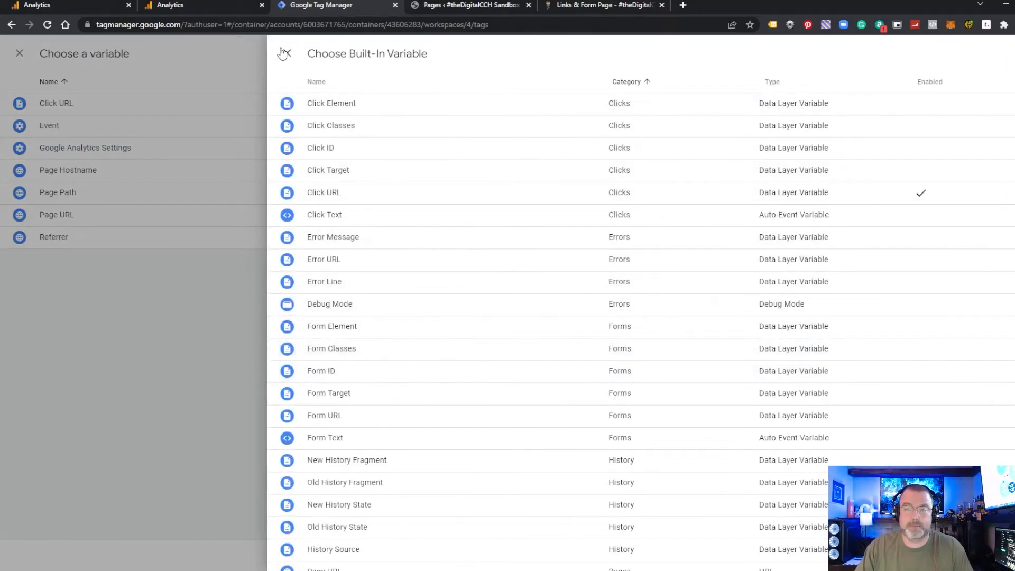
click(283, 53)
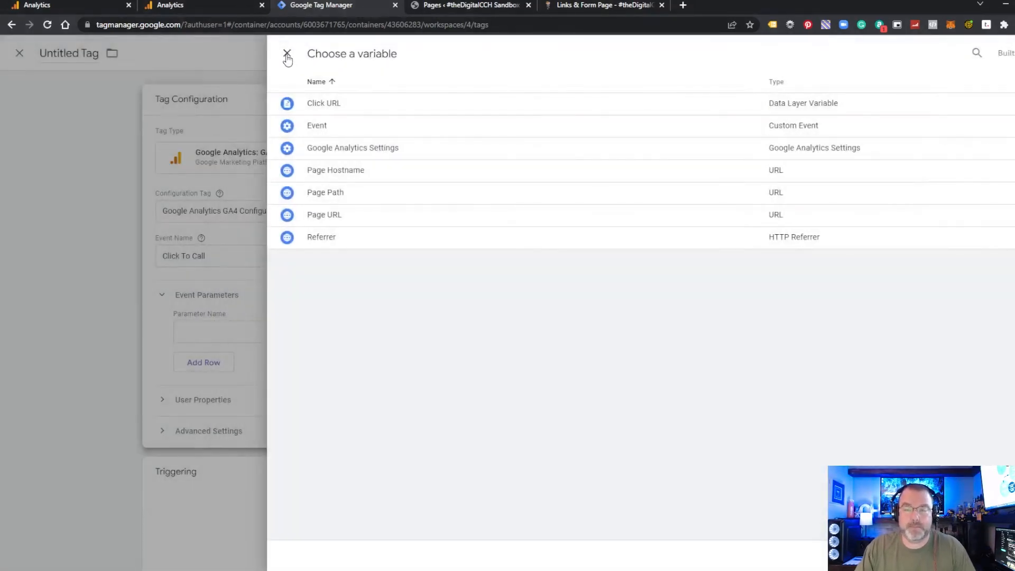
click(287, 54)
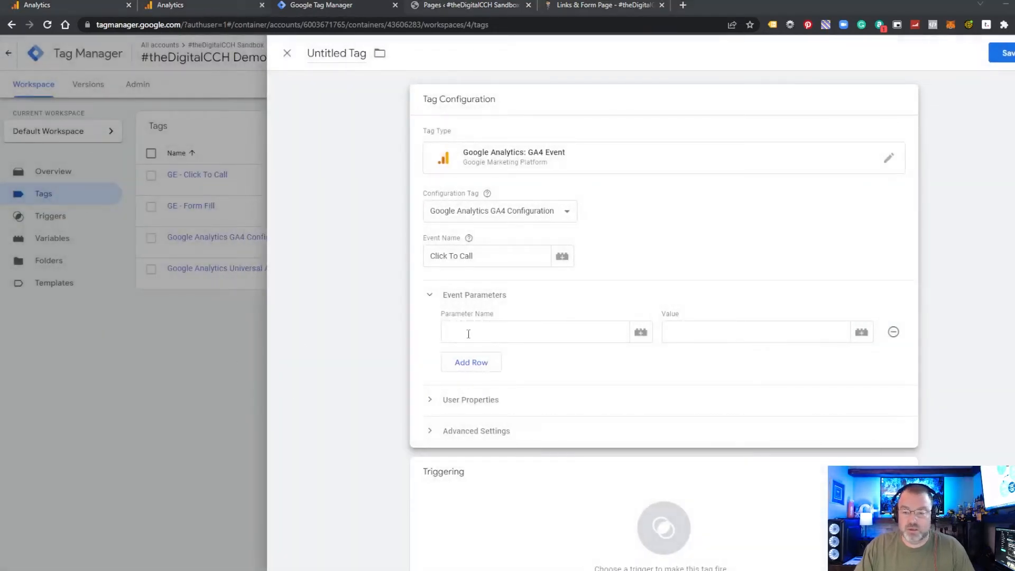
- Set the event parameter event_name to the value Click To Call
click(535, 331)
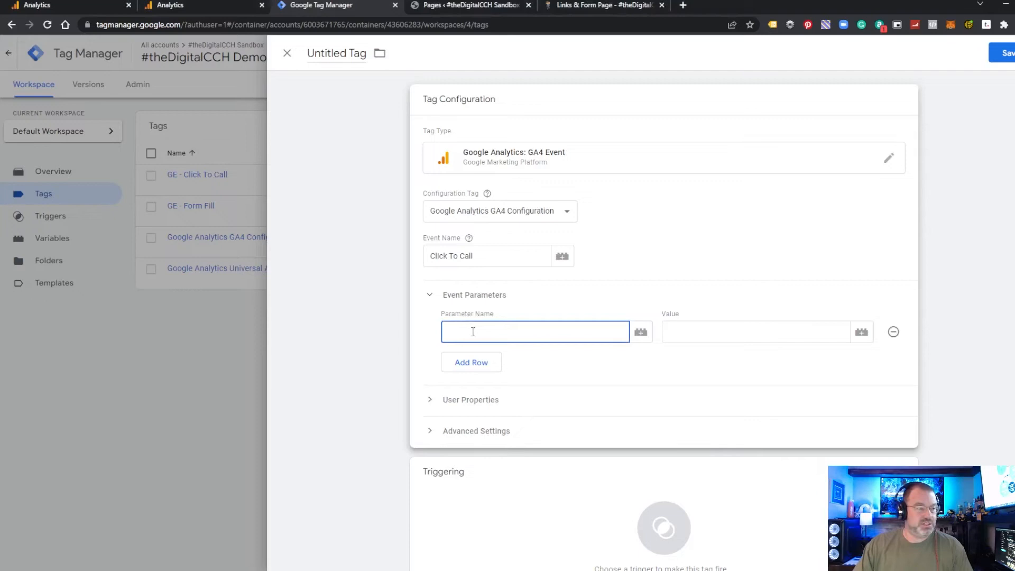
text(event_name)
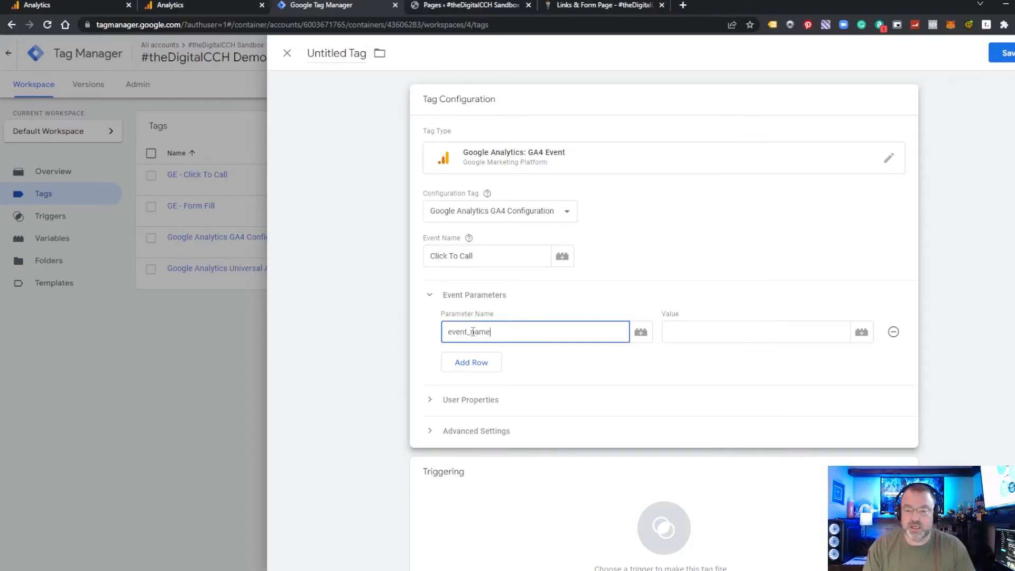
click(755, 331)
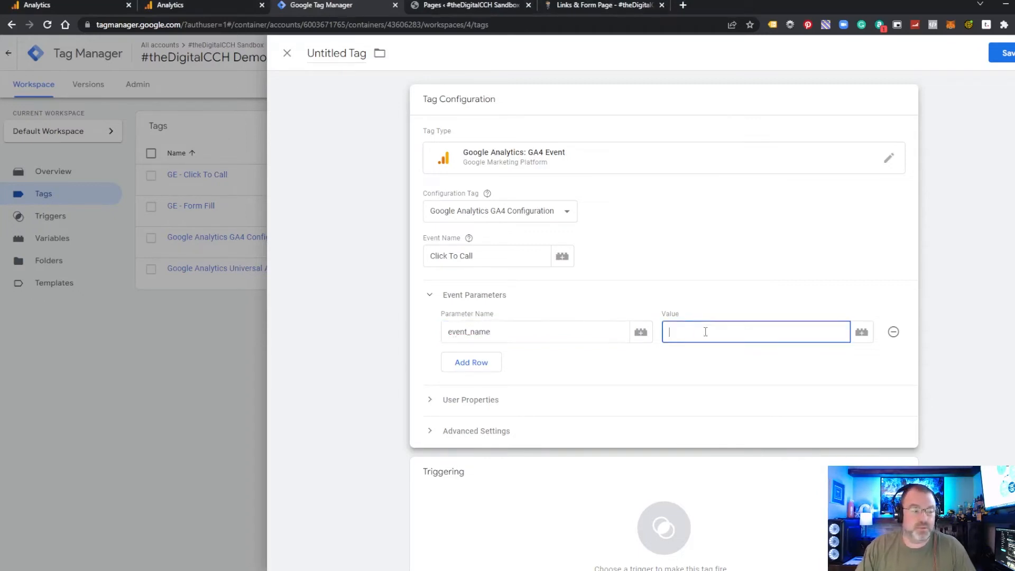
text(Cli)
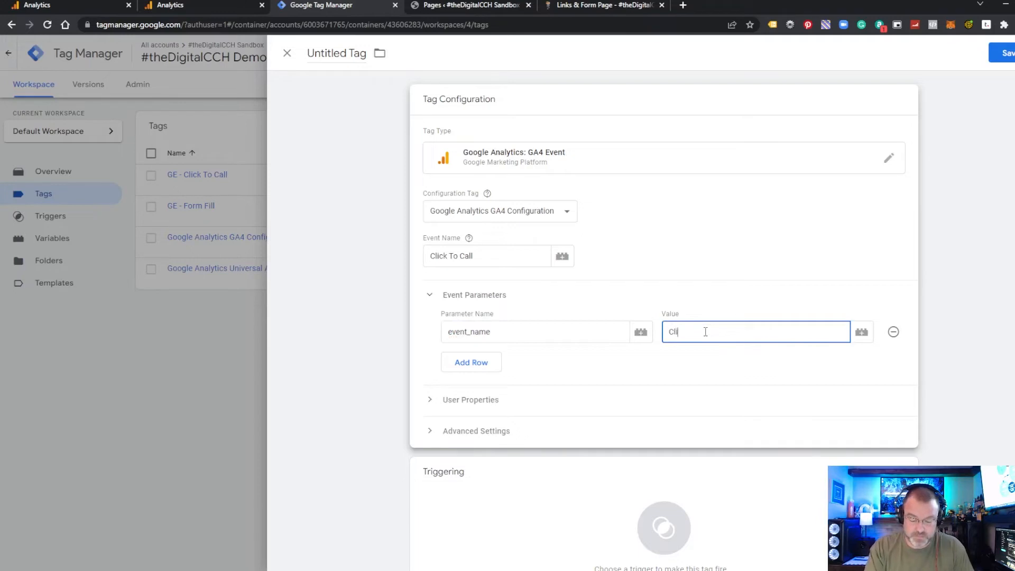
text(Click To Call)
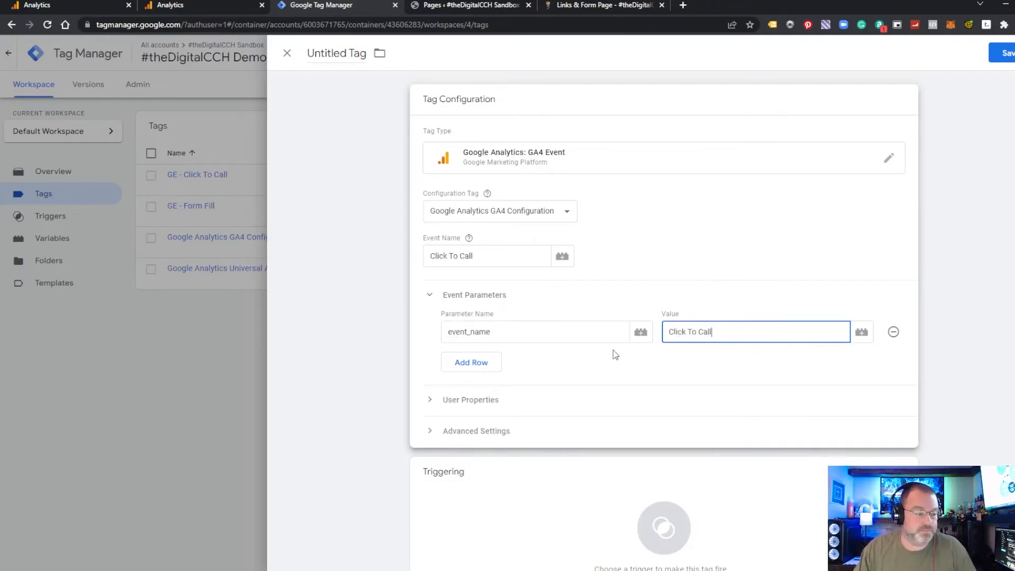
- Attach the Click To Call trigger, name the tag GE - Click To Call (GA4), and save
scroll(down, 3)
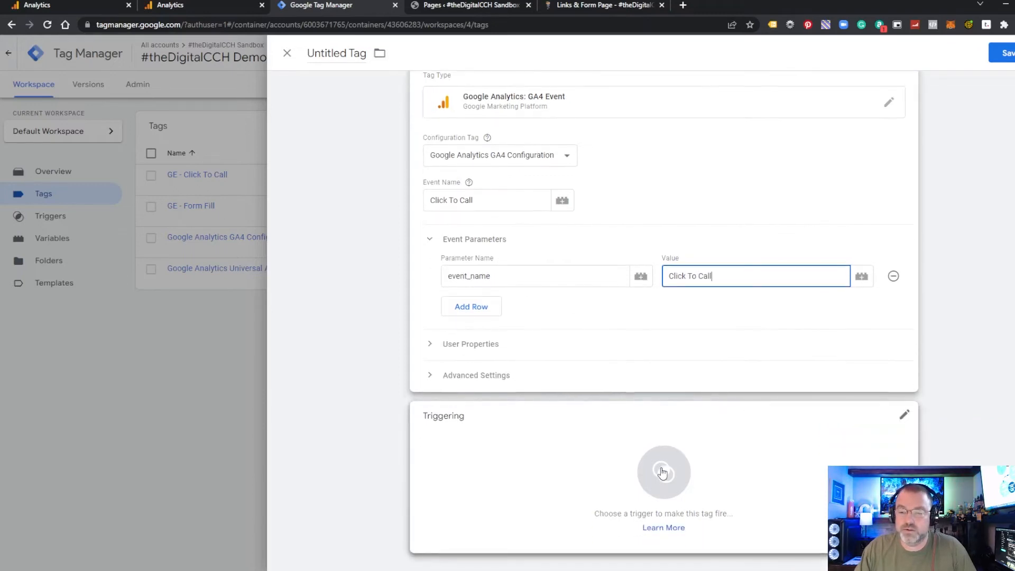
click(663, 471)
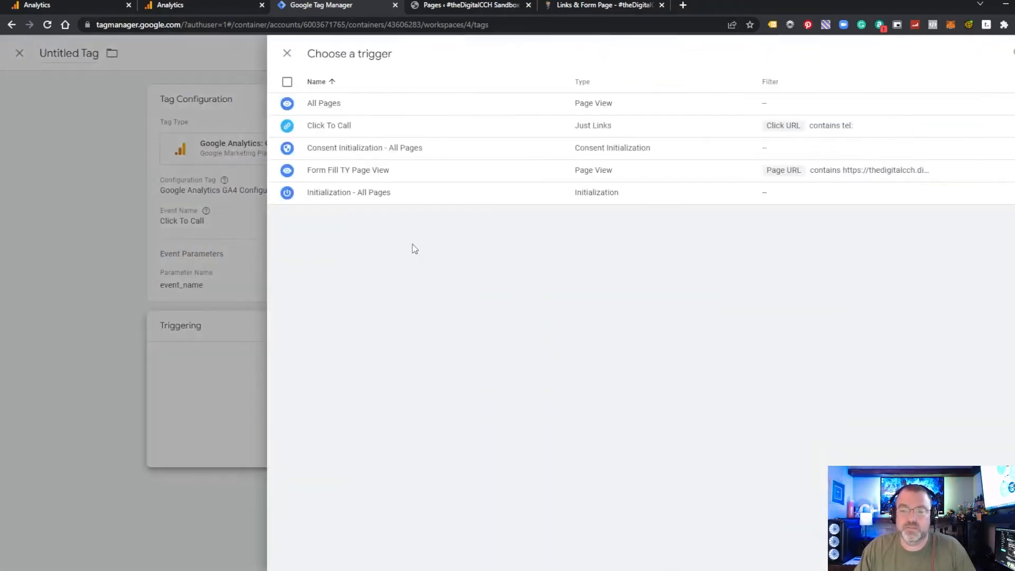
mouse_move(383, 128)
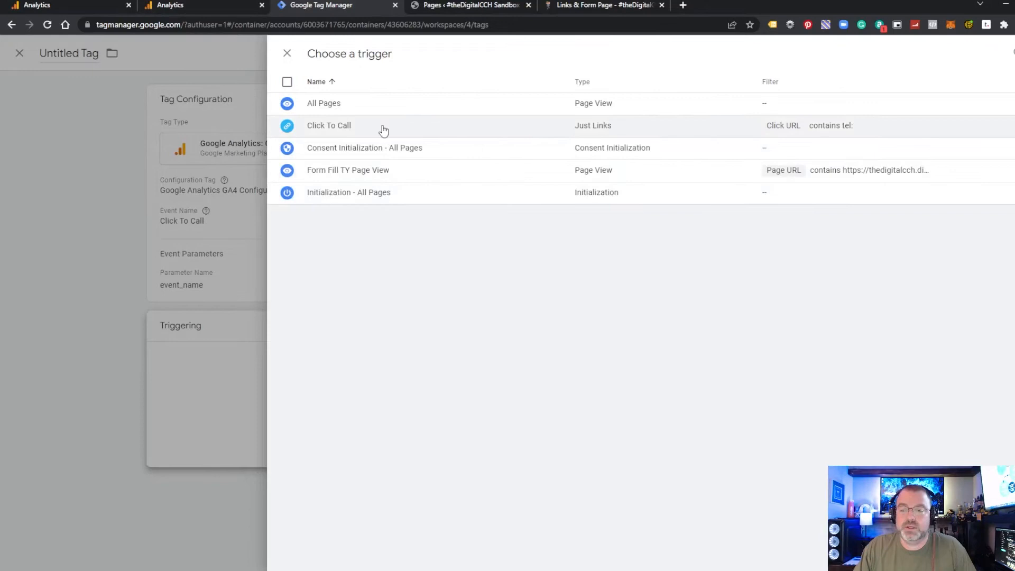
mouse_move(633, 132)
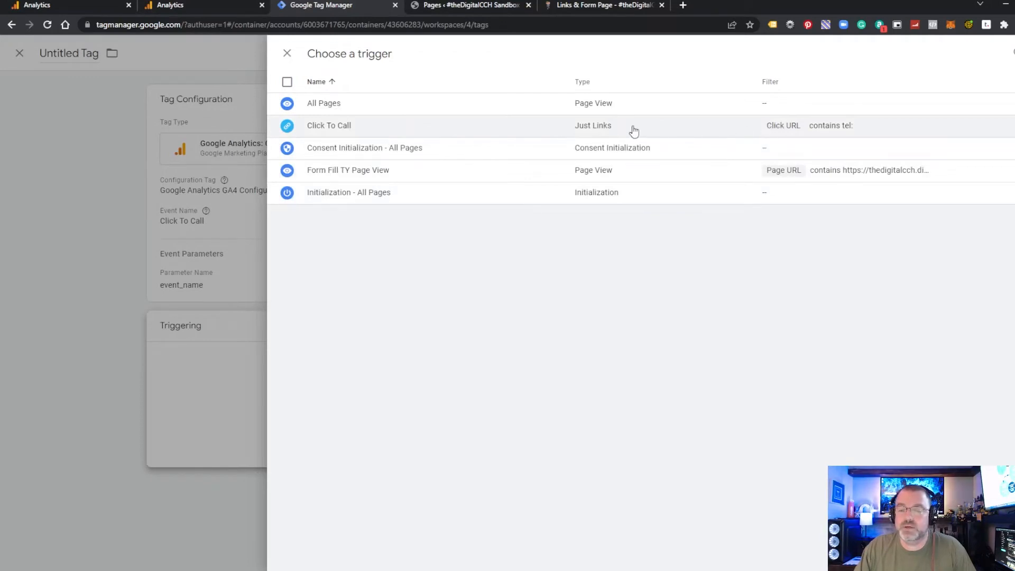
click(328, 125)
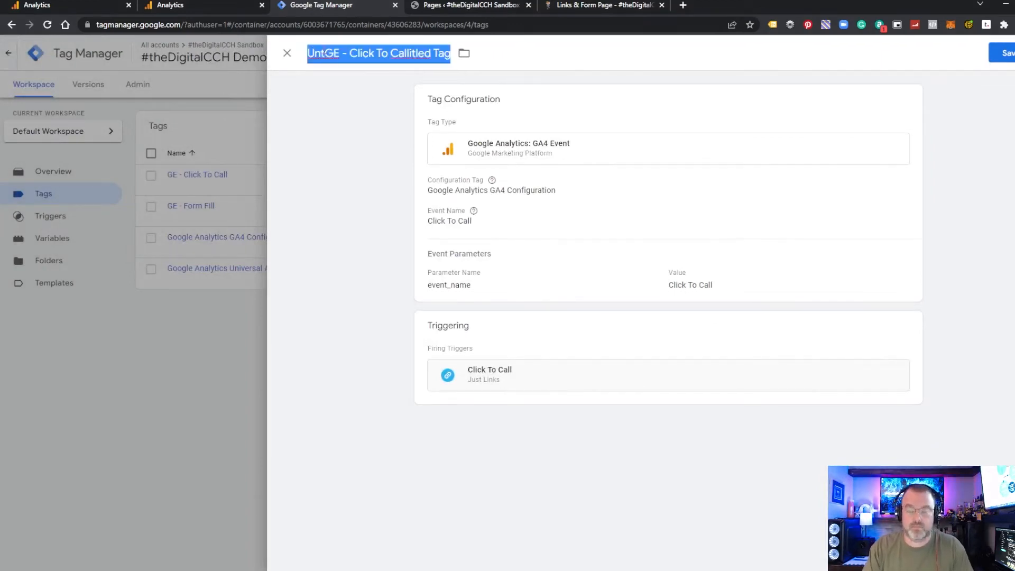
text(GE - Cli)
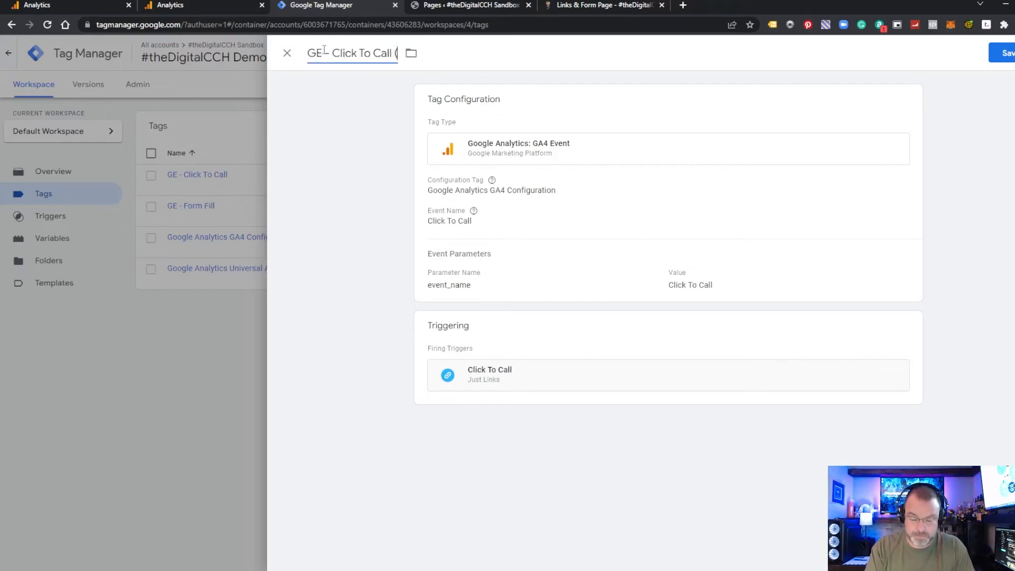
text((GA4))
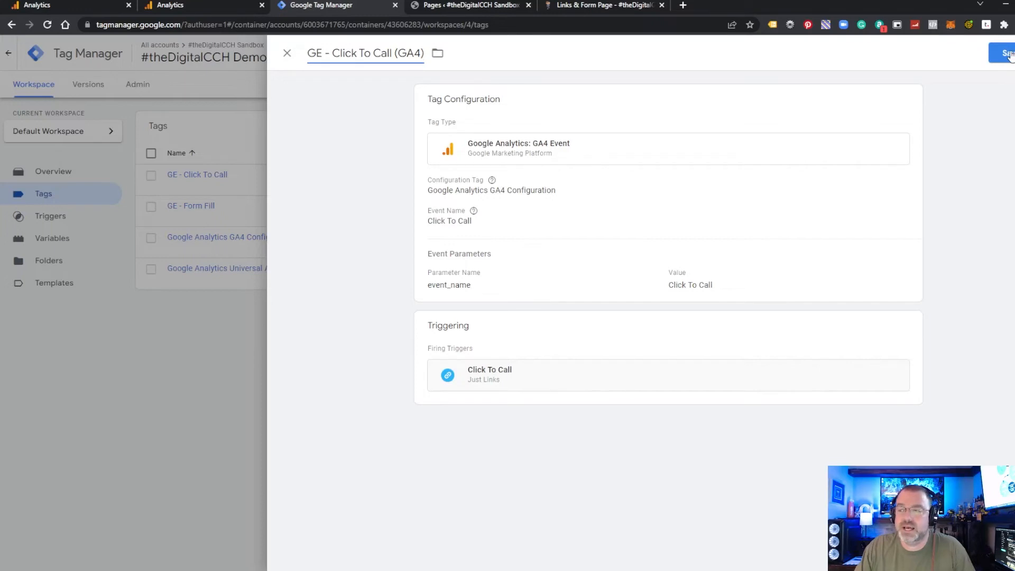
click(1007, 53)
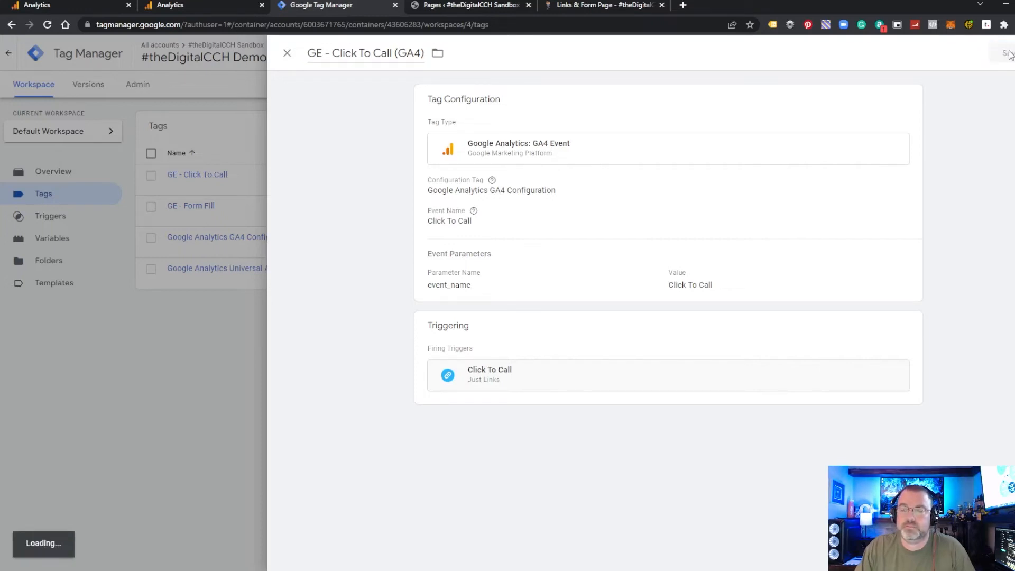
click(286, 53)
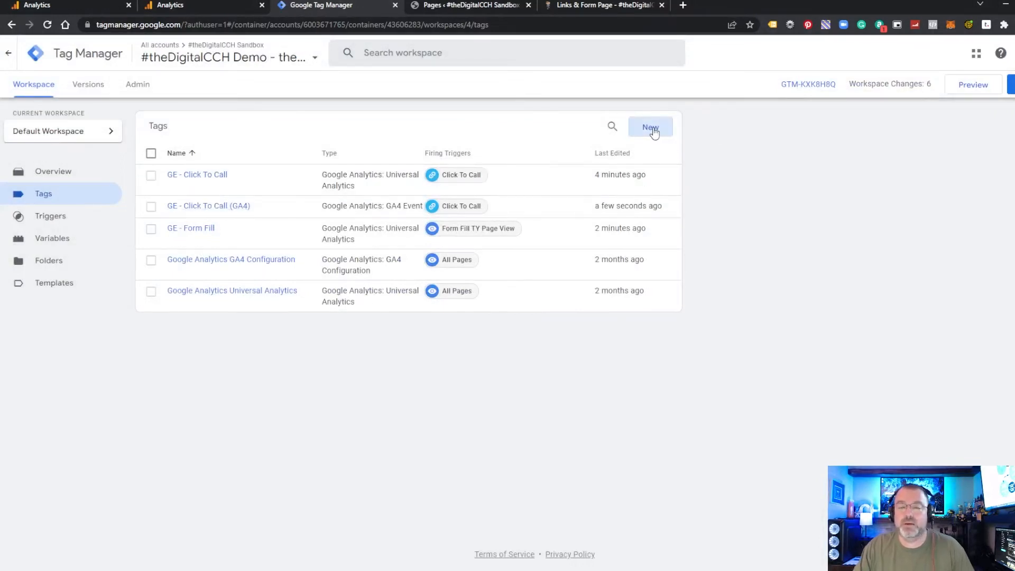
- Create a GA4 Event tag with event name Form Fill and an event parameter row
click(650, 127)
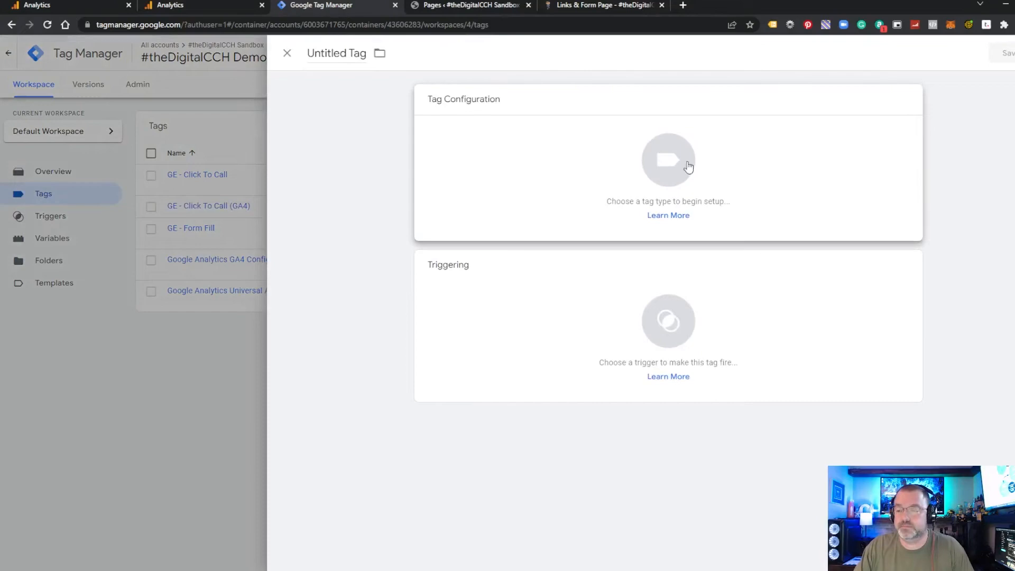
click(667, 159)
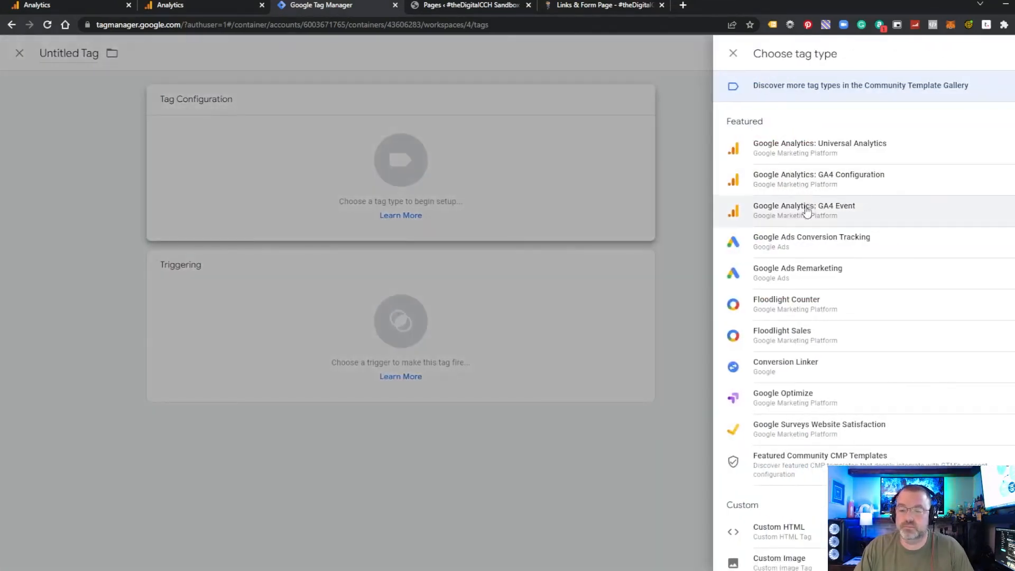
click(804, 206)
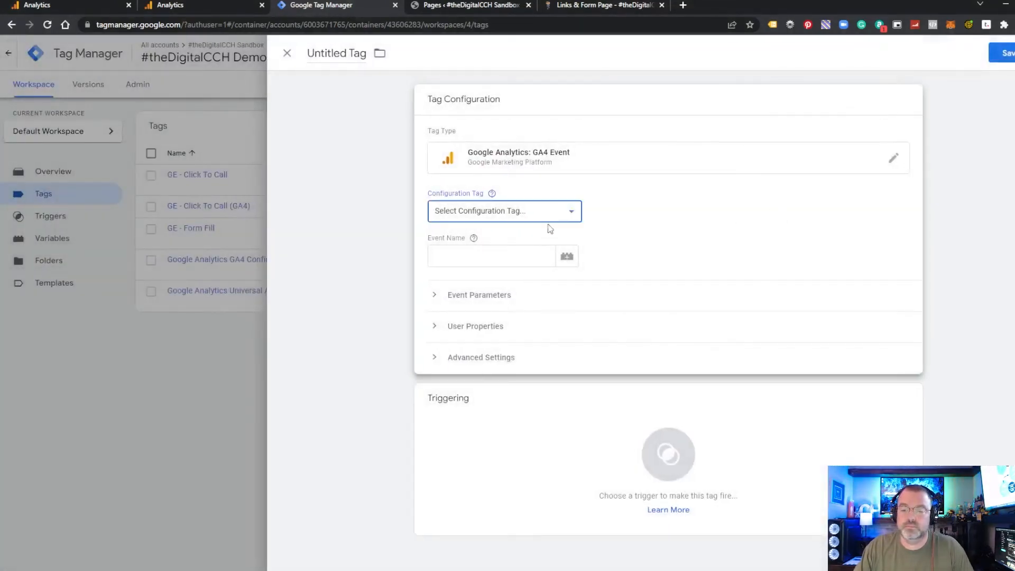
click(504, 210)
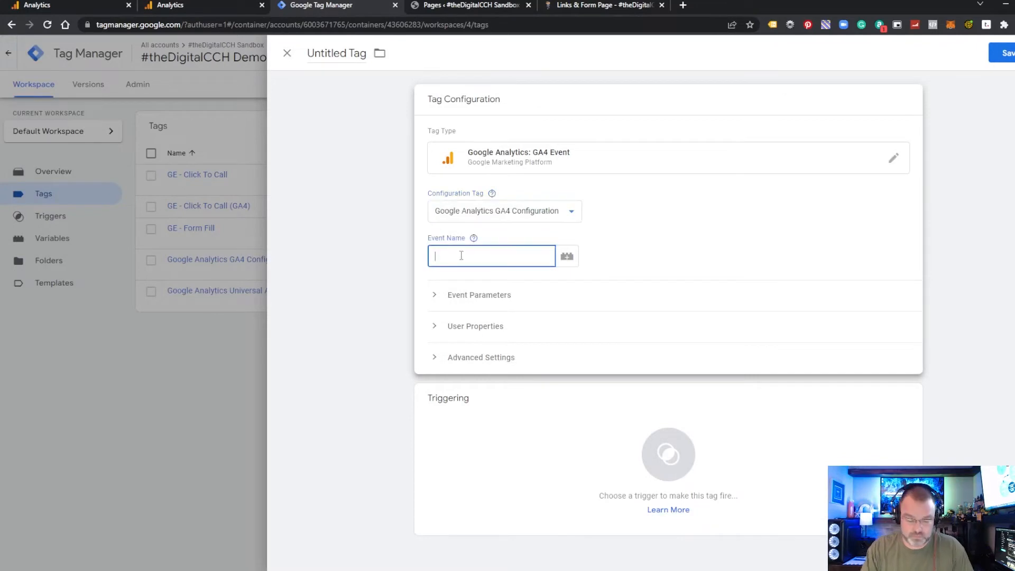
text(Form Fill)
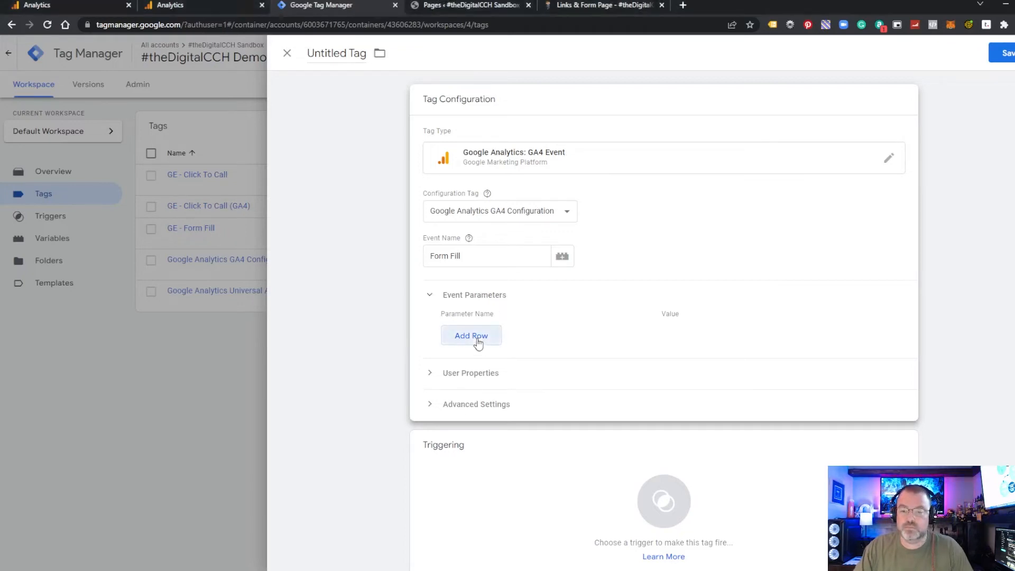
click(471, 335)
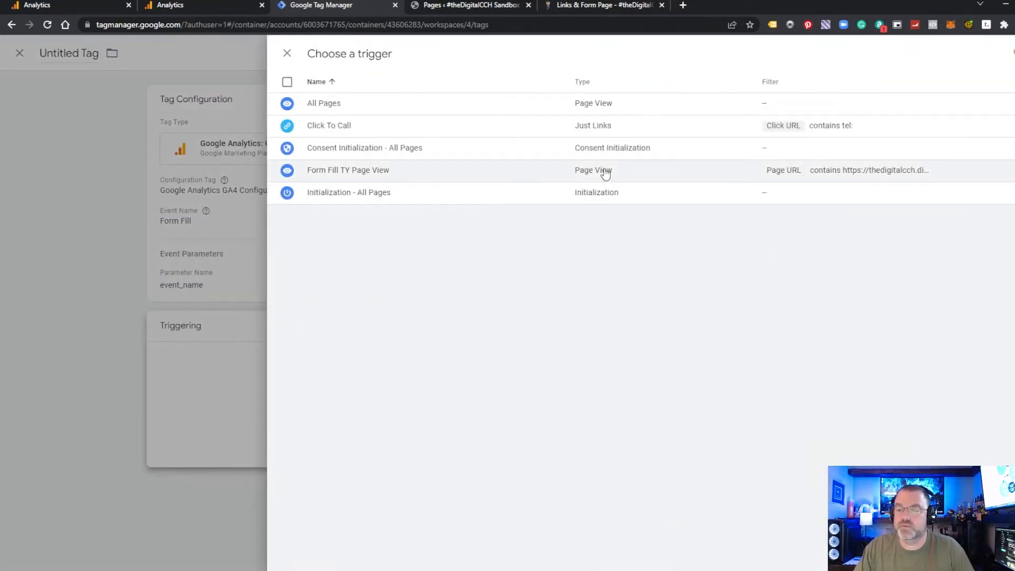
- Attach the Form Fill TY Page View trigger, name the tag GE - Form Fill (GA4), and save
click(347, 169)
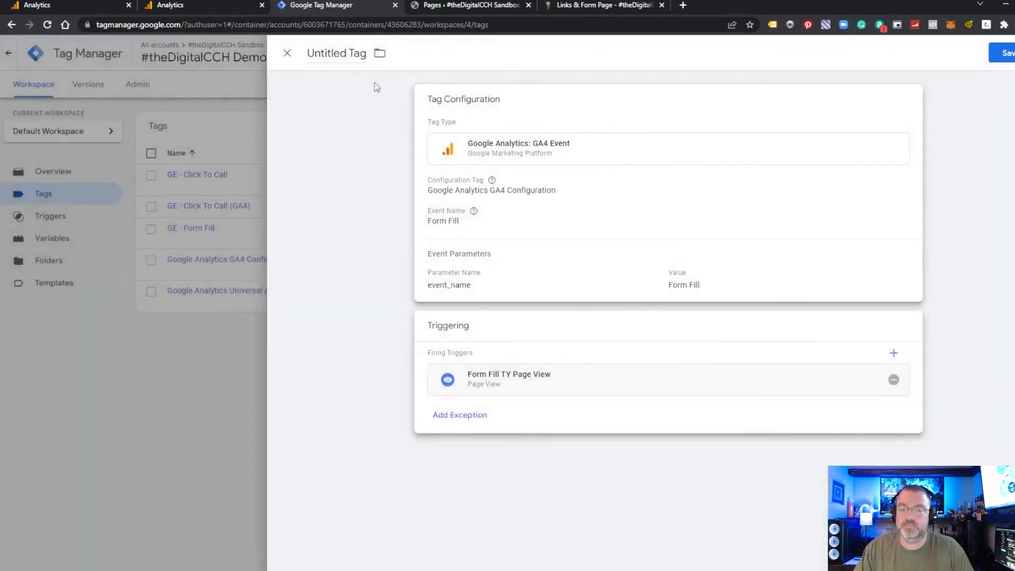
text(GE)
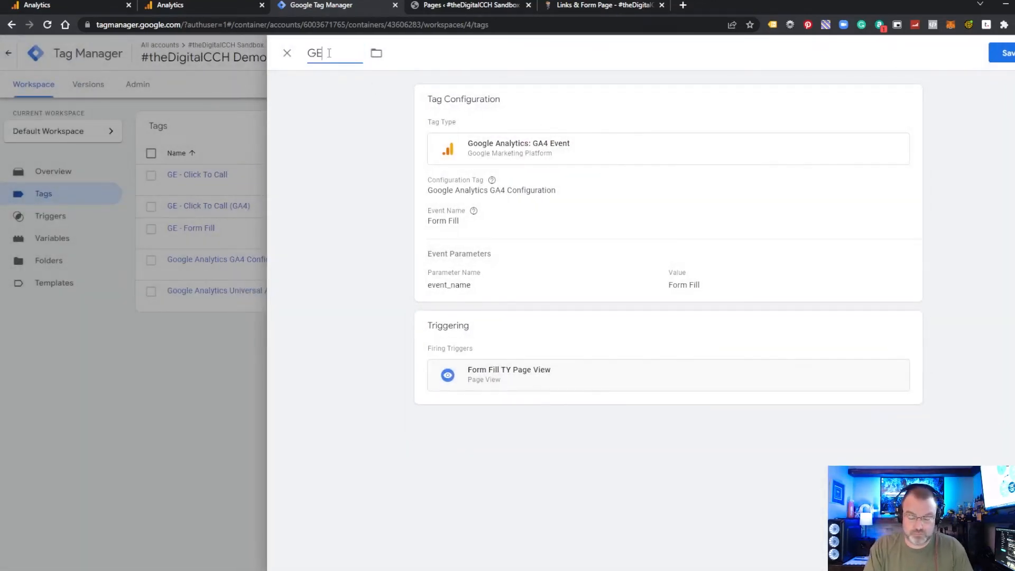
text(- Form Fil)
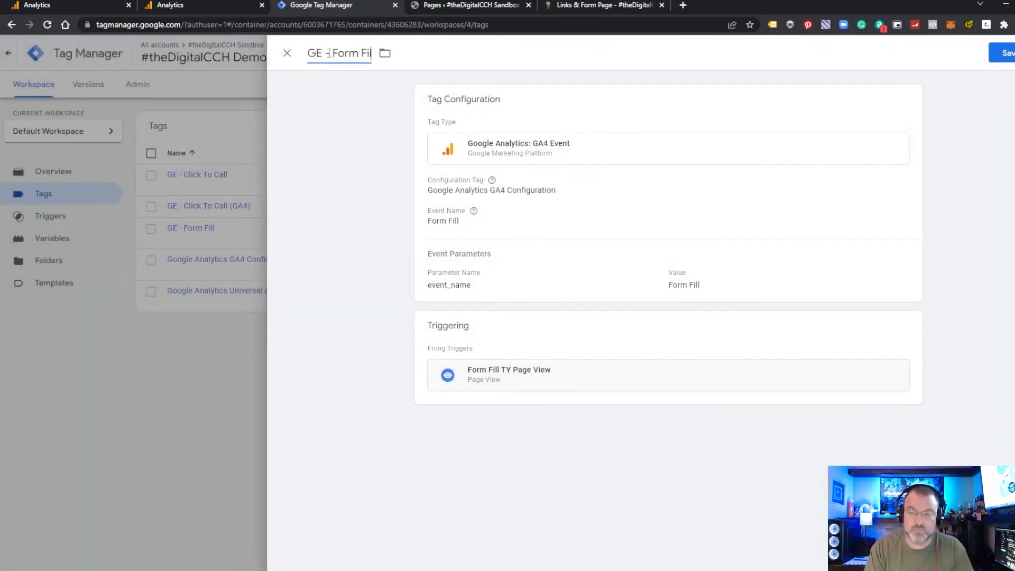
text((GA4)
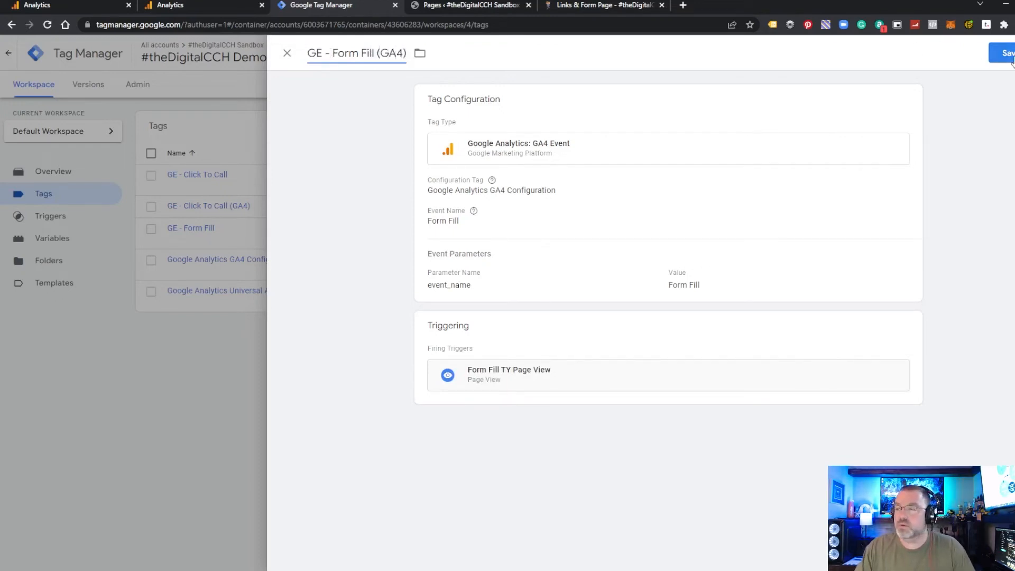
click(1008, 53)
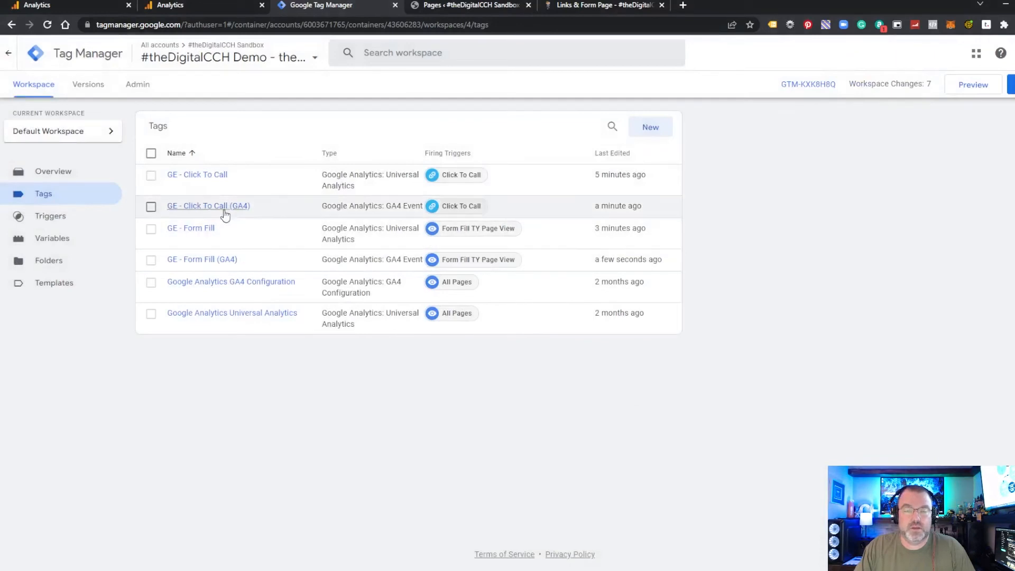
- Reopen GE - Click To Call (GA4), set its parameter to link_url, save and return to Tags
click(209, 206)
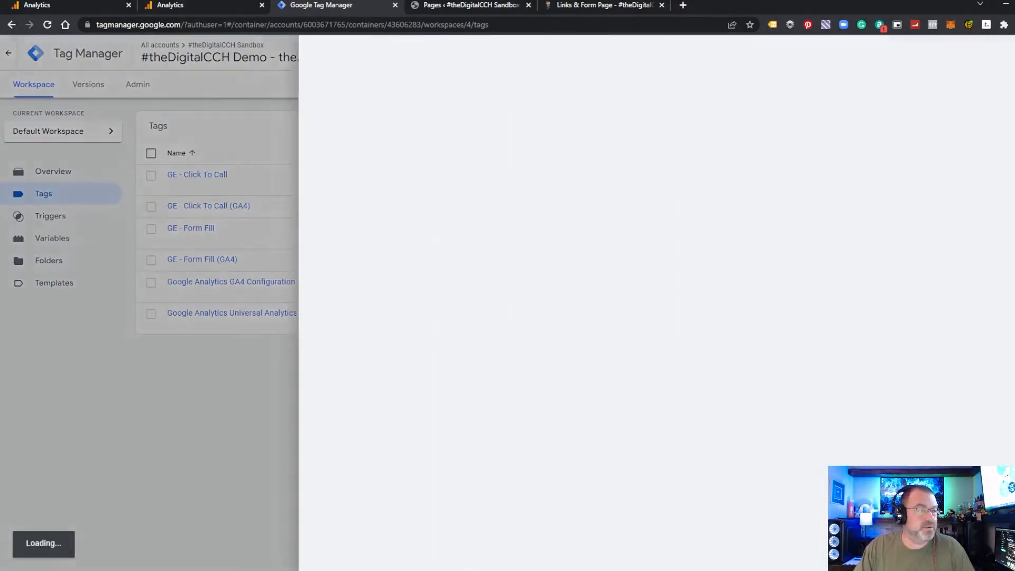
click(208, 205)
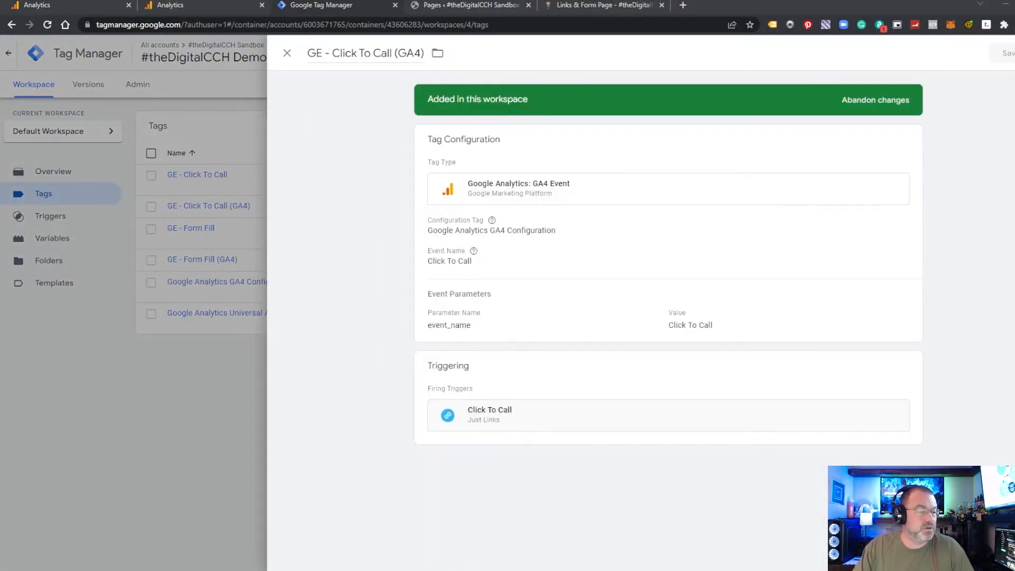
mouse_move(152, 388)
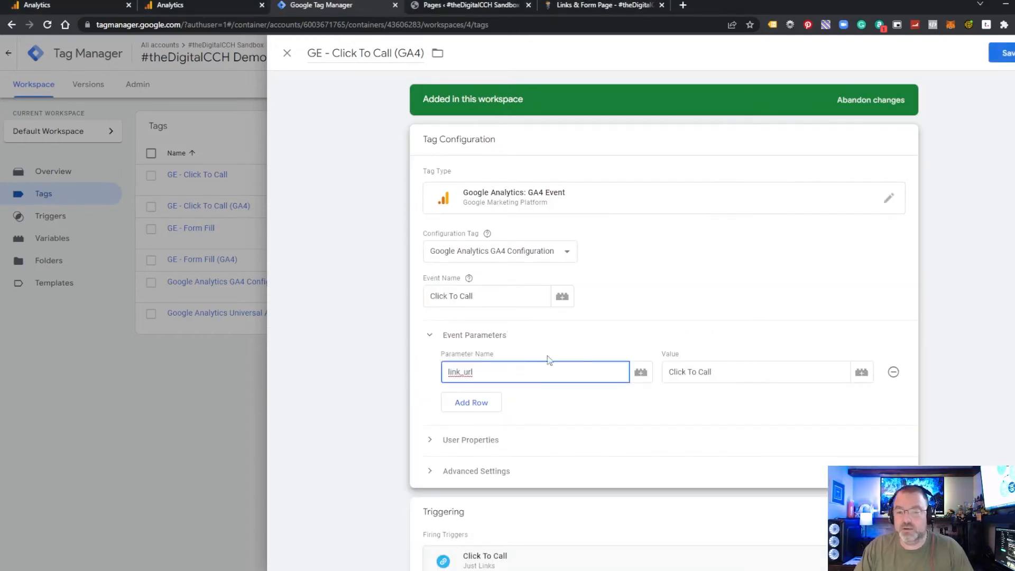
mouse_move(792, 327)
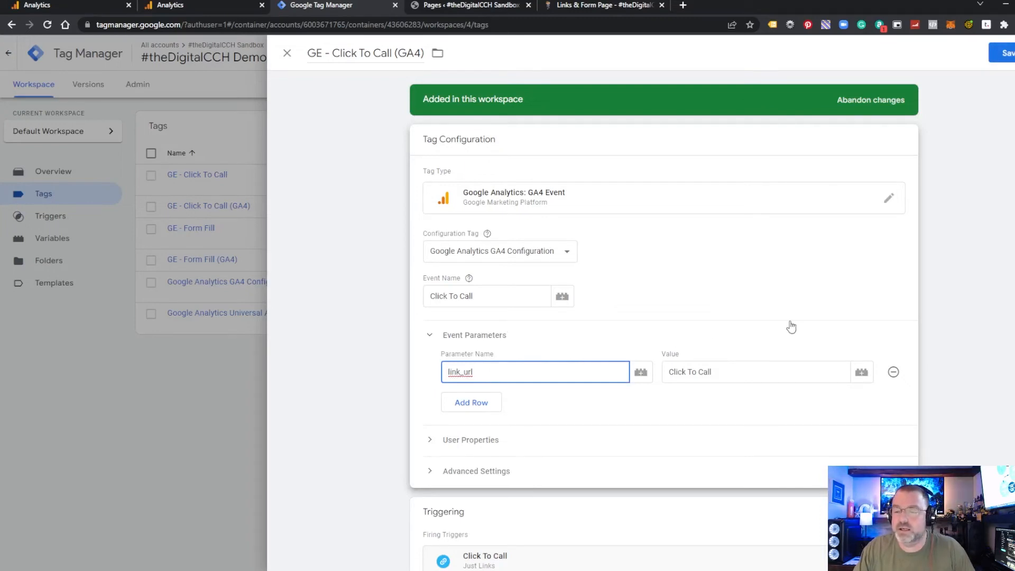
mouse_move(548, 305)
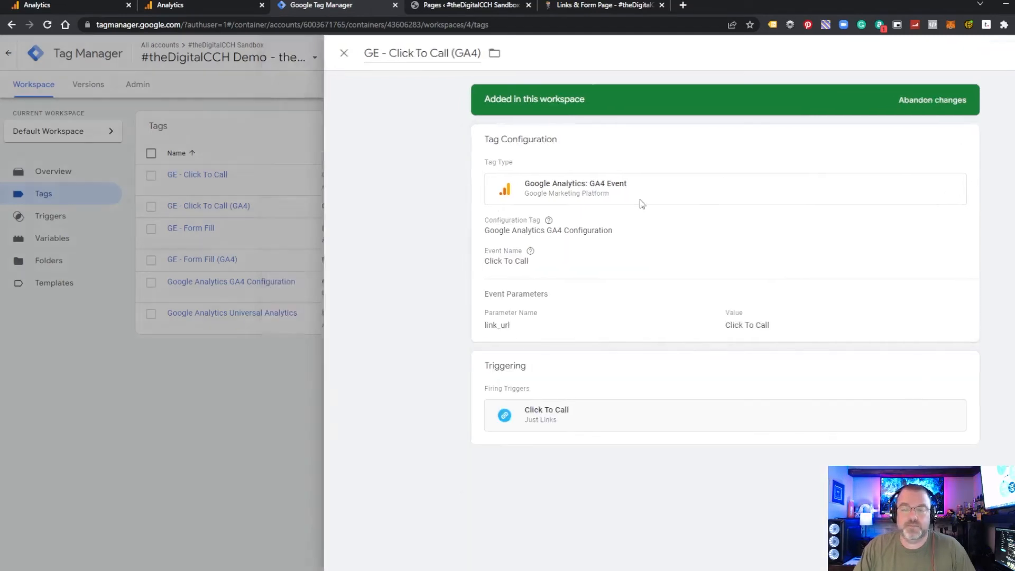
click(344, 53)
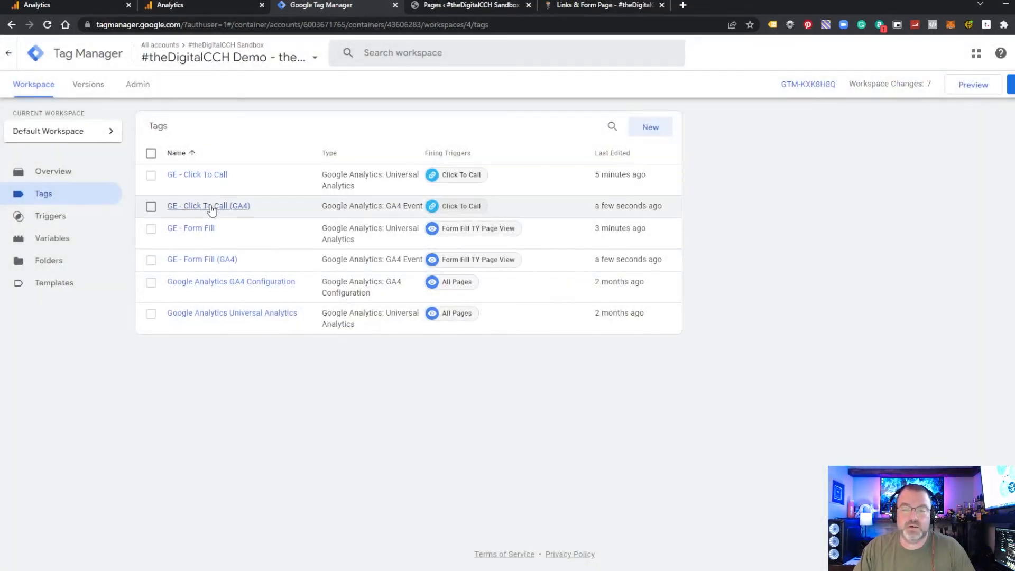
mouse_move(215, 248)
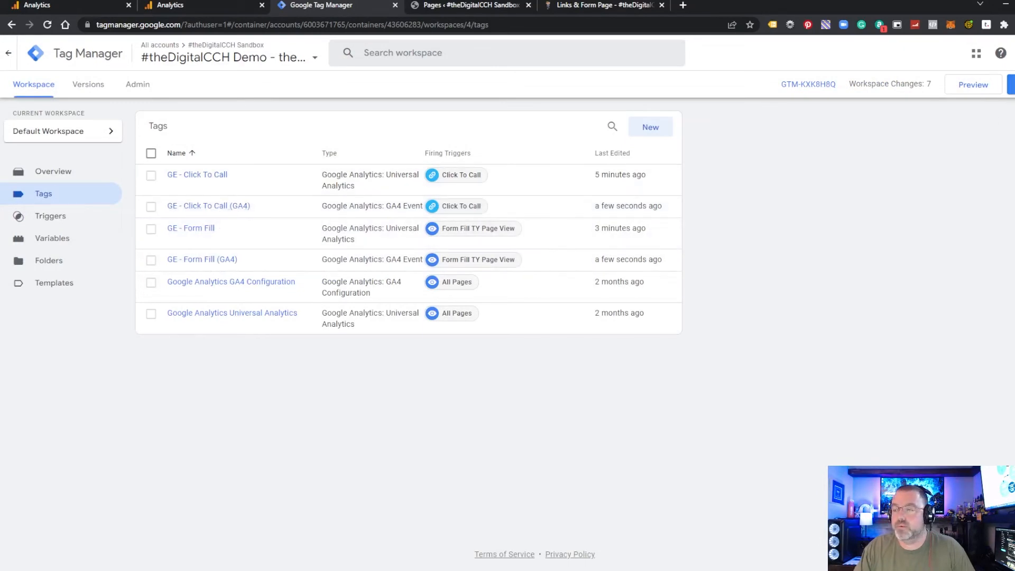
- Publish the workspace as version 'Events / Goals' and switch to the Analytics goals page
click(1009, 85)
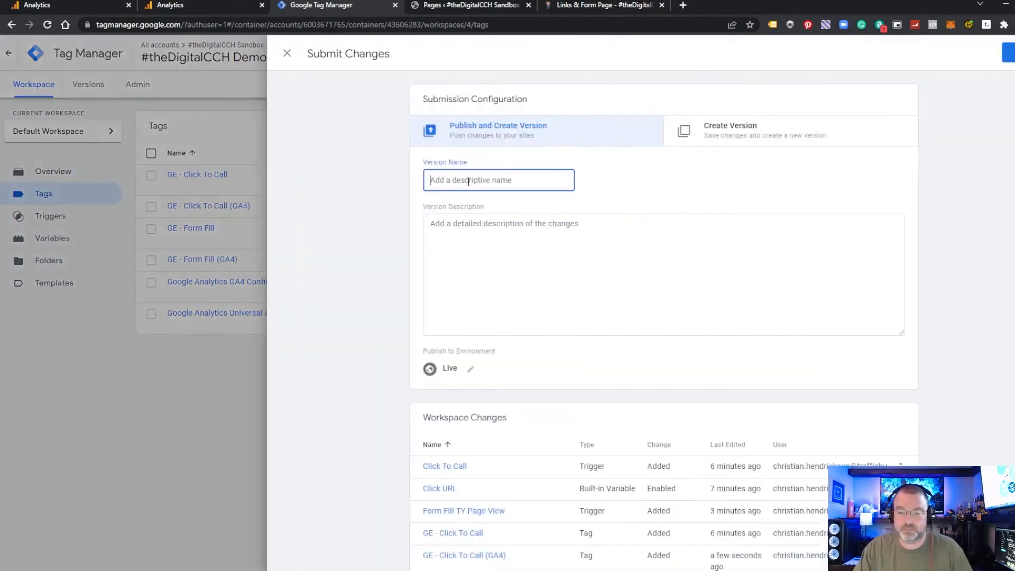
text(Event)
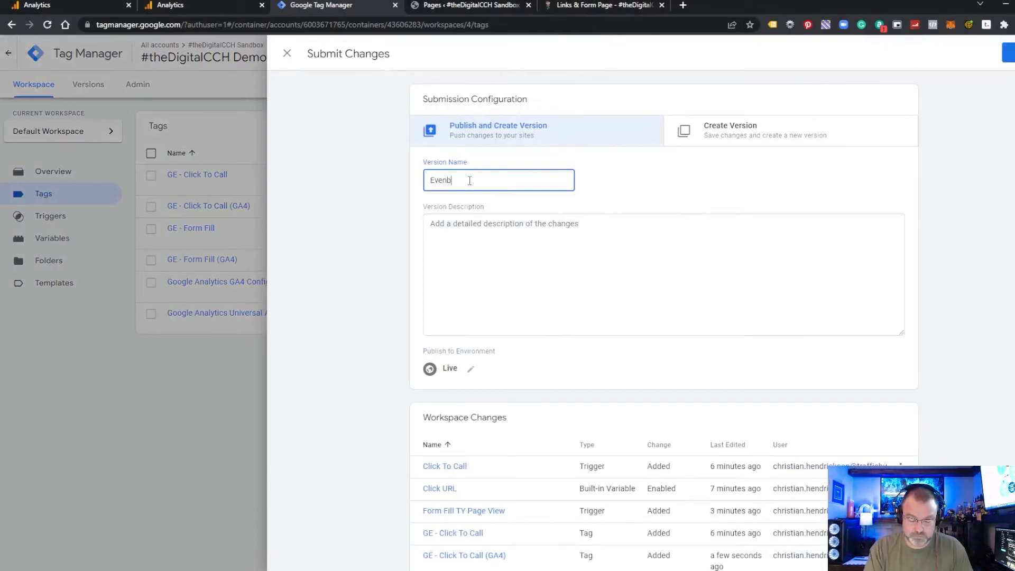
text(s)
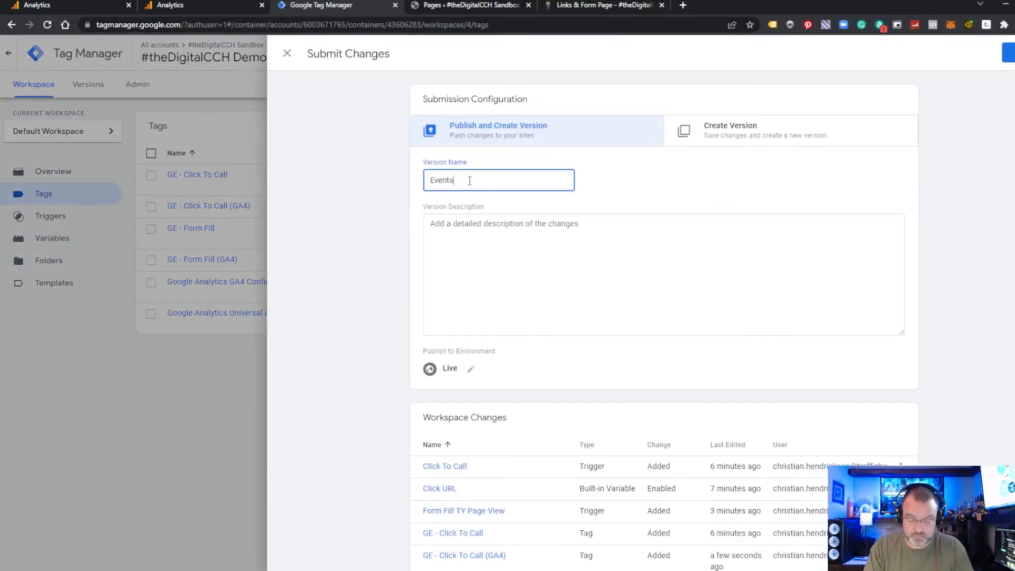
text(/ Goals)
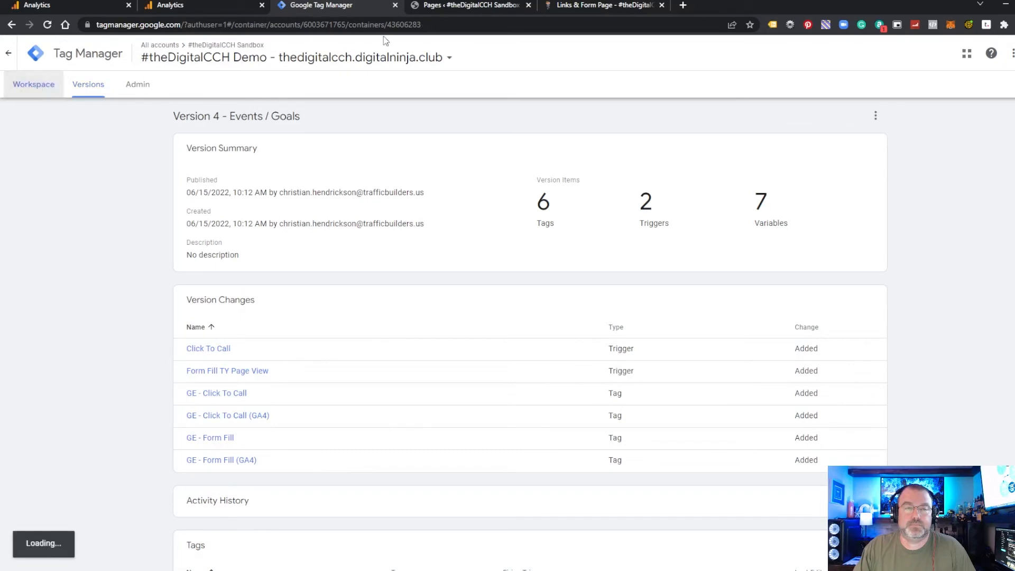
click(602, 5)
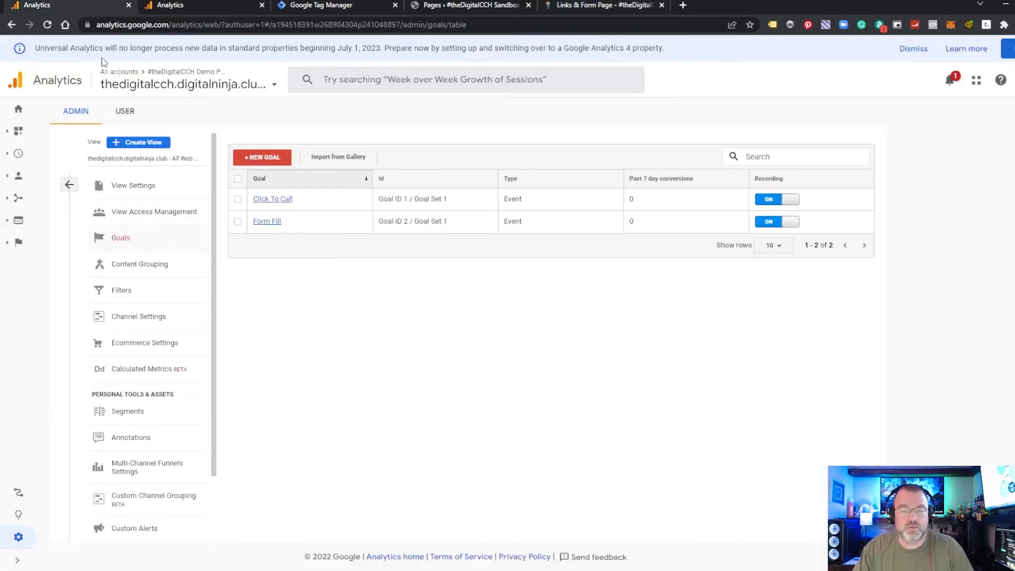
mouse_move(18, 154)
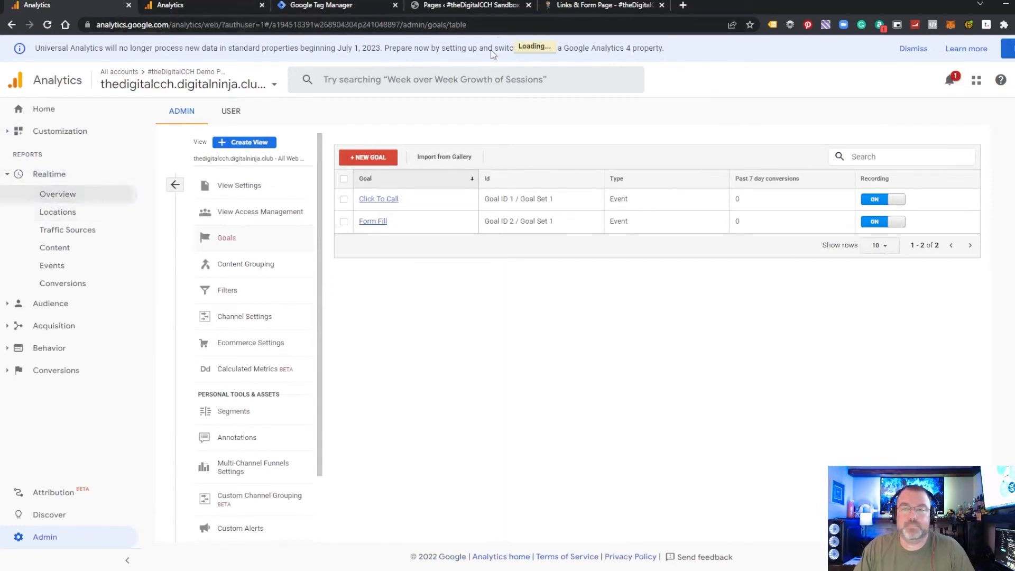
- Check Click To Call in Realtime Events and Conversions, then switch to the GA4 events list
click(601, 5)
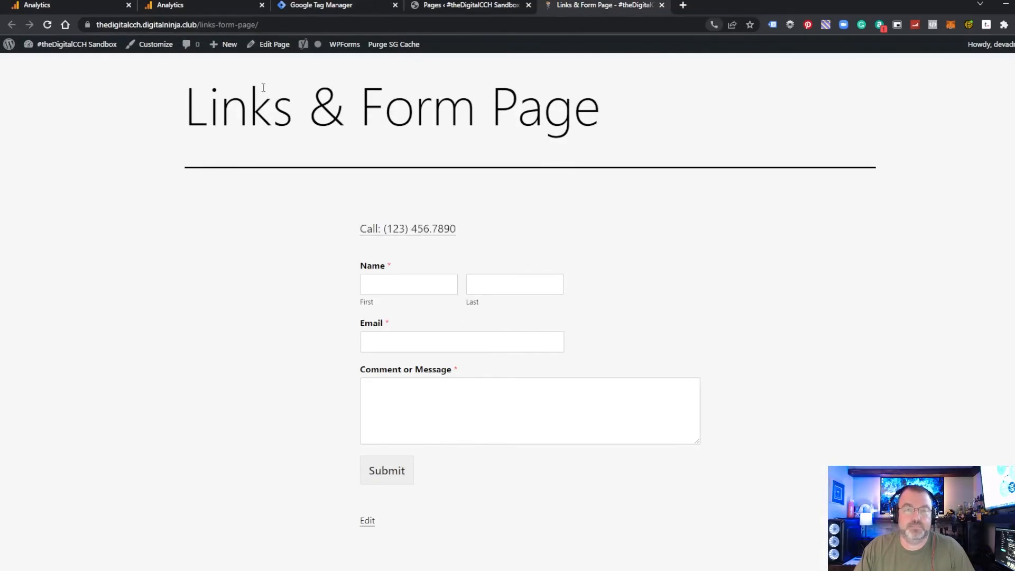
click(61, 5)
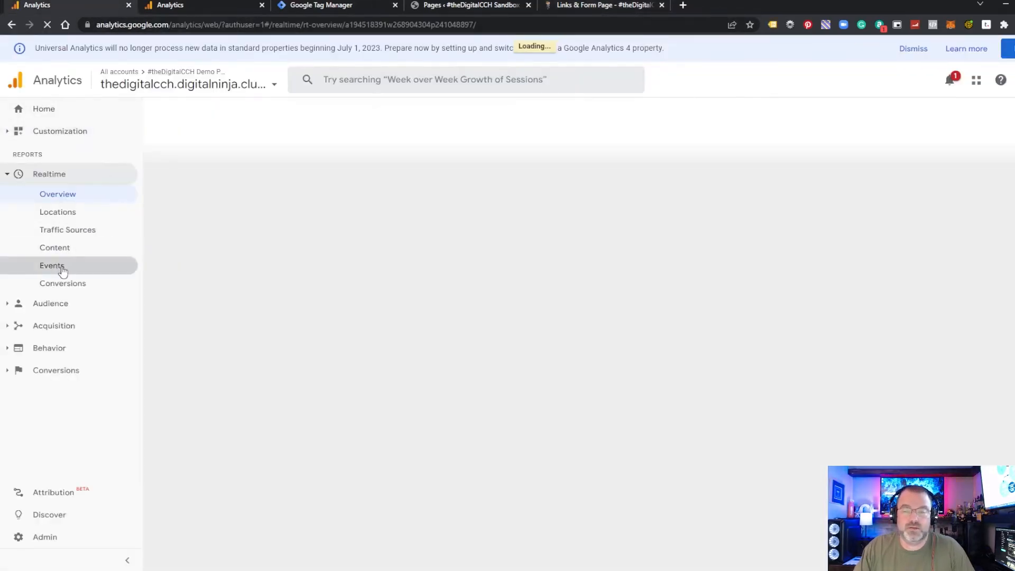
click(52, 266)
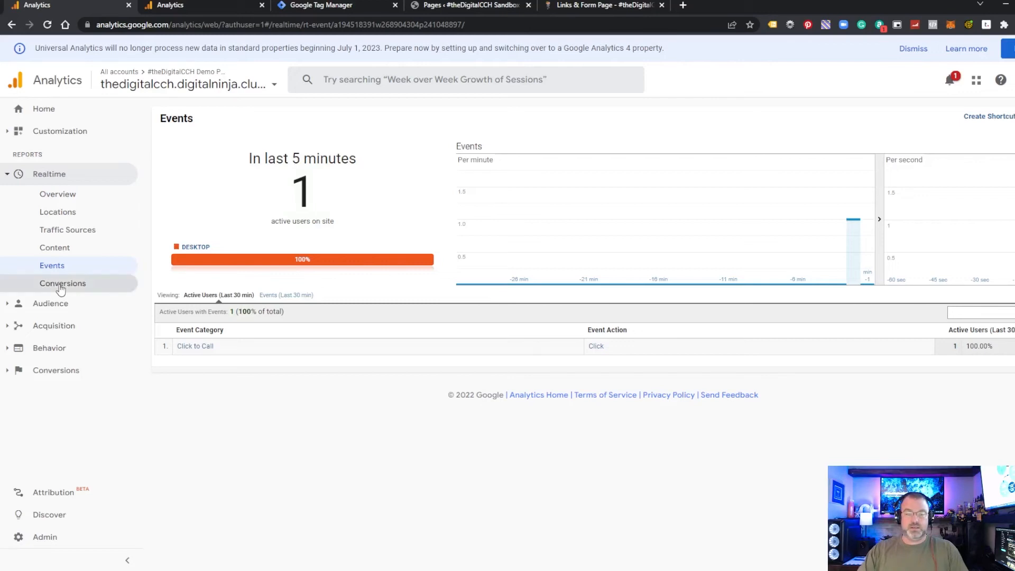
click(63, 283)
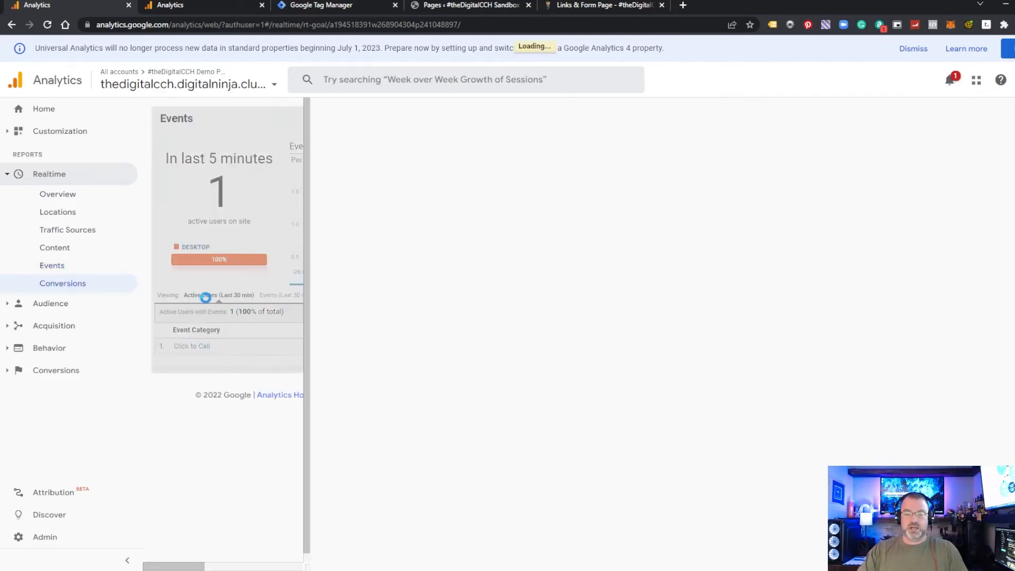
click(63, 283)
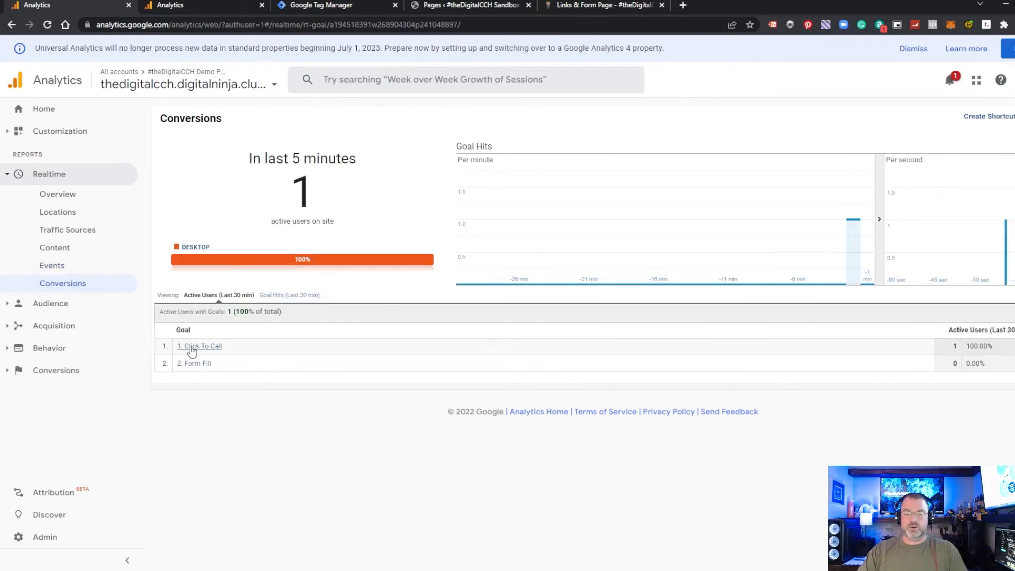
mouse_move(238, 350)
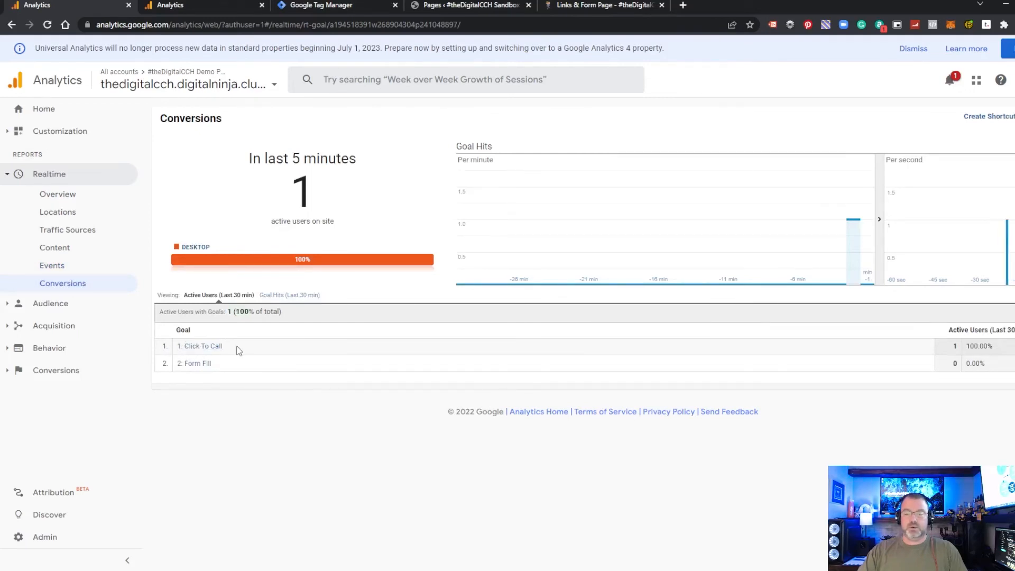
click(201, 6)
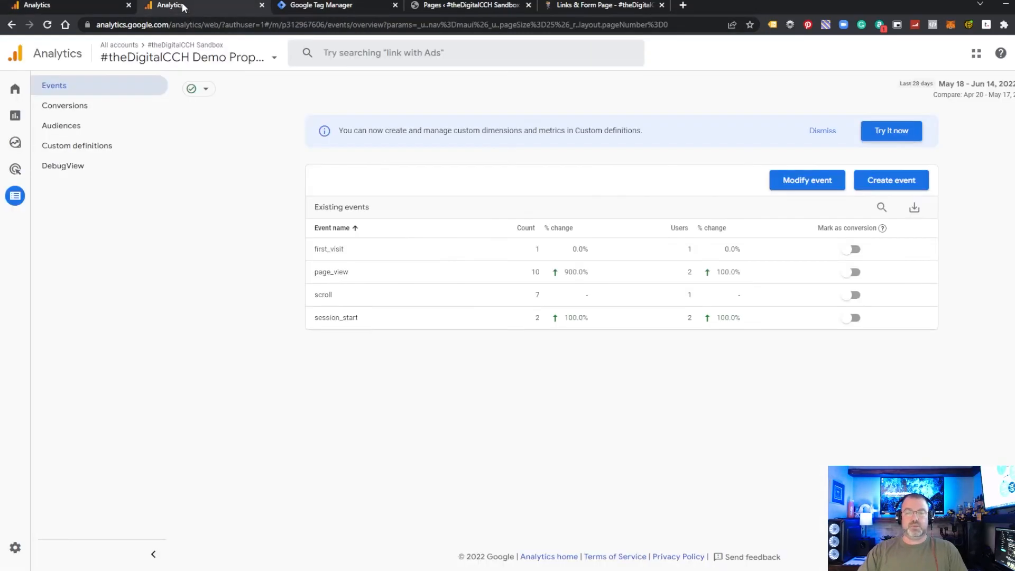
click(602, 5)
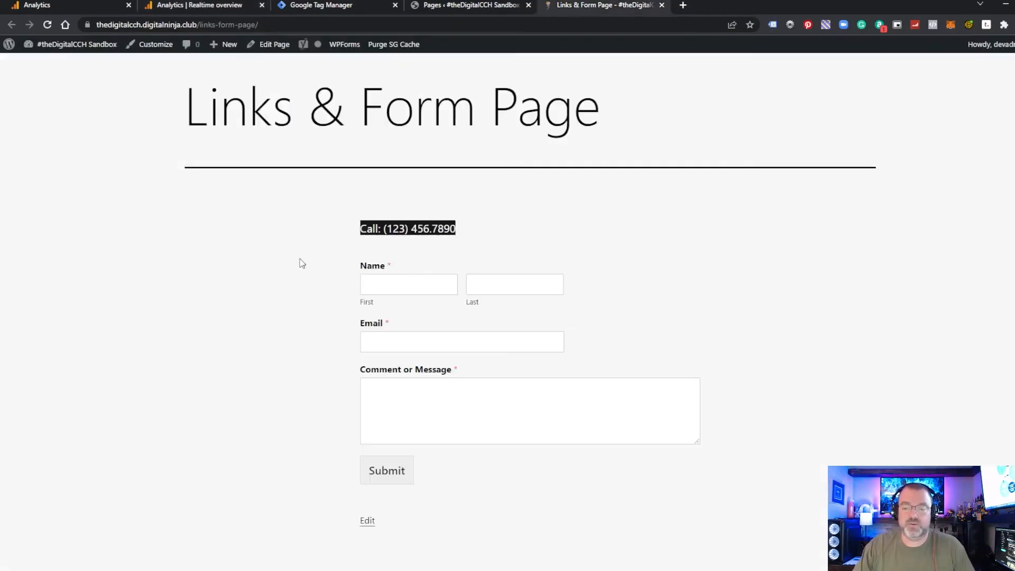
click(408, 283)
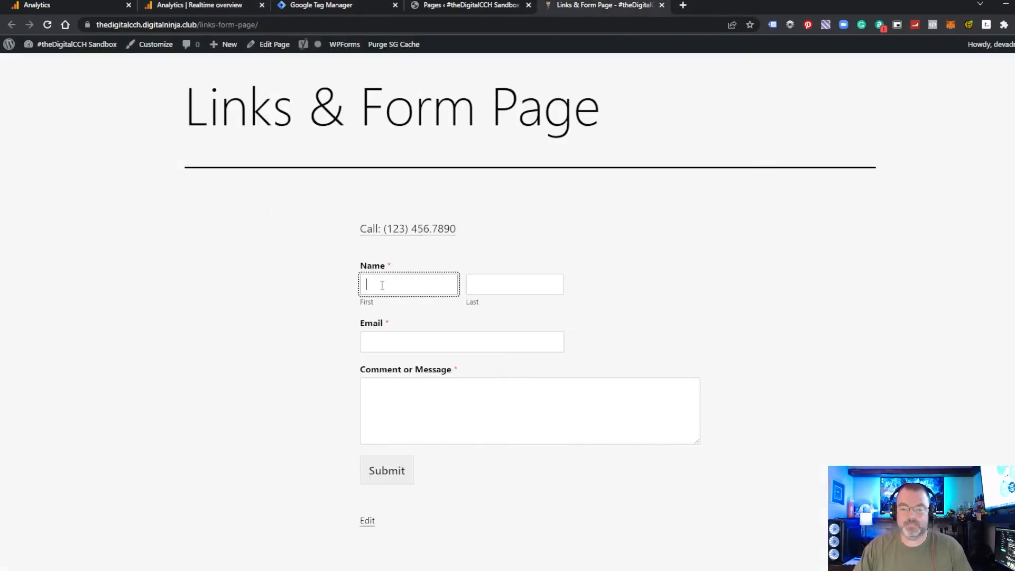
text(Christian)
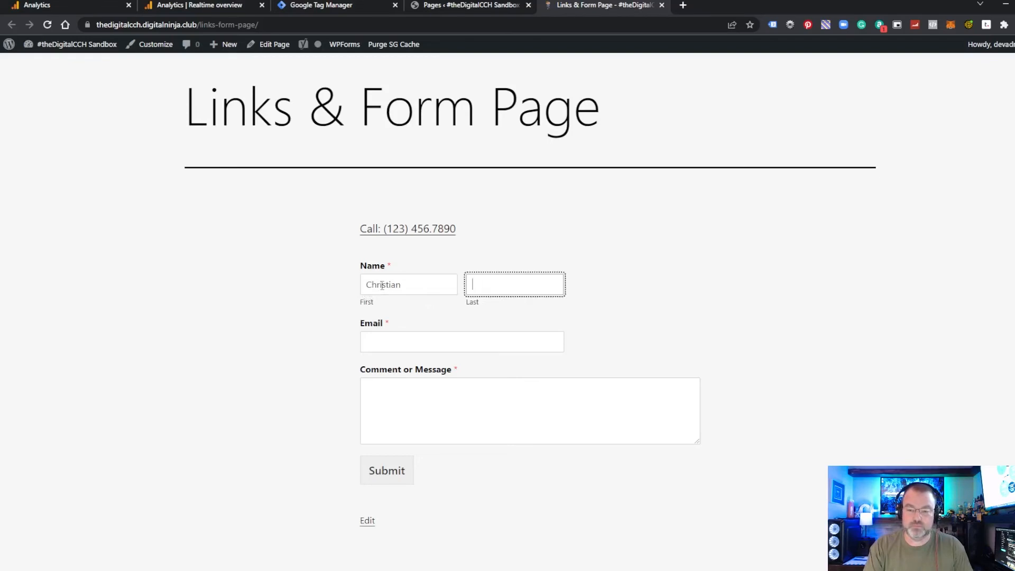
text(H)
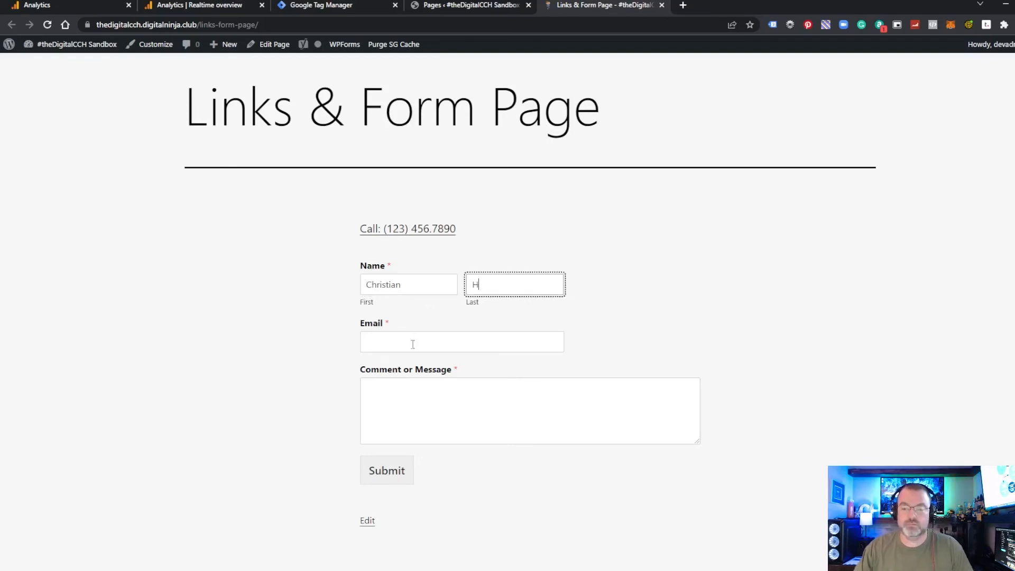
text(test#2)
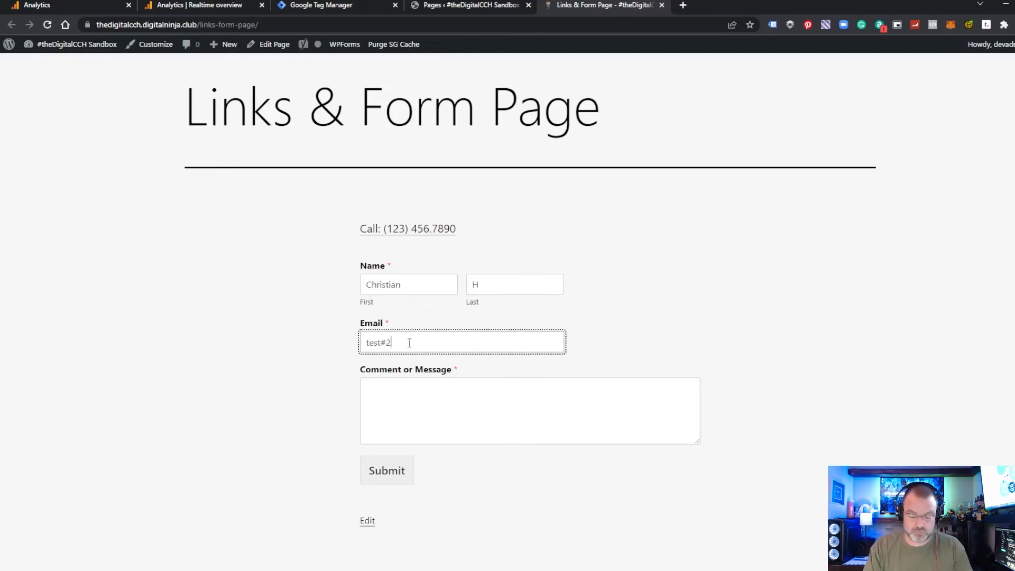
text(test@te)
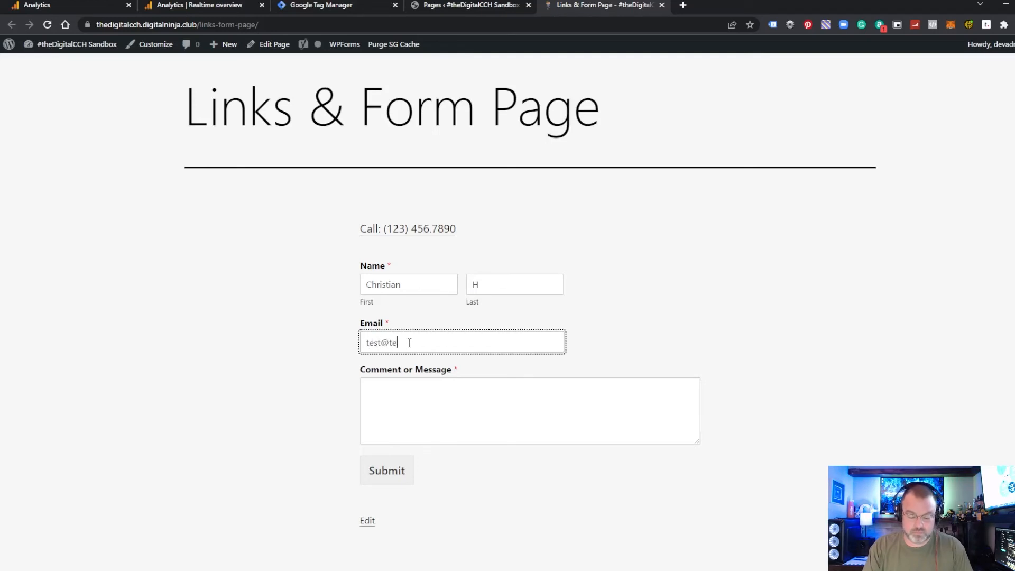
text(st.com)
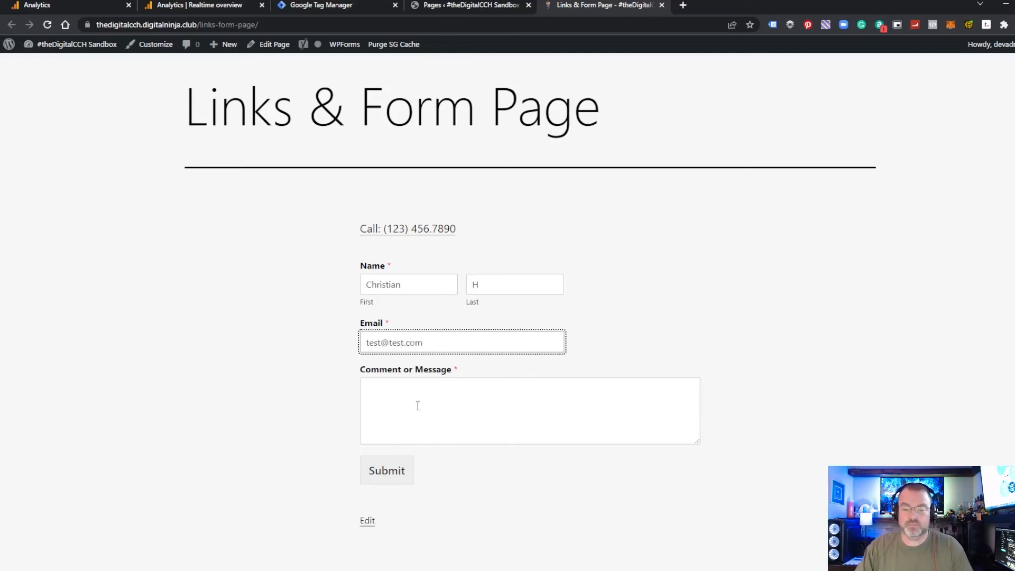
text(Test Form)
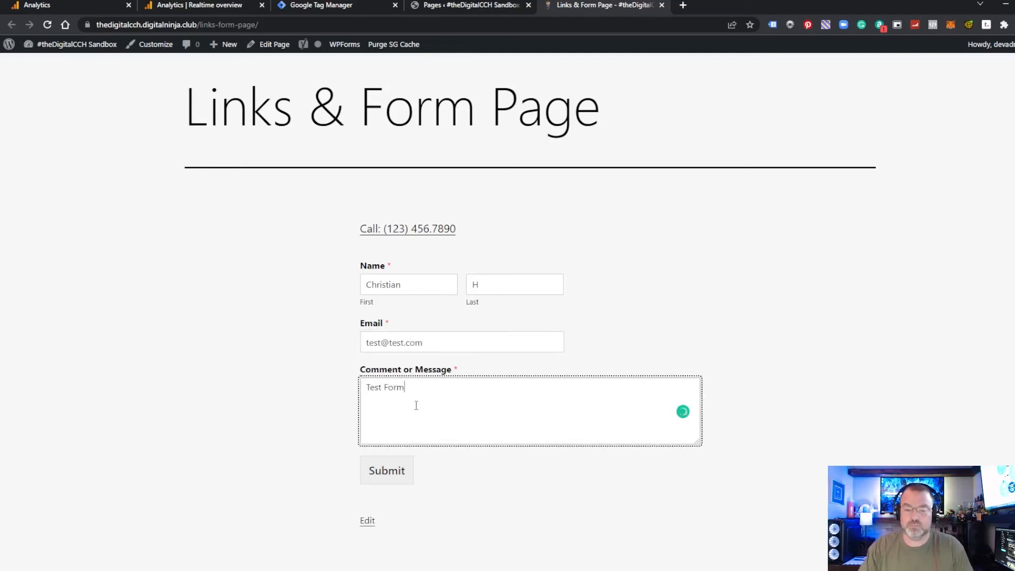
- Submit the form and return to the realtime conversions report
click(385, 470)
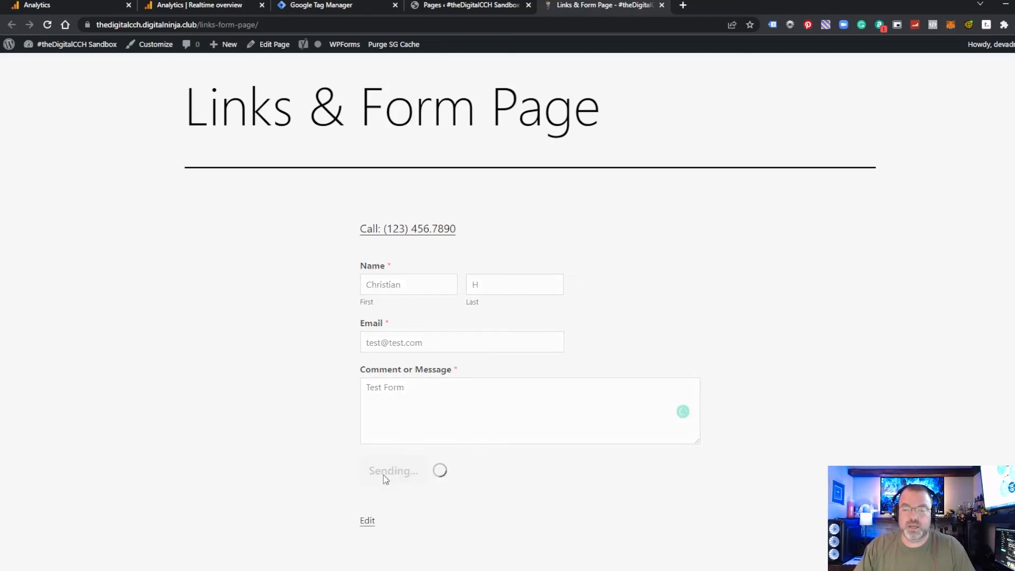
click(394, 470)
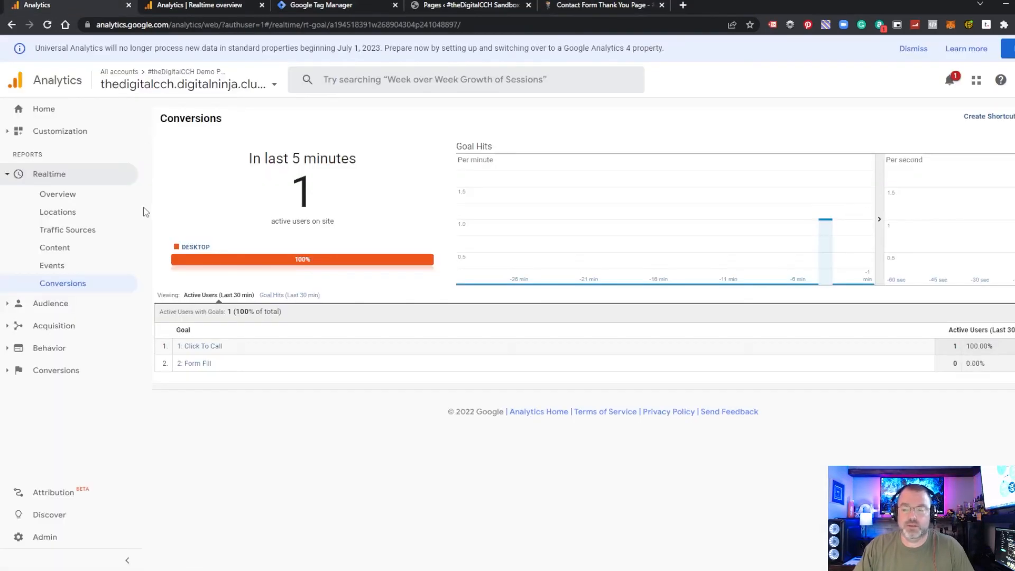
mouse_move(52, 265)
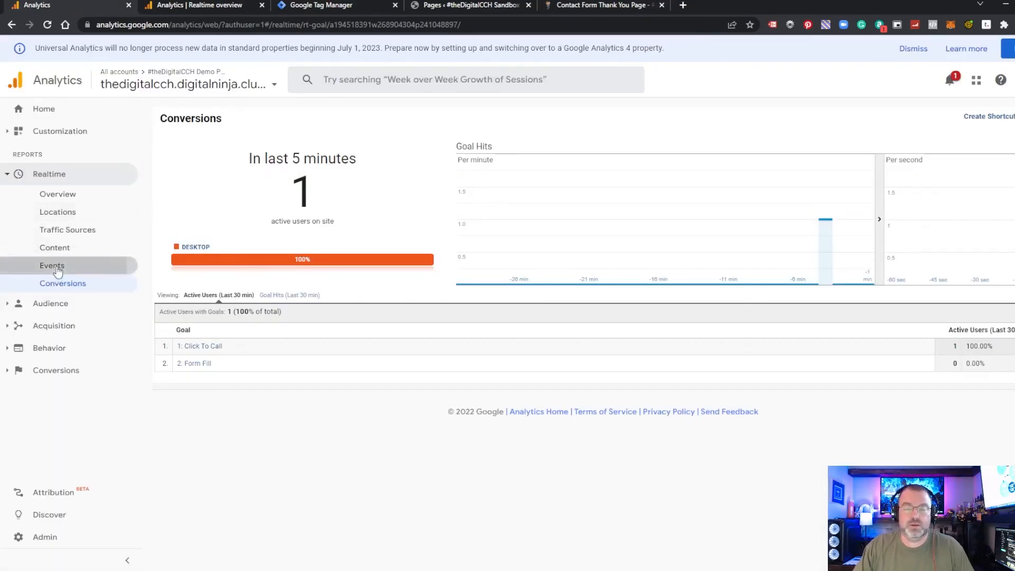
- Review Realtime Events and Conversions showing Click To Call and Form Fill, switching to Goal Hits
click(52, 265)
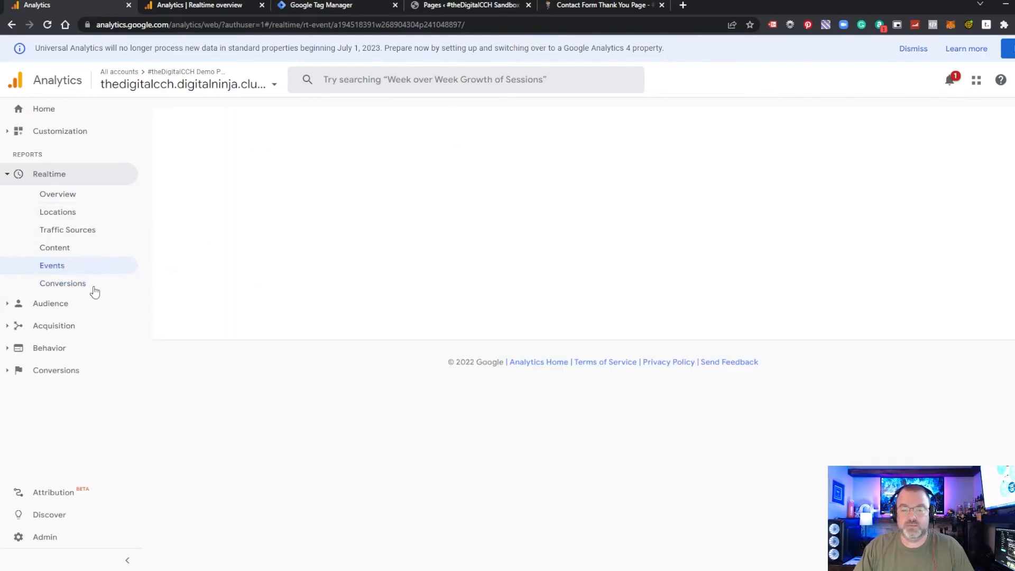
click(52, 266)
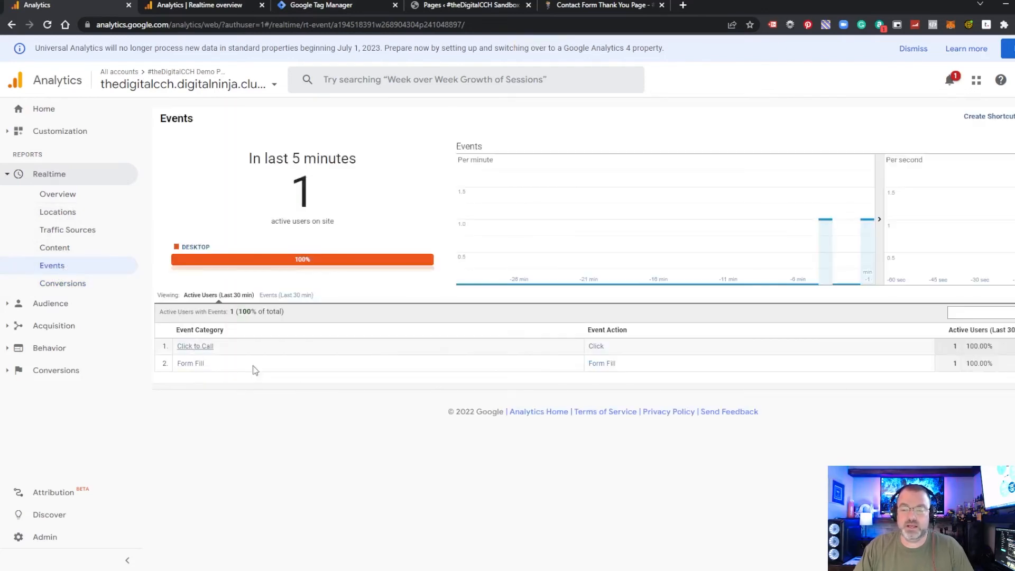
mouse_move(77, 291)
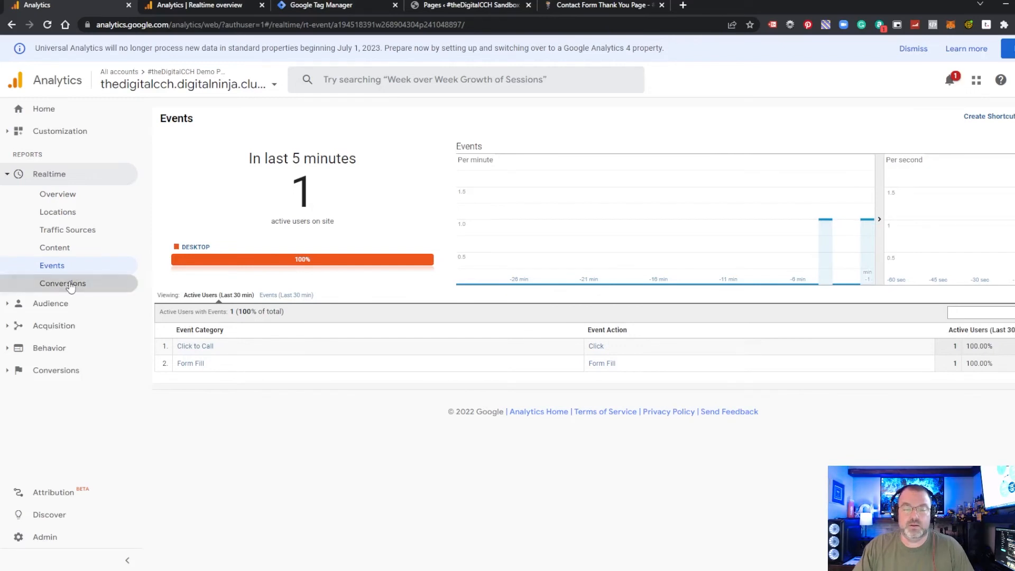
click(62, 283)
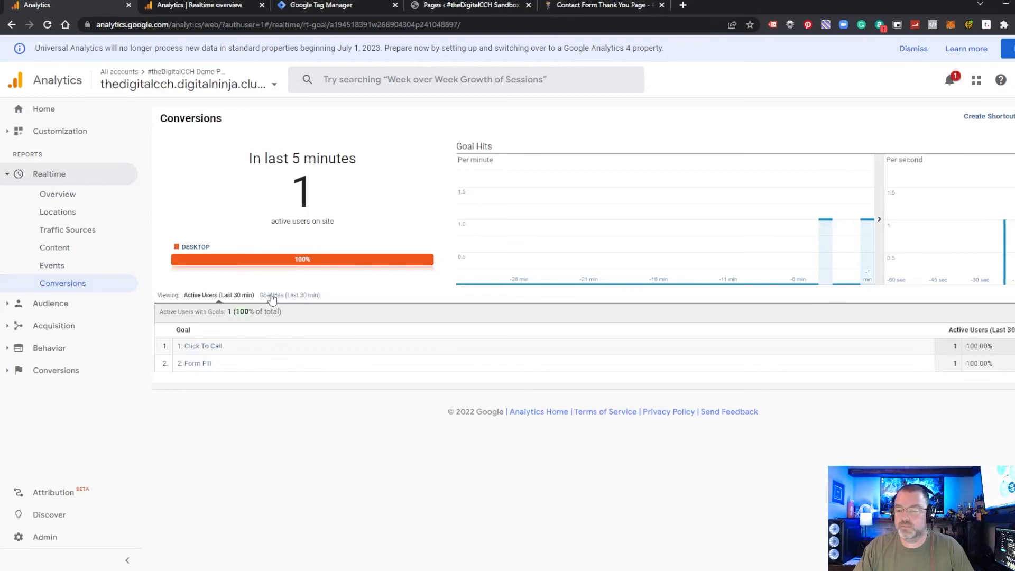
click(288, 295)
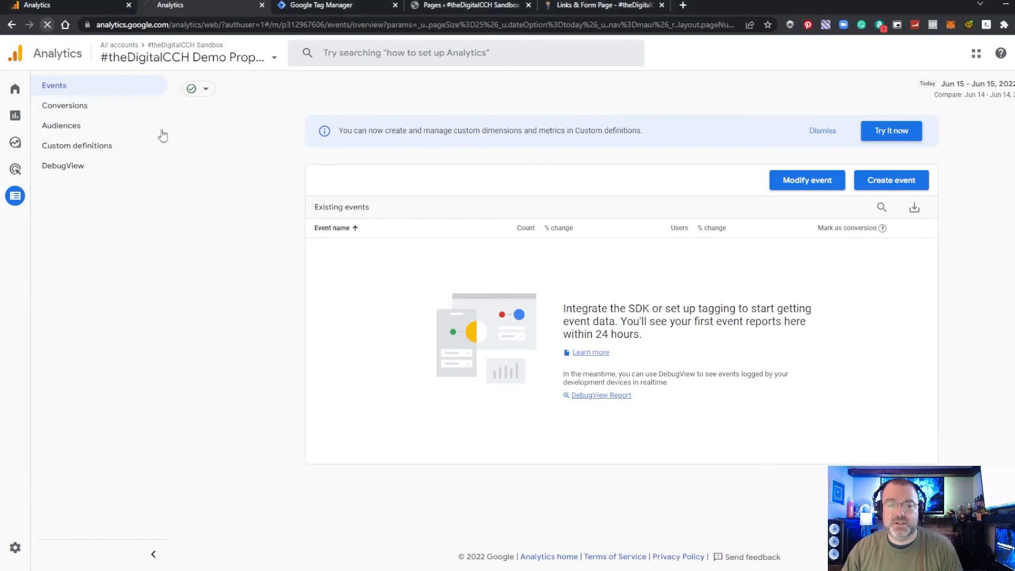
mouse_move(257, 273)
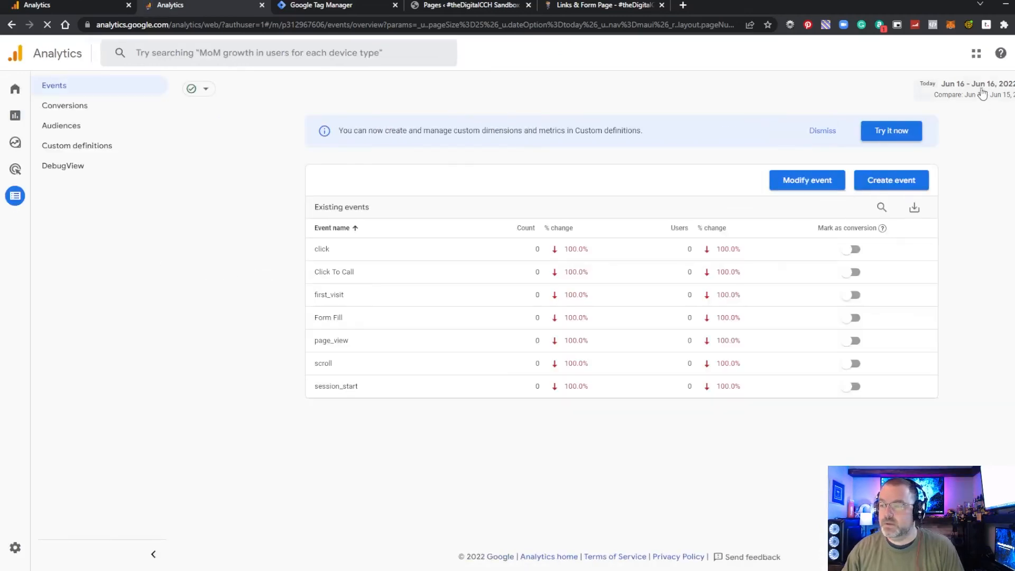
- Switch the Events date range to Yesterday so Click To Call and Form Fill show 4 each
click(964, 89)
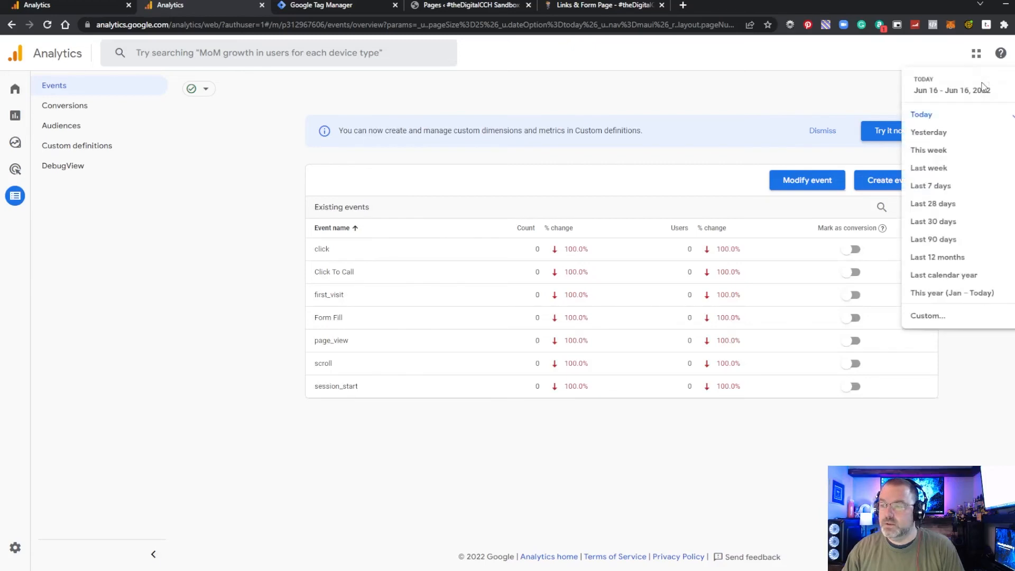
mouse_move(928, 133)
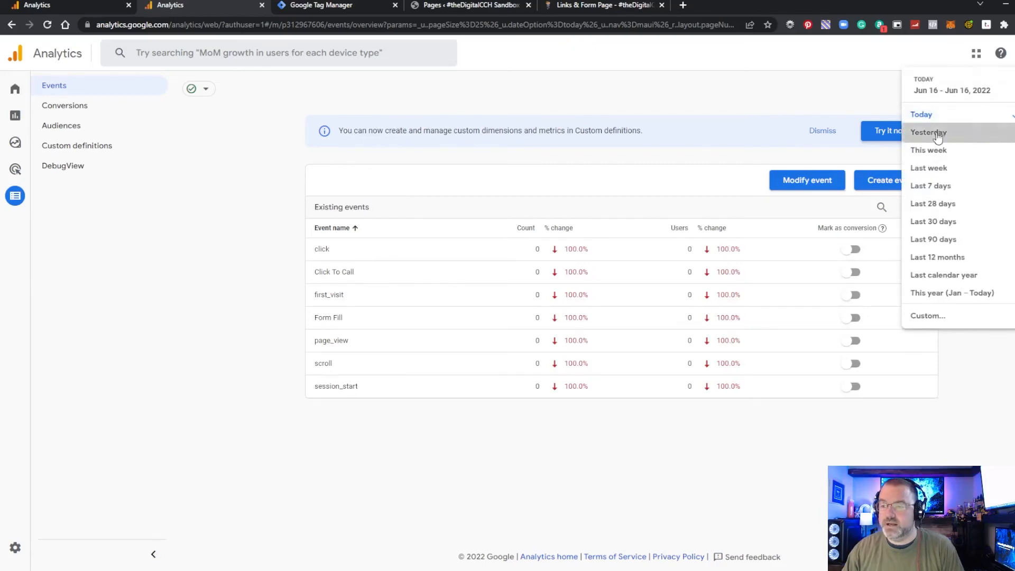
click(928, 132)
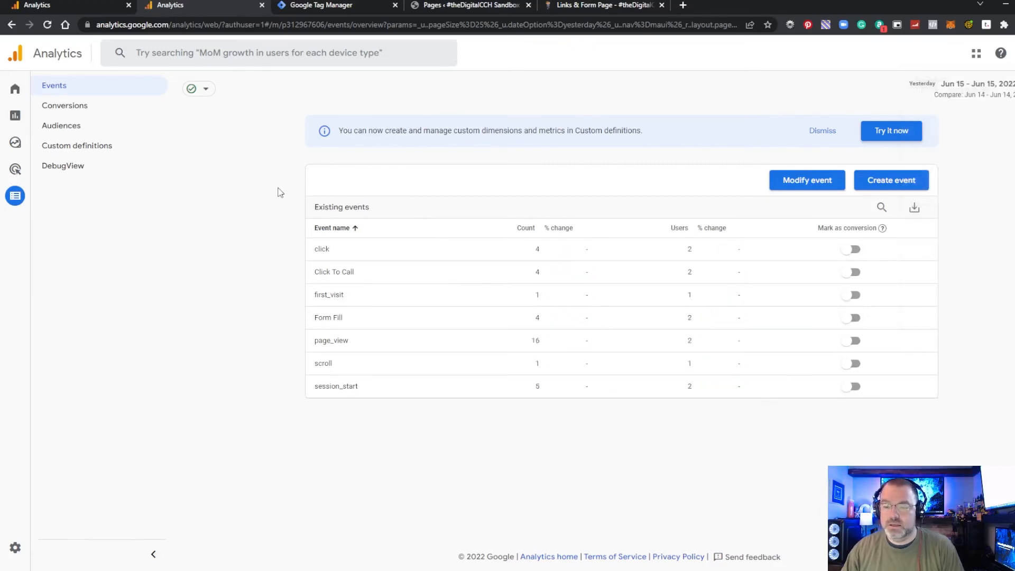
mouse_move(255, 324)
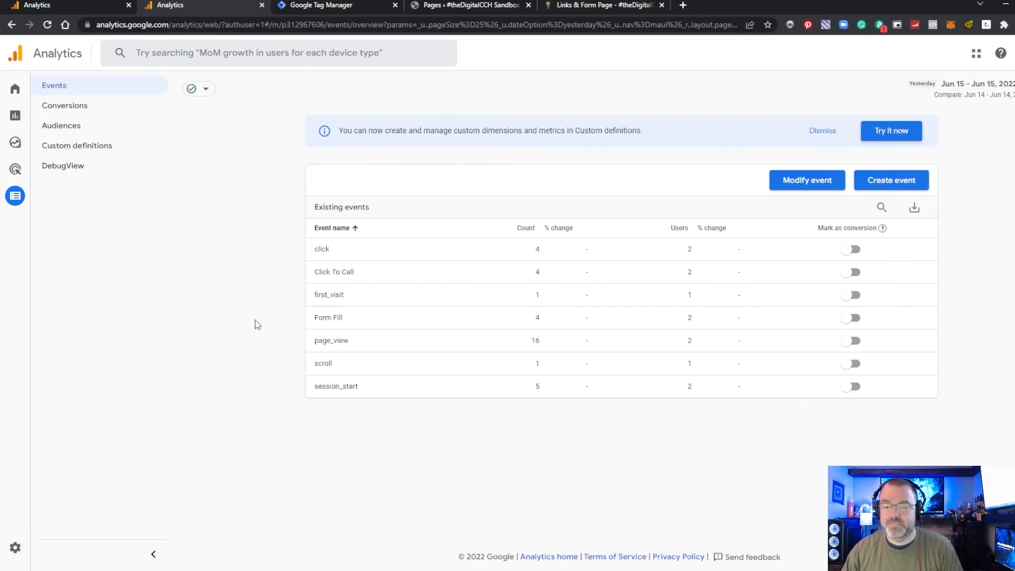
mouse_move(595, 272)
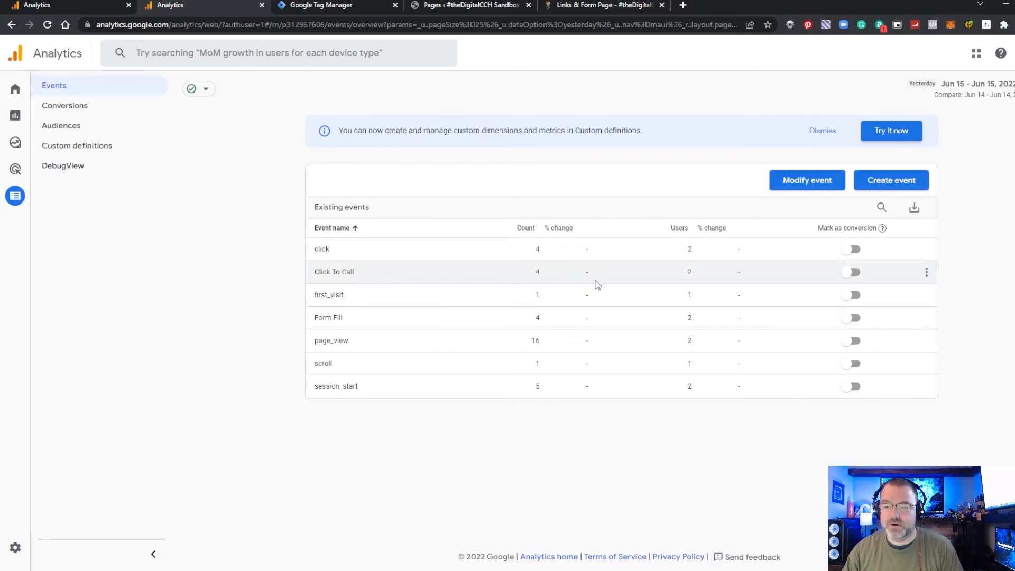
mouse_move(740, 349)
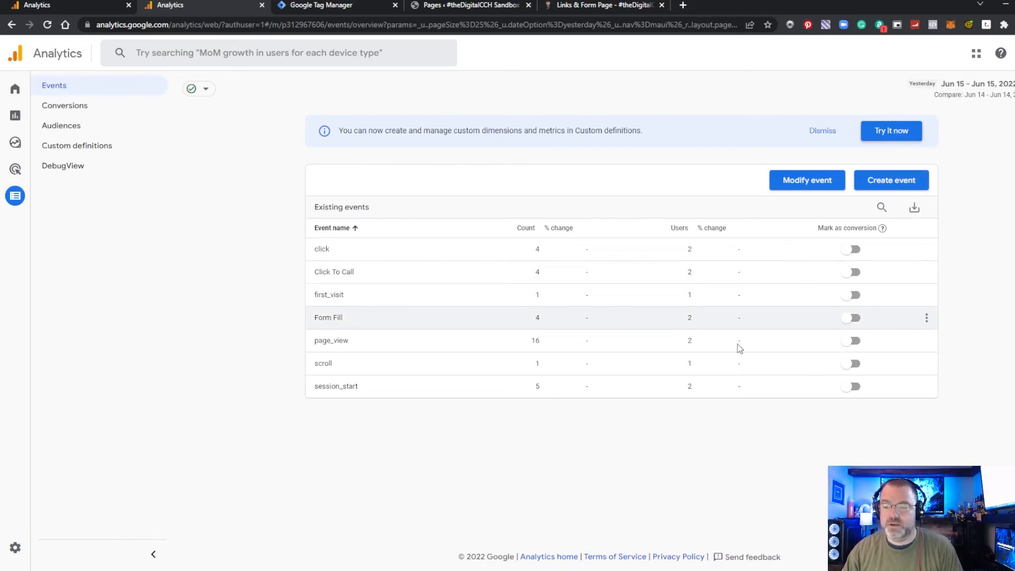
mouse_move(982, 288)
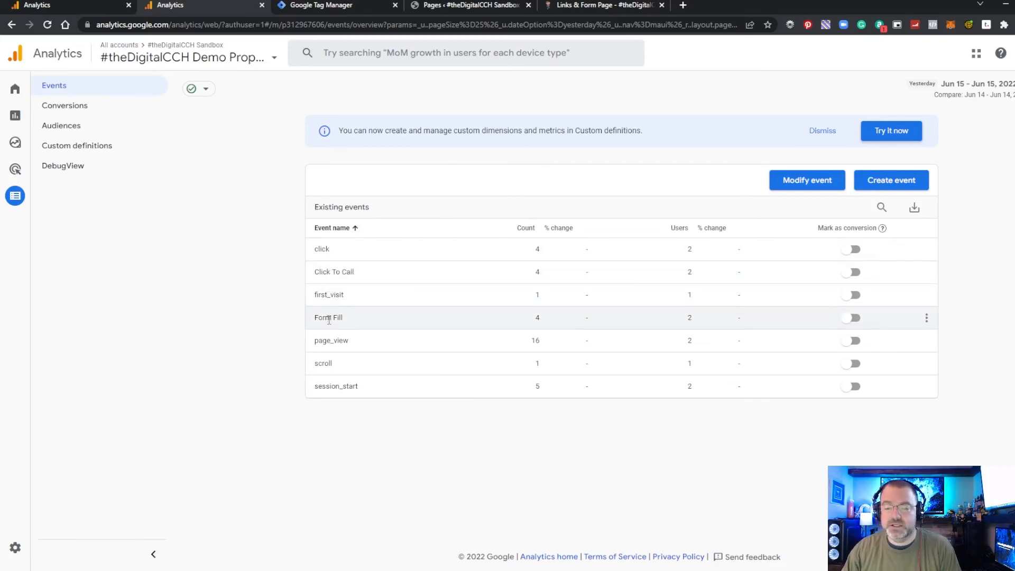
mouse_move(839, 231)
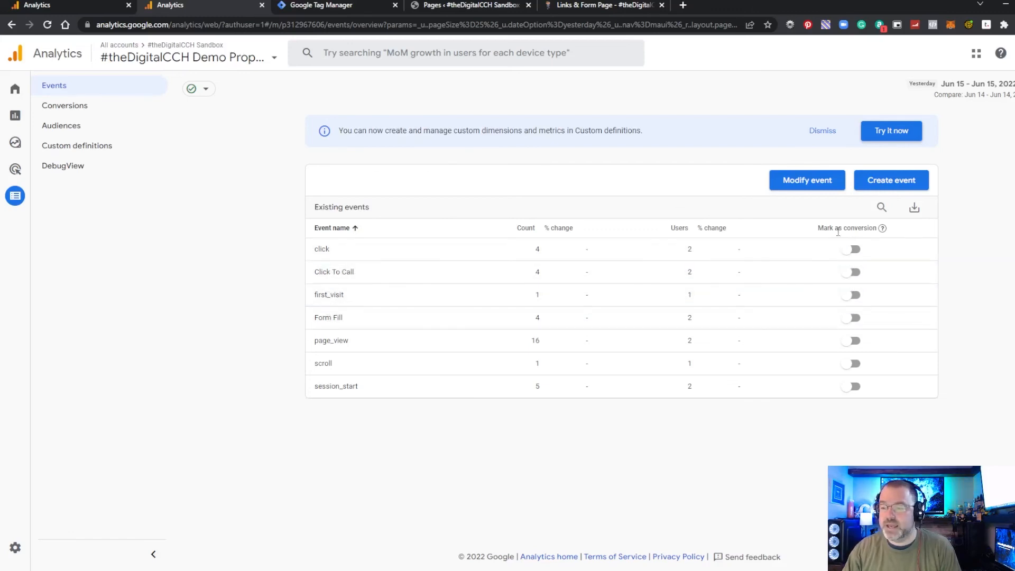
mouse_move(854, 271)
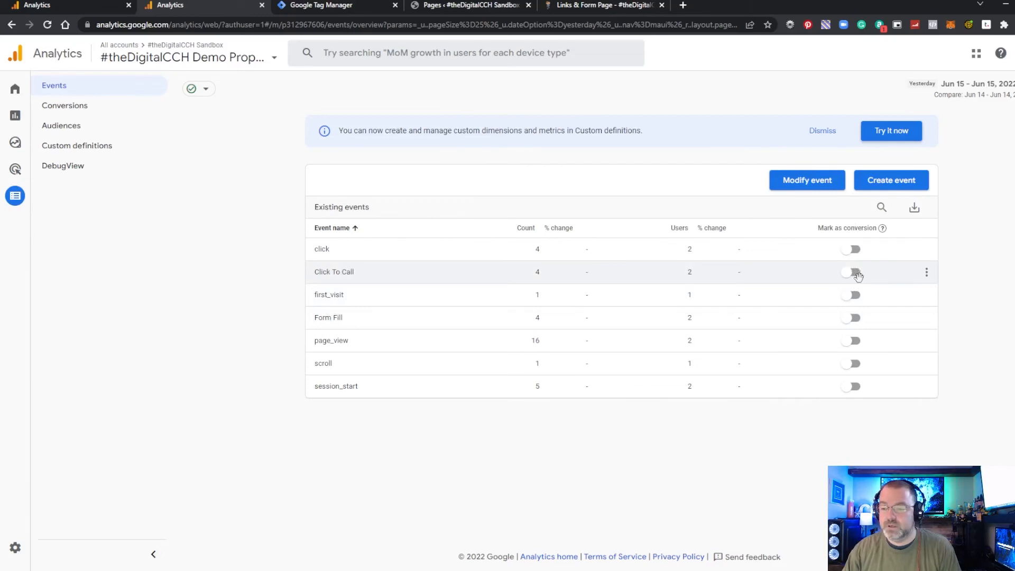
- Mark Click To Call and Form Fill as conversions and view them in the Conversions list
click(851, 271)
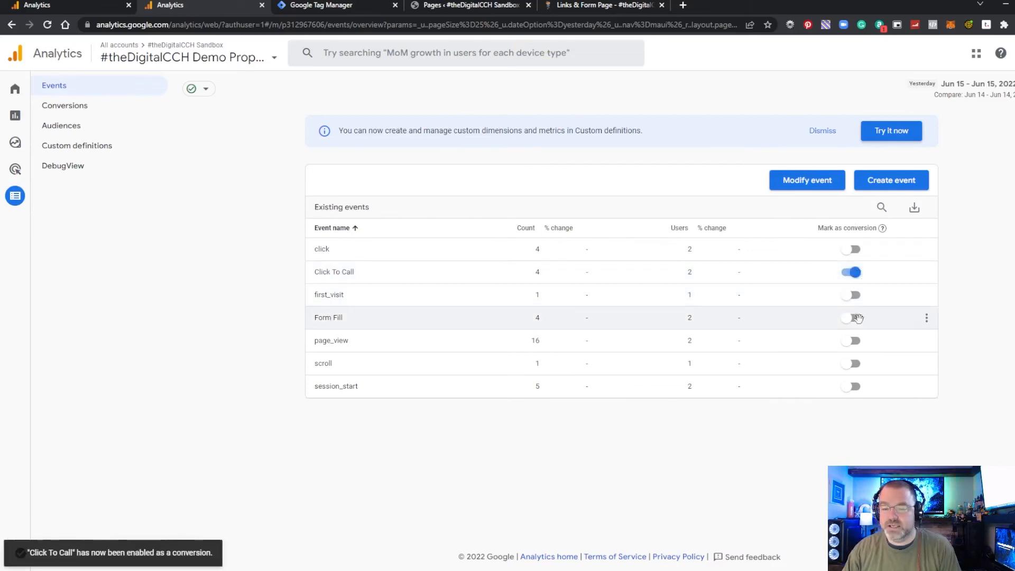
click(851, 317)
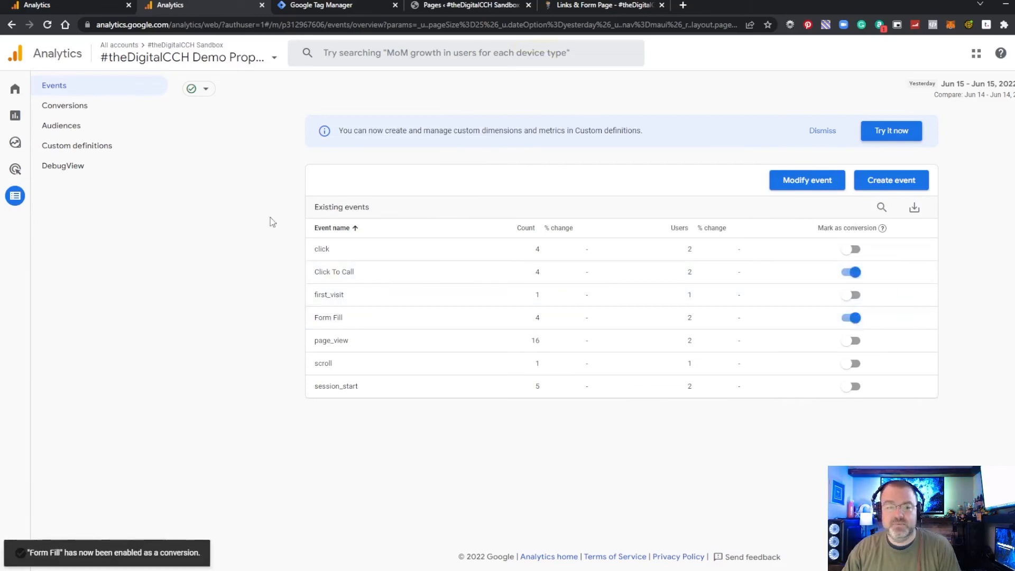
click(65, 105)
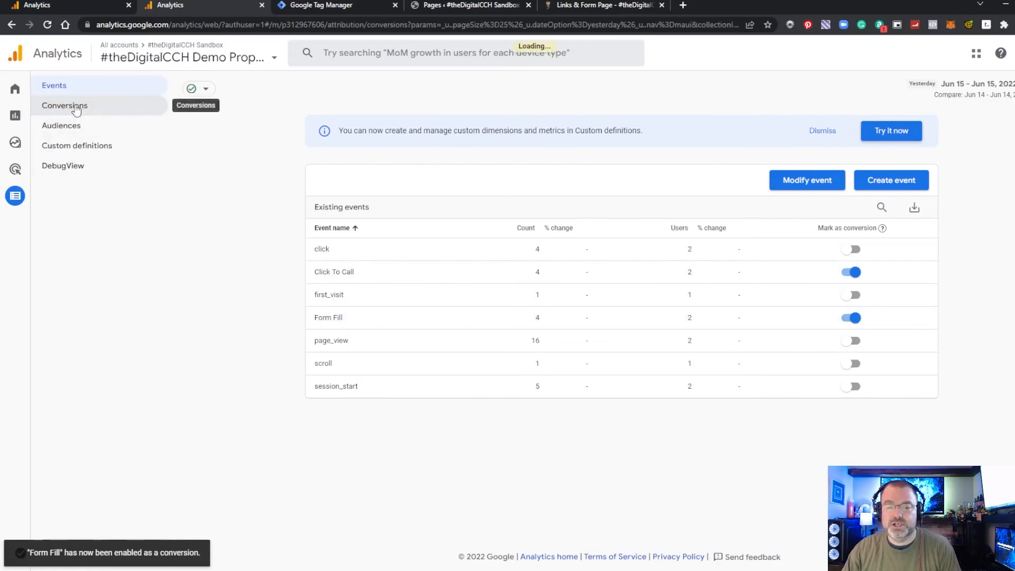
click(65, 105)
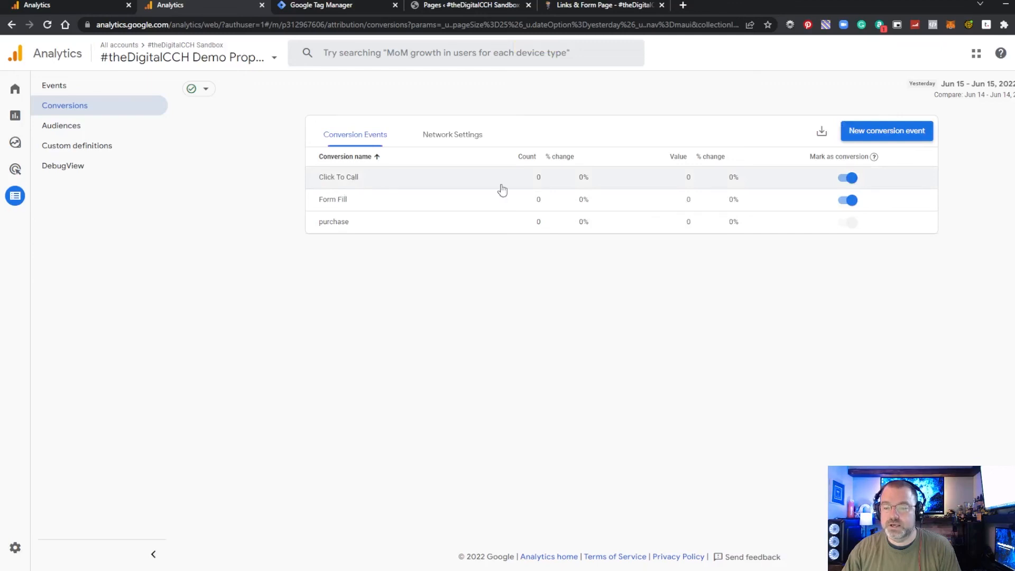
mouse_move(288, 199)
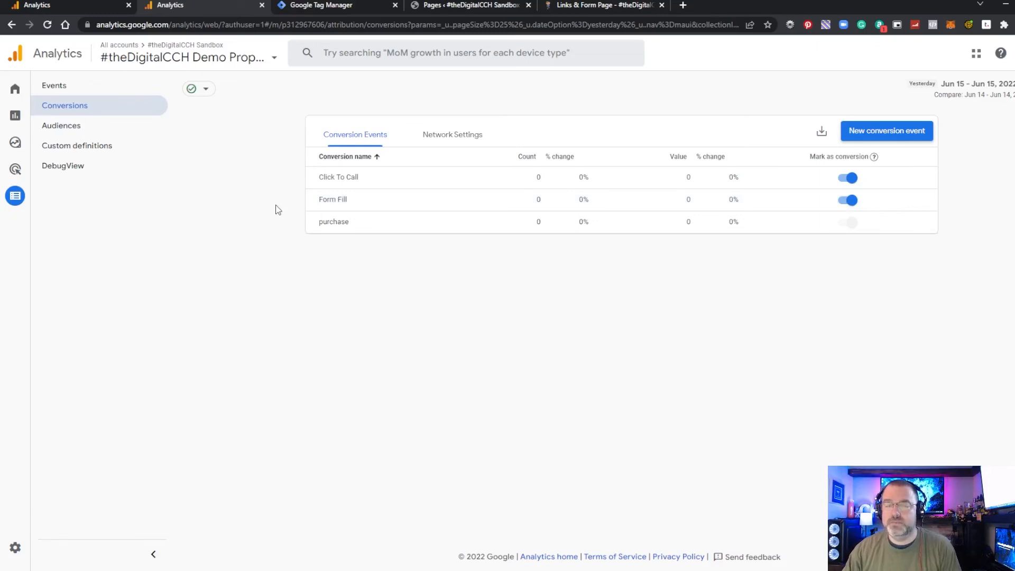
mouse_move(273, 228)
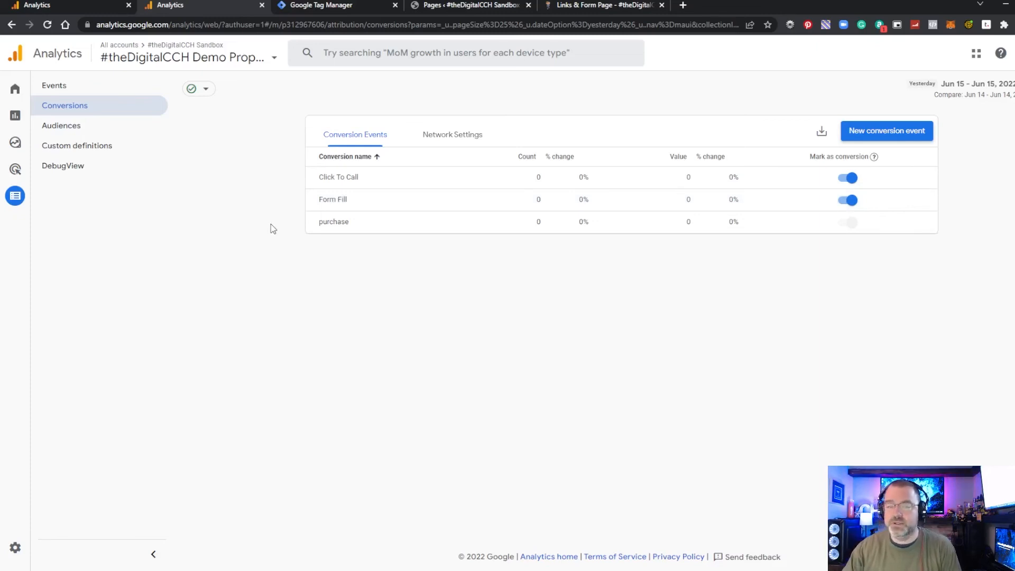
mouse_move(279, 204)
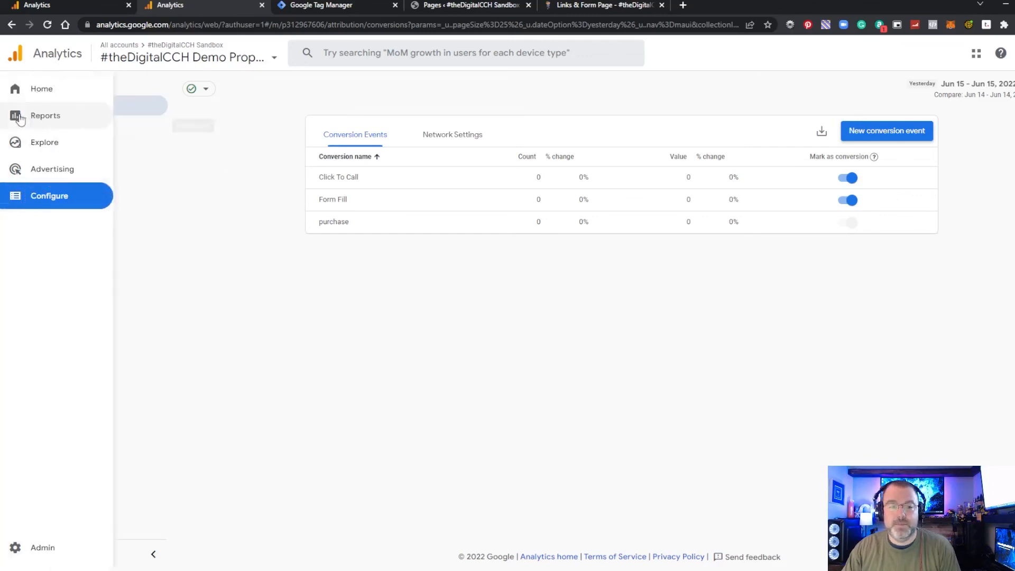
- Go to Reports > Engagement > Events, listing Click To Call and Form Fill with 4 events each
click(46, 116)
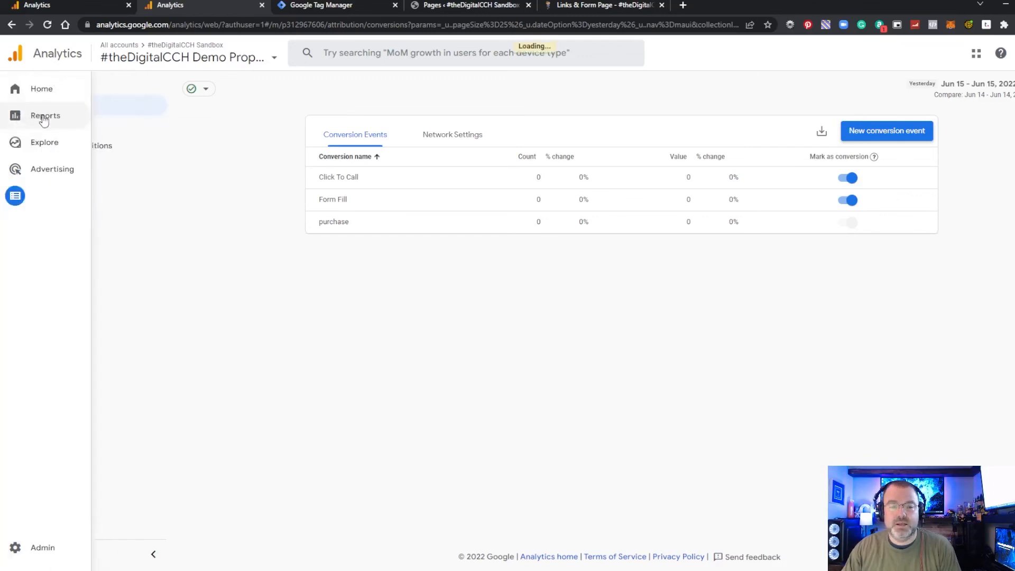
click(45, 115)
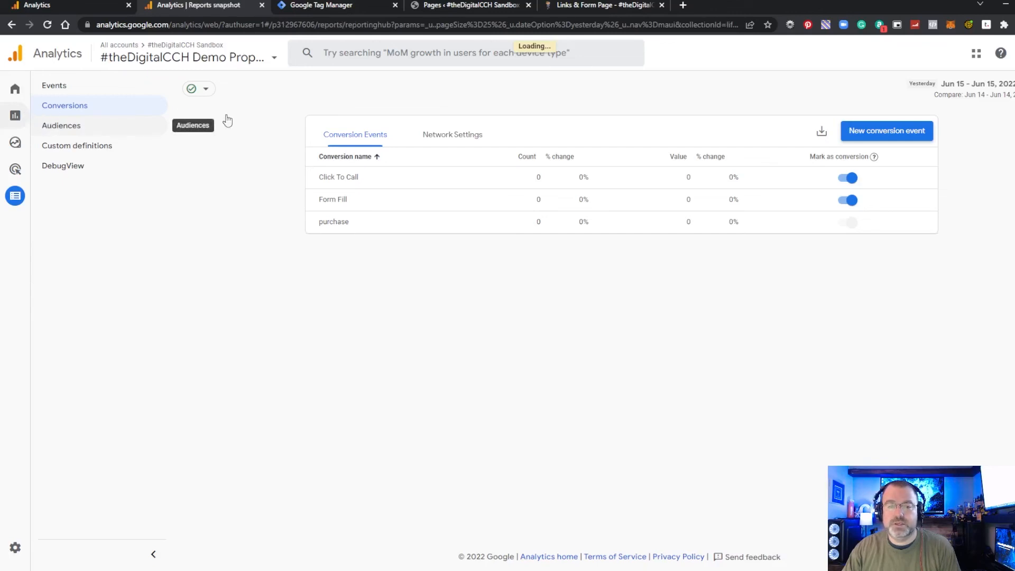
click(14, 115)
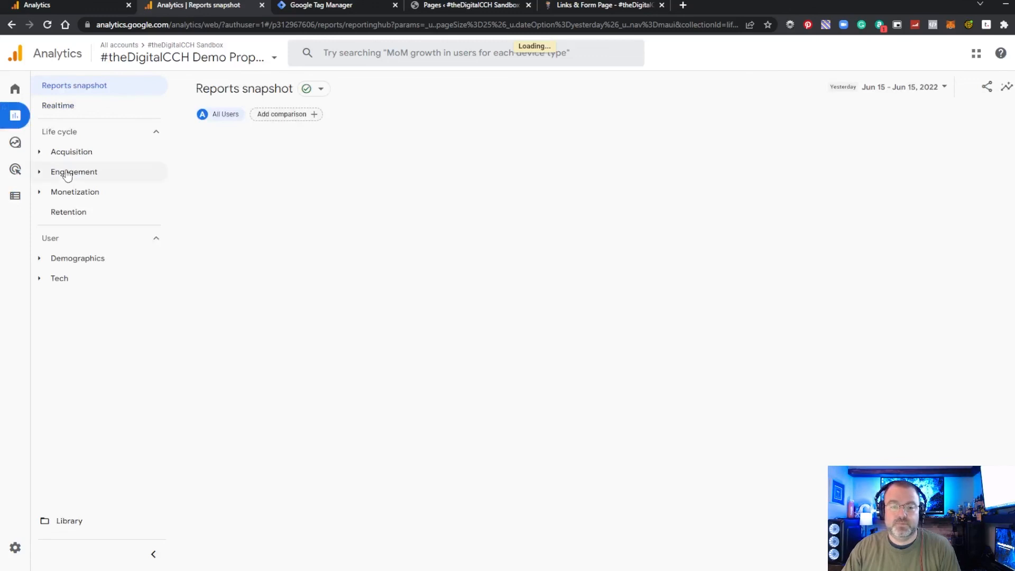
click(74, 172)
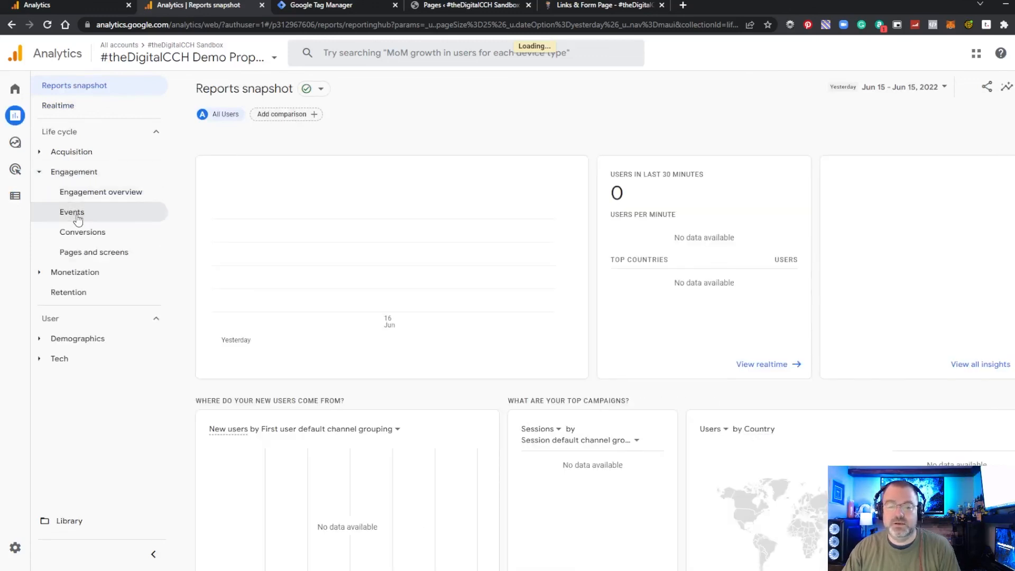
click(71, 211)
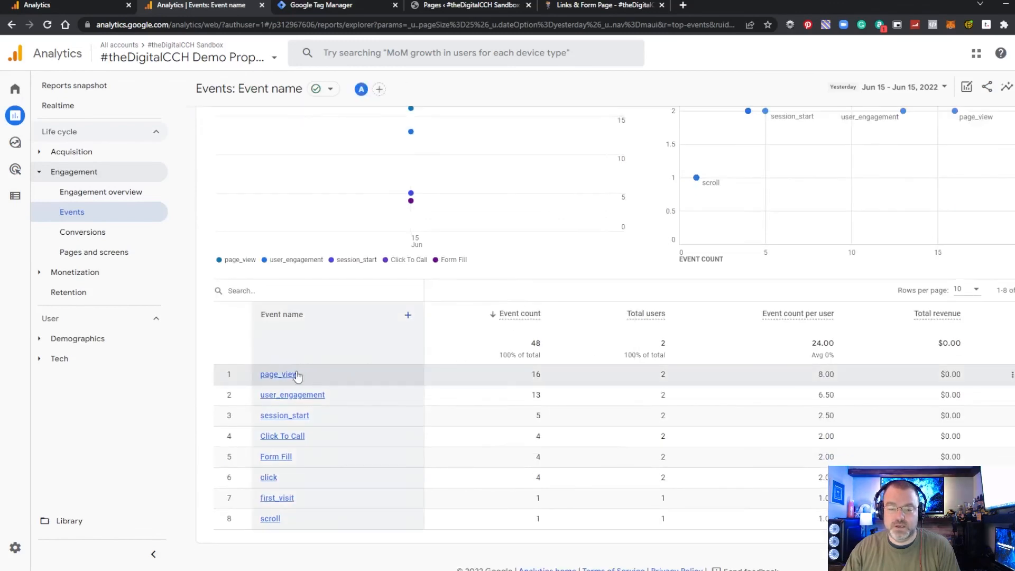
mouse_move(291, 394)
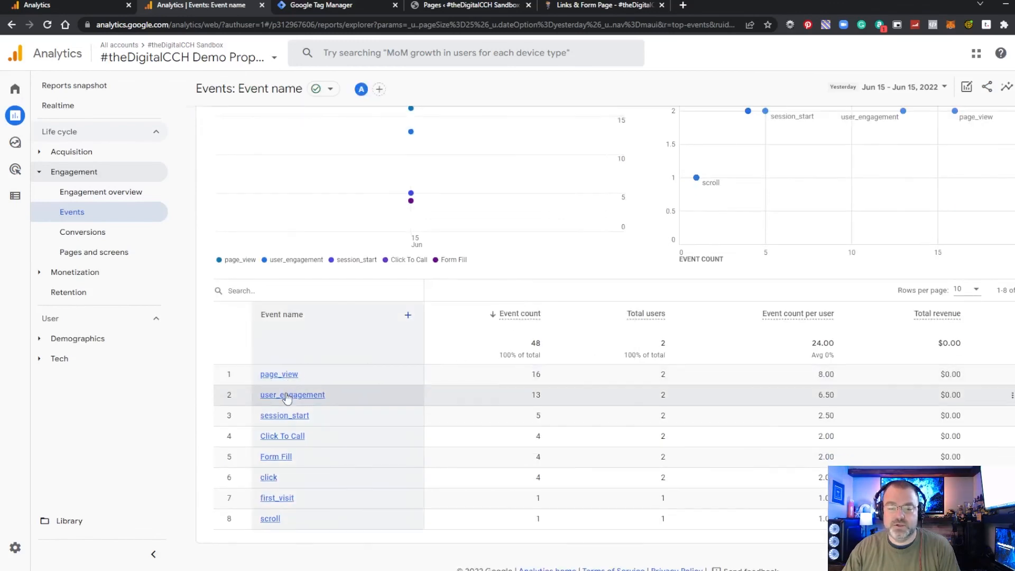
mouse_move(298, 487)
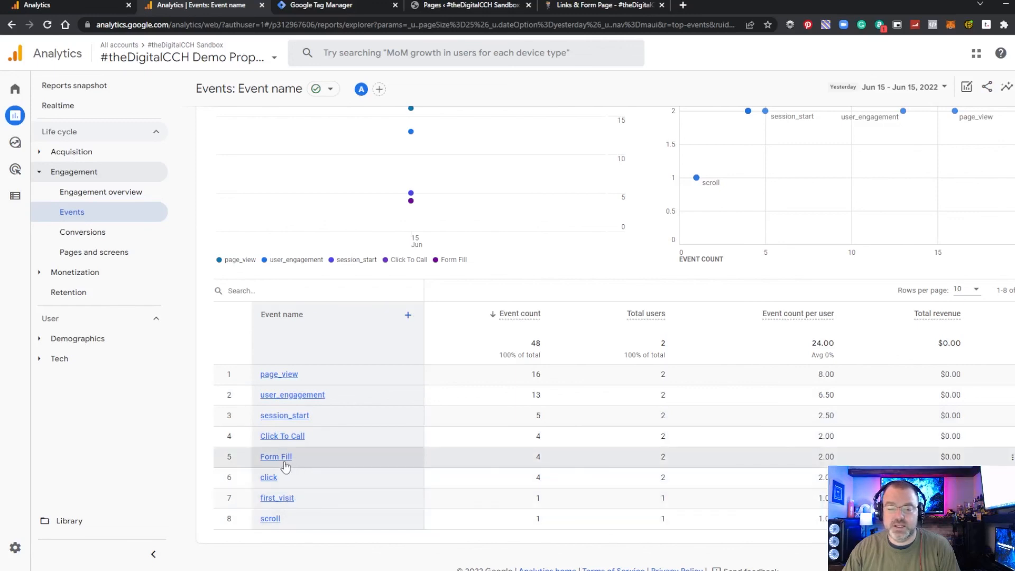
mouse_move(287, 445)
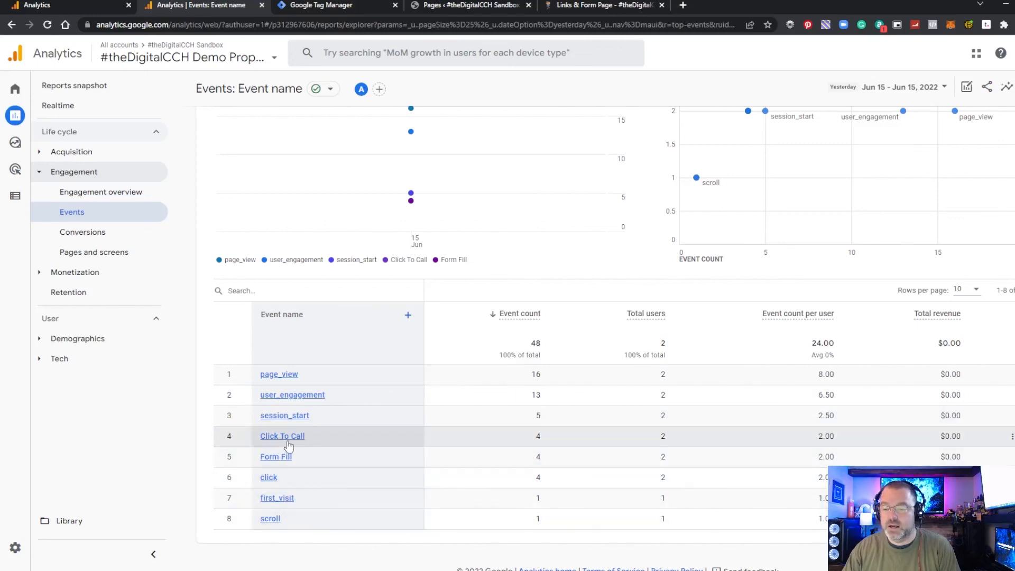
mouse_move(305, 441)
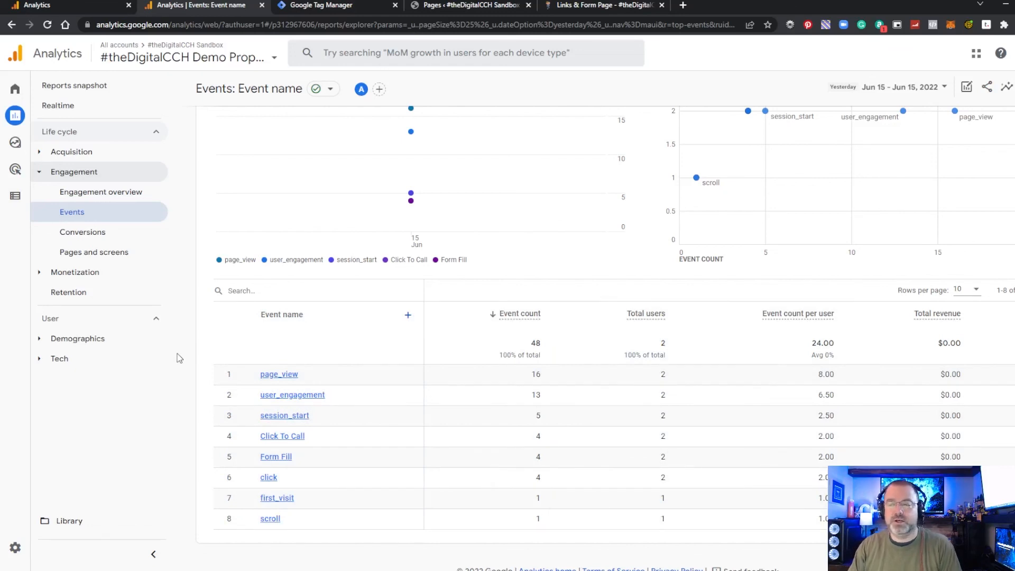
scroll(up, 3)
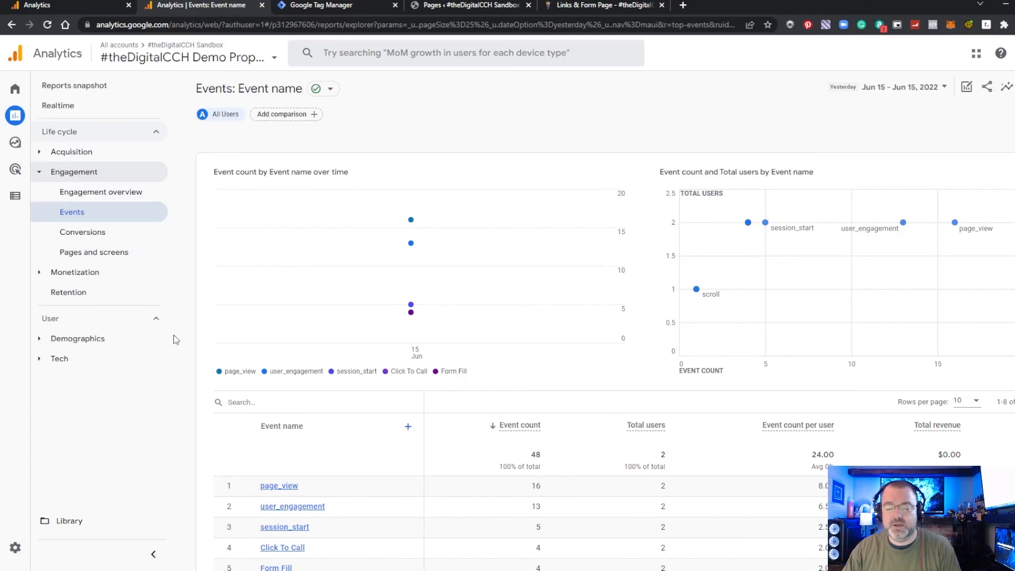
mouse_move(181, 344)
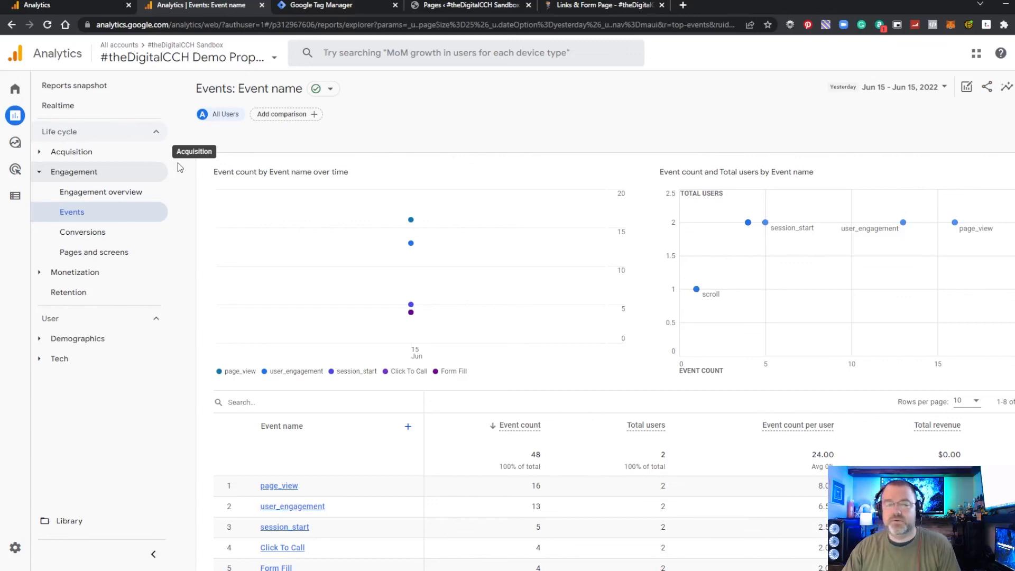
mouse_move(184, 187)
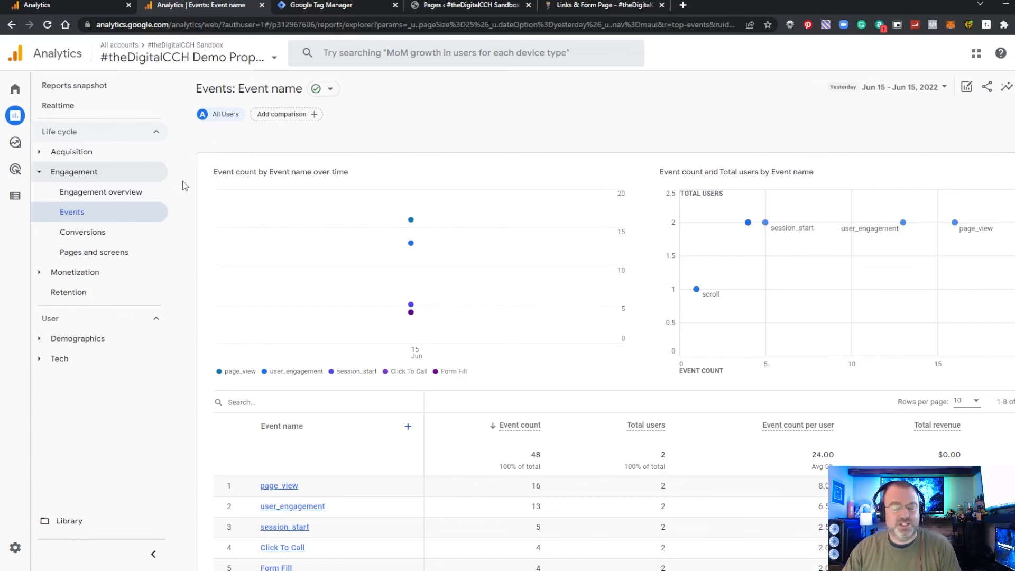